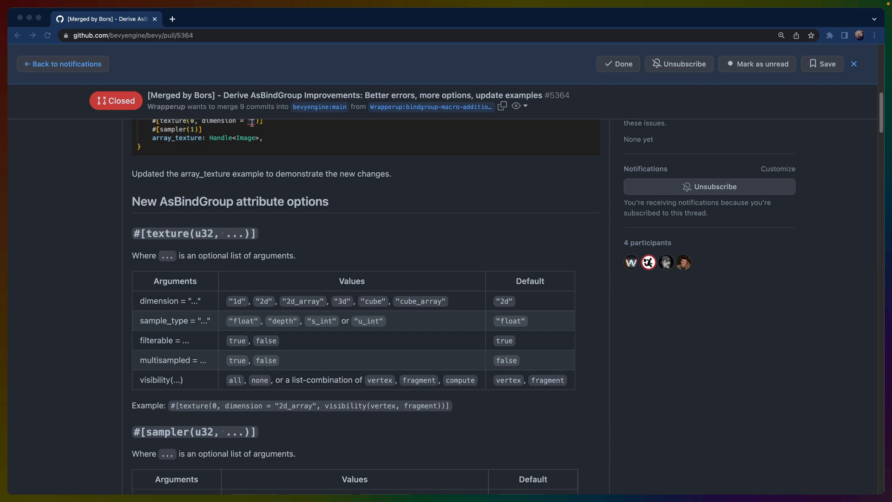
mouse_move(431, 364)
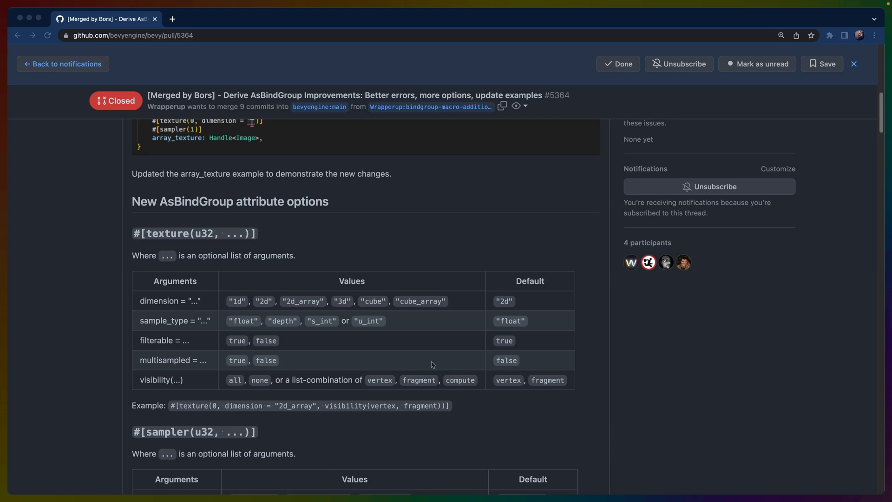
mouse_move(459, 316)
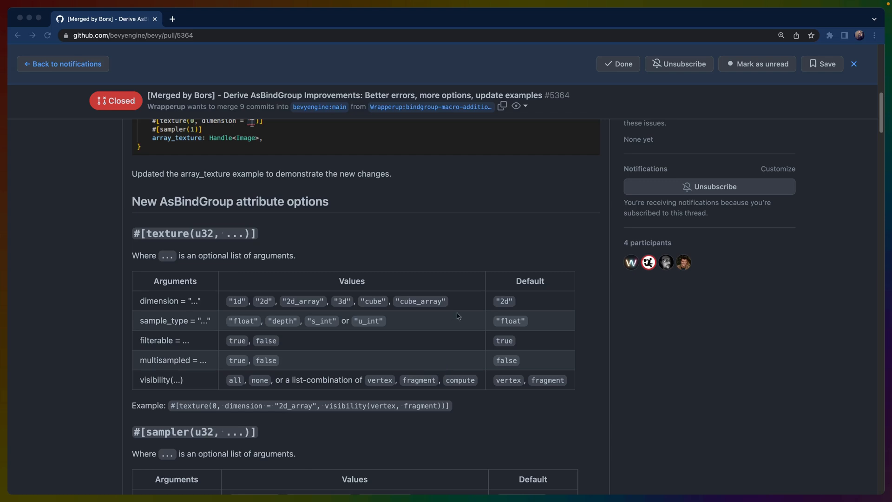
Step: Review the PR title's 'update examples' wording, then its Objective and Solution sections with the texture-dimension error
scroll("up", 3)
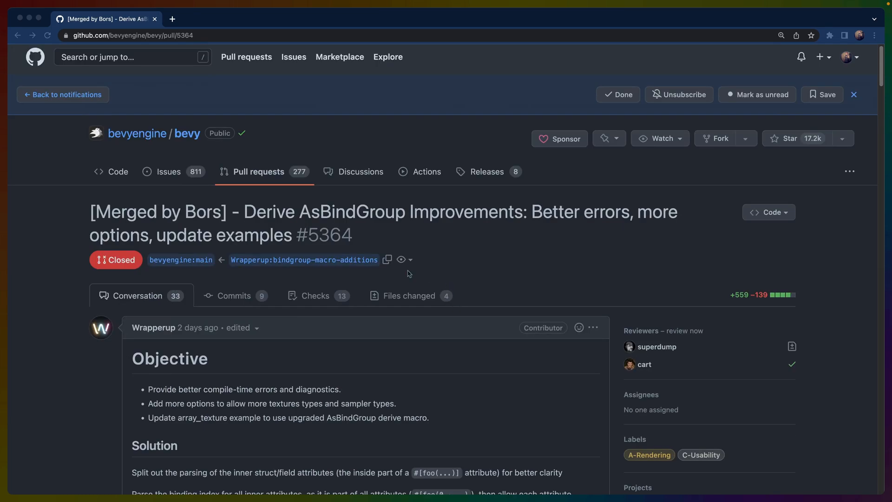
mouse_move(273, 221)
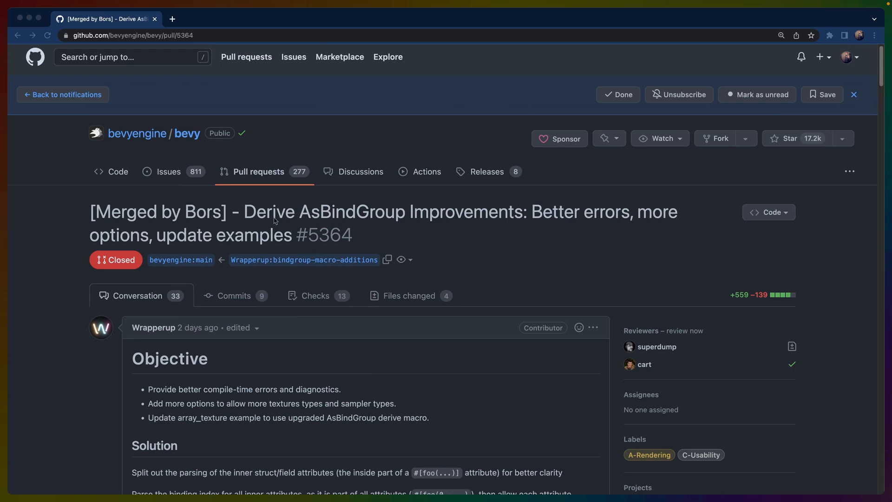
double_click(268, 212)
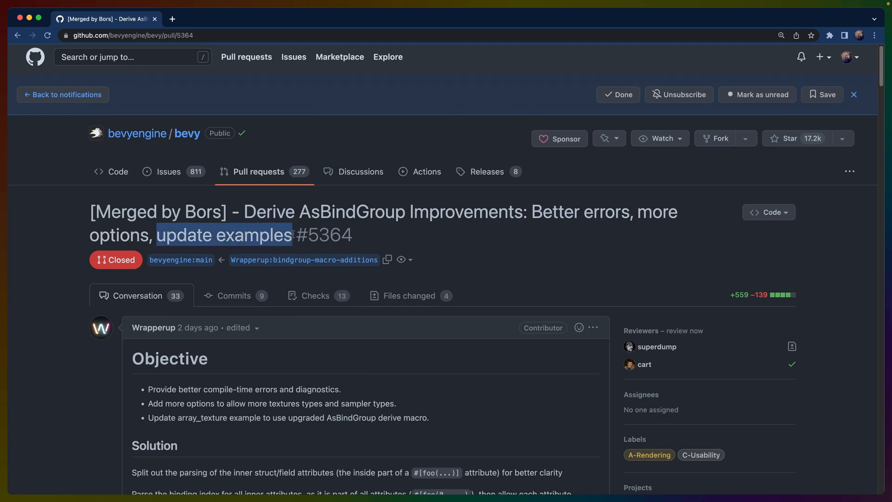
scroll("down", 3)
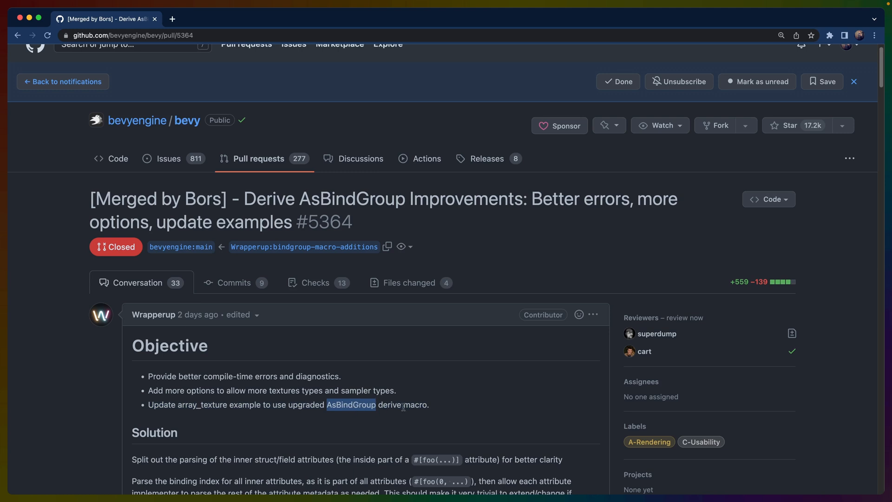
scroll("down", 3)
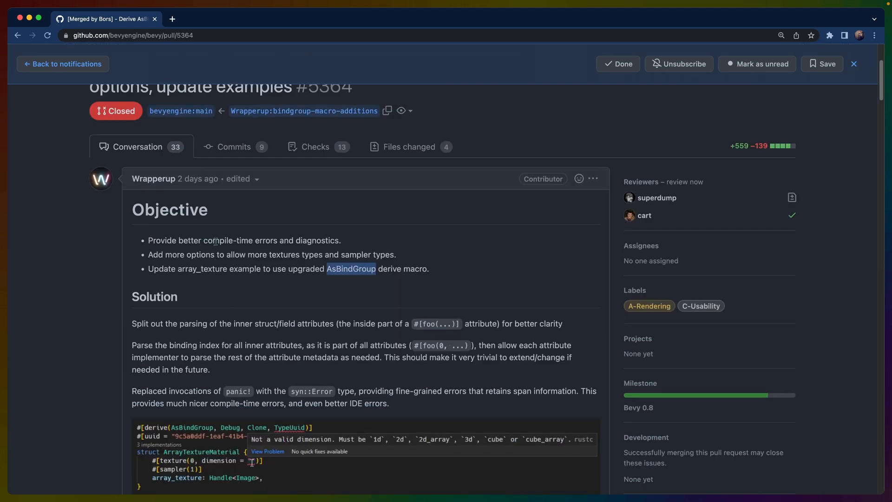
mouse_move(342, 243)
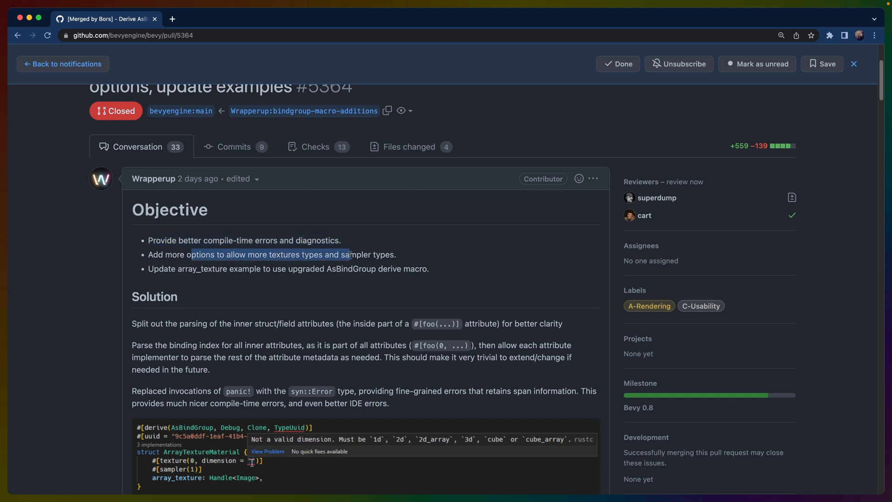
Step: Scroll the PR down to the New AsBindGroup attribute options tables for texture and sampler
scroll("down", 3)
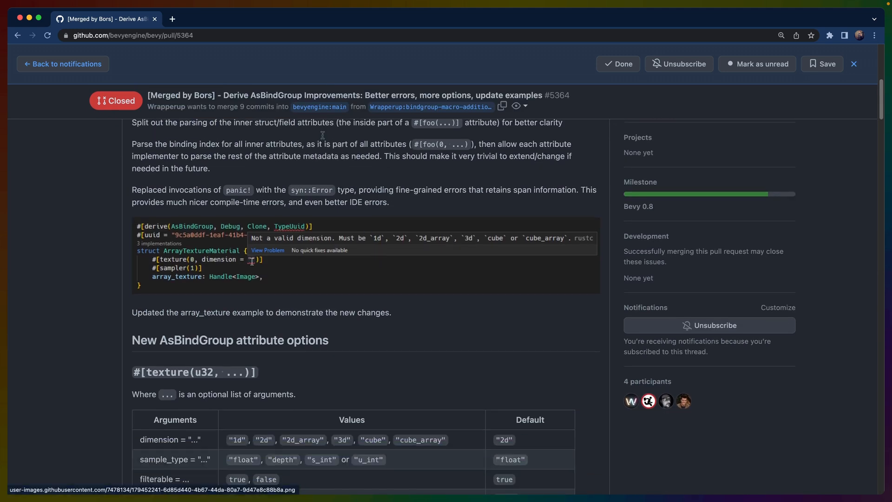
scroll("down", 3)
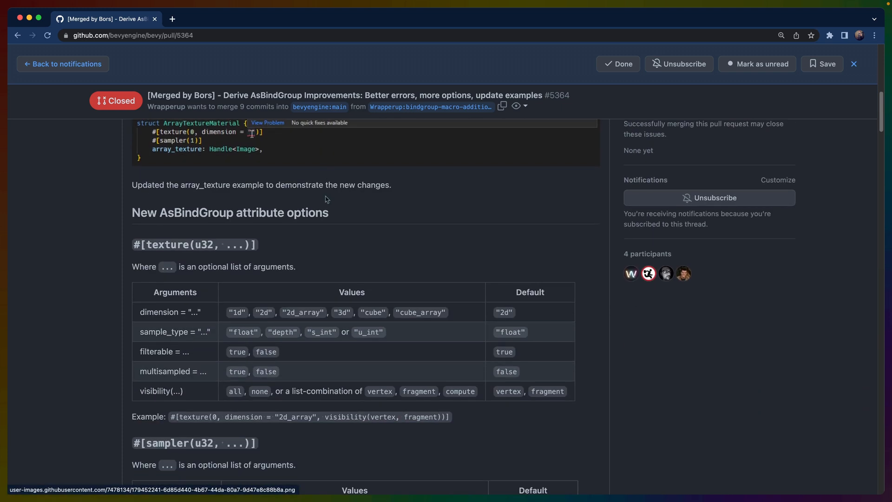
scroll("down", 3)
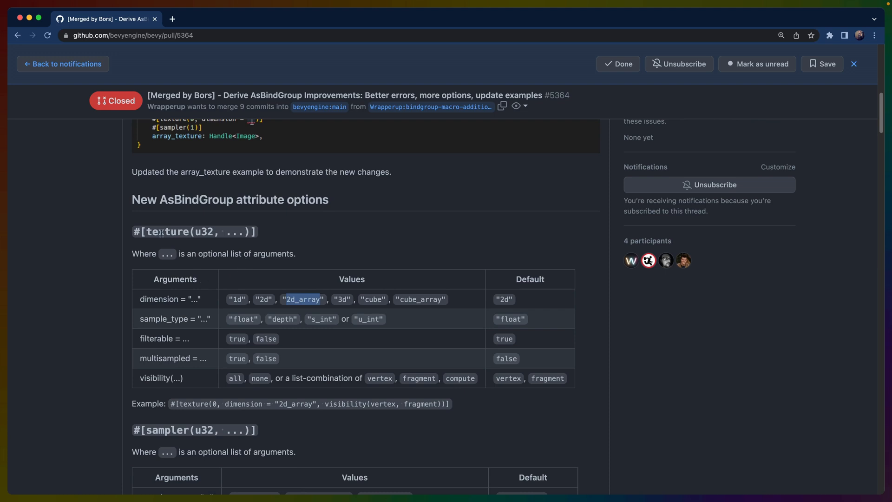
scroll("up", 3)
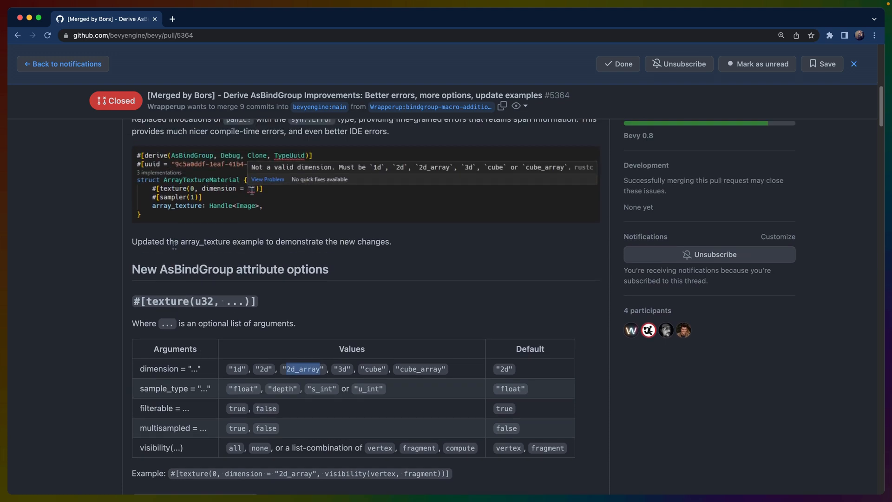
scroll("down", 3)
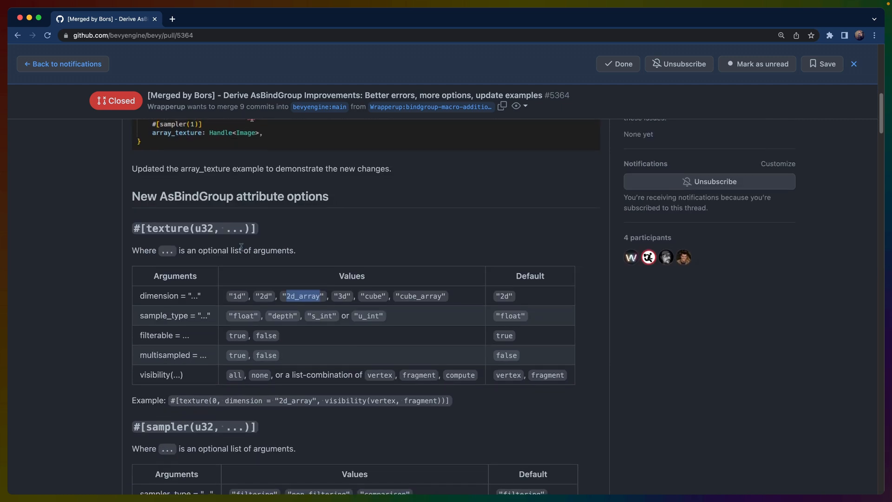
scroll("down", 3)
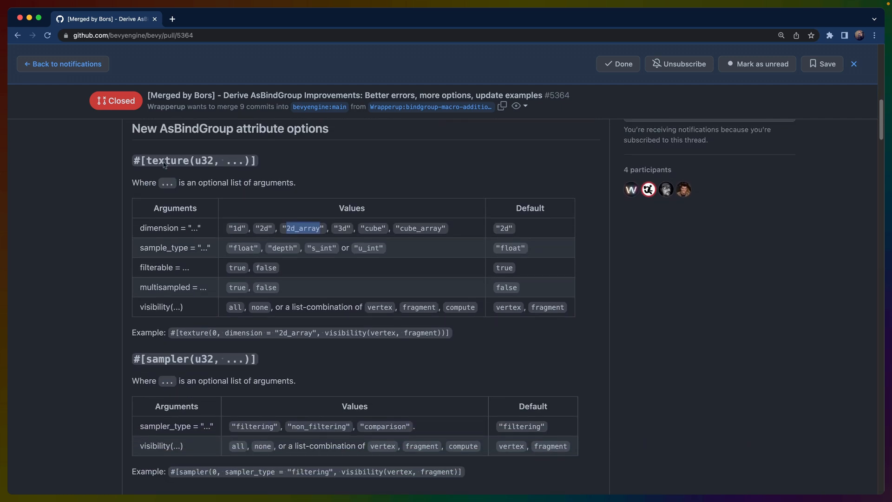
mouse_move(162, 159)
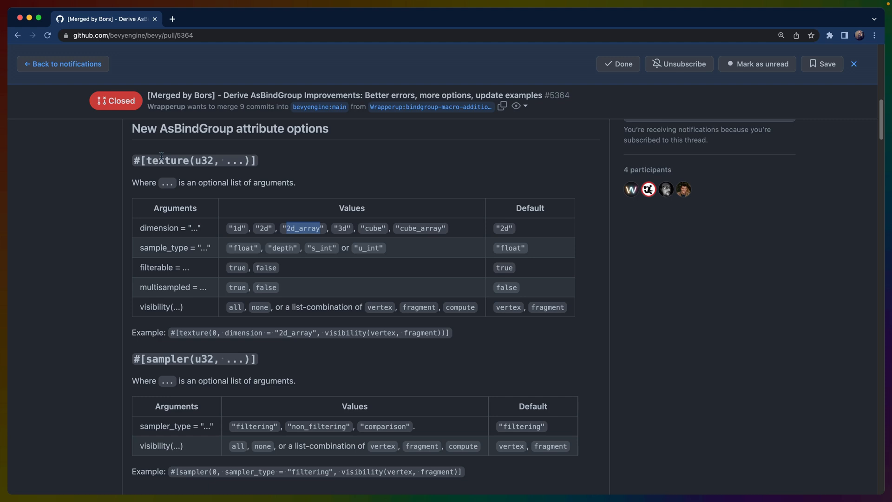
mouse_move(313, 228)
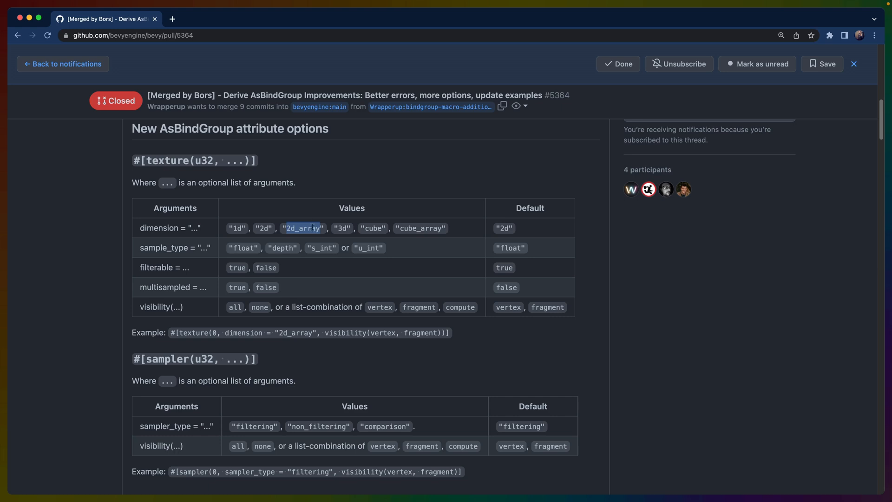
mouse_move(432, 237)
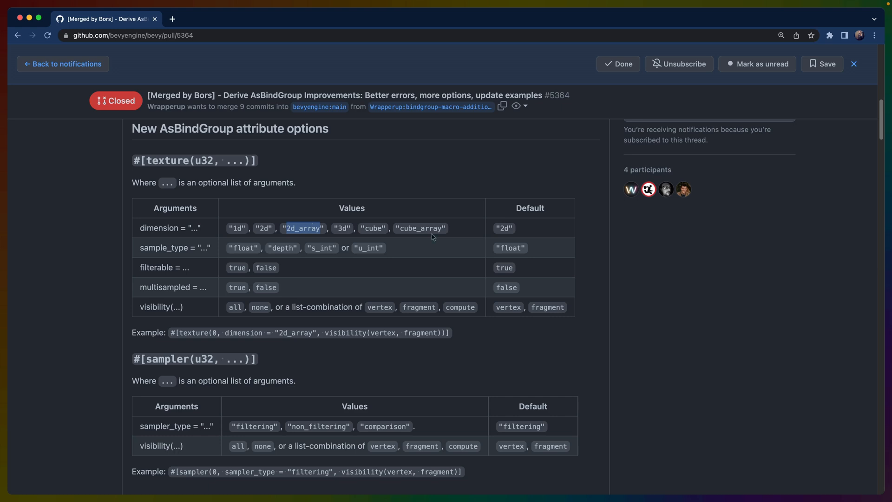
mouse_move(449, 233)
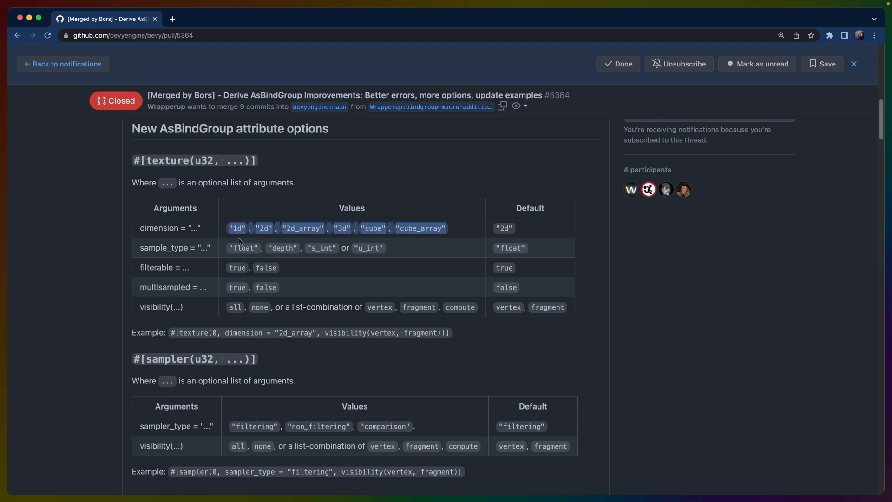
Step: Go over the texture table's multisampled argument and continue toward the sampler table and Changelog
double_click(166, 287)
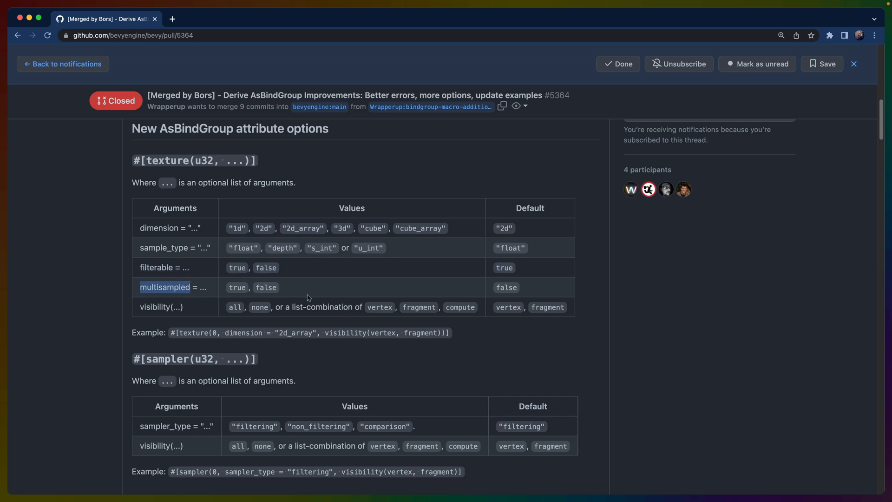
mouse_move(166, 159)
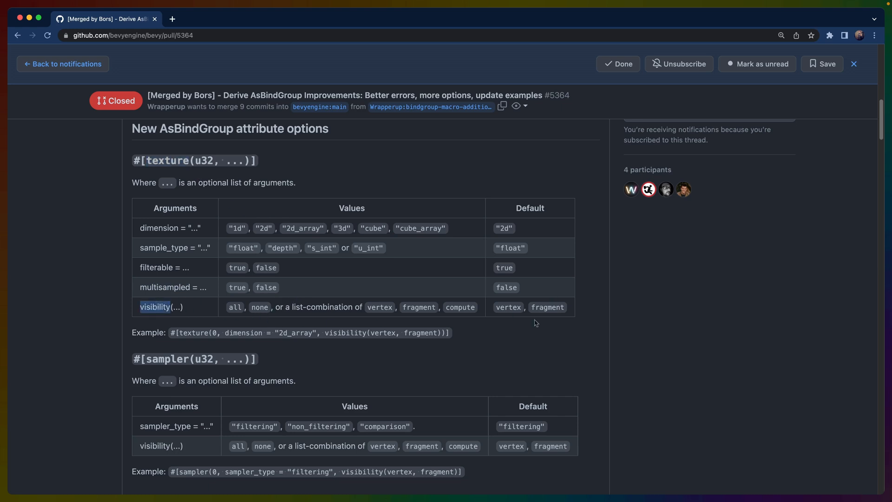
mouse_move(128, 317)
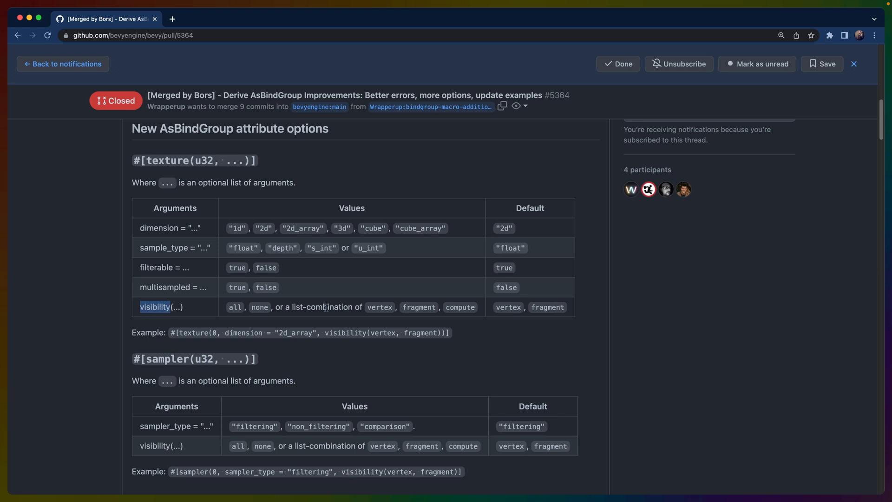
scroll("down", 3)
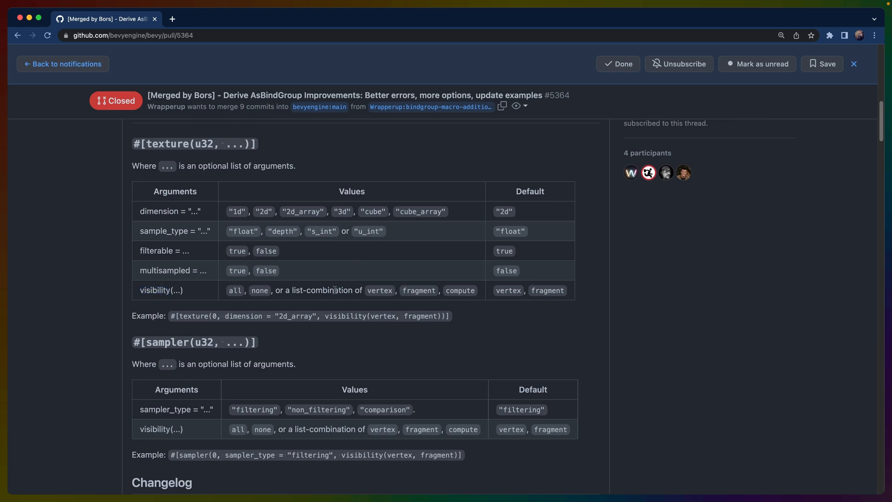
Step: Highlight the filtering sampler_type value in the #[sampler(u32, ...)] table above the Changelog
scroll("down", 3)
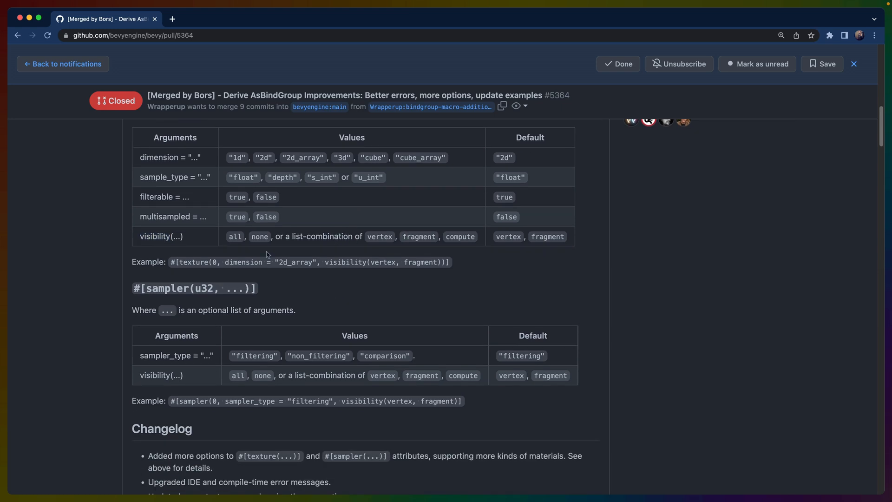
double_click(166, 288)
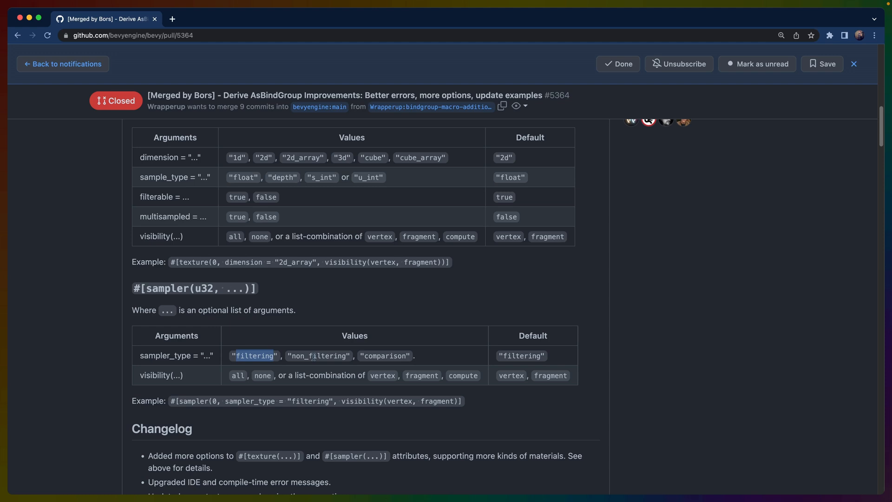
Step: Open the OpenGL Wiki Sampler Object page and move to its Management and Filtering sections
left_click(217, 19)
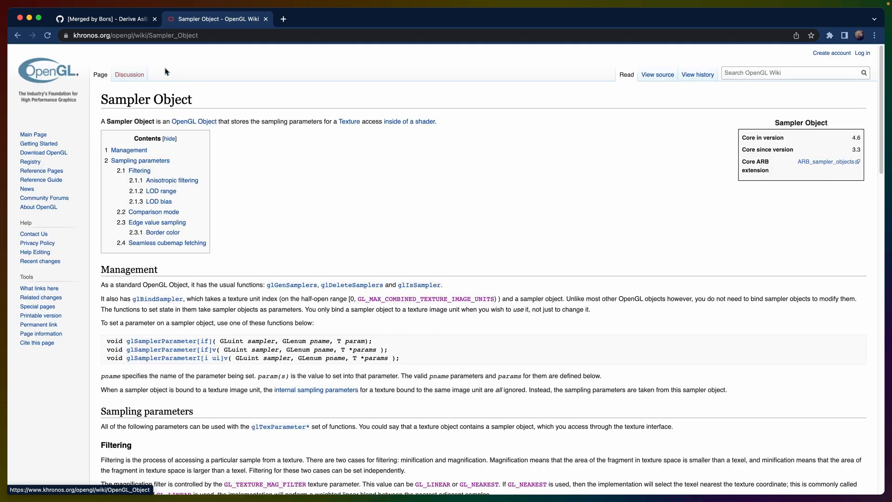
mouse_move(346, 181)
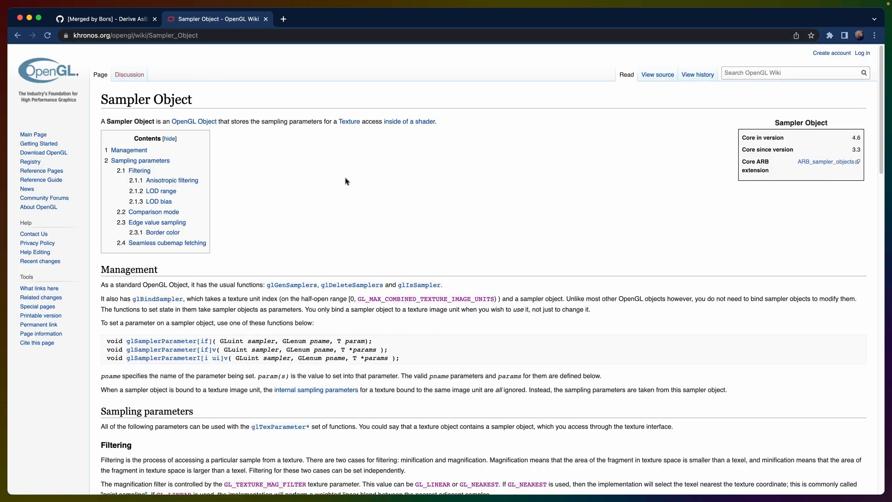
mouse_move(331, 214)
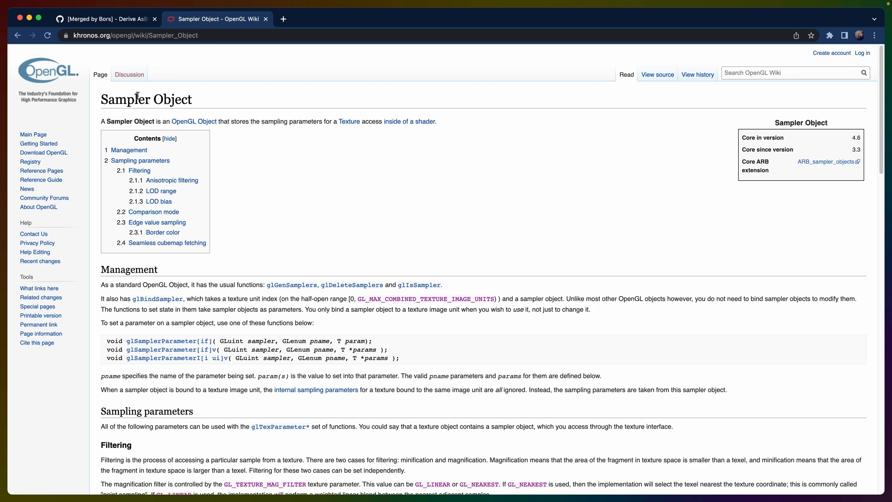
mouse_move(296, 170)
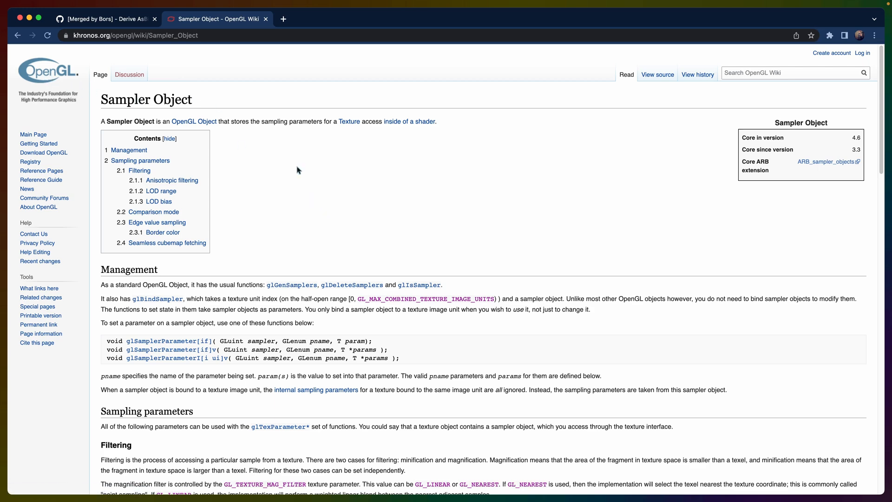
scroll("down", 3)
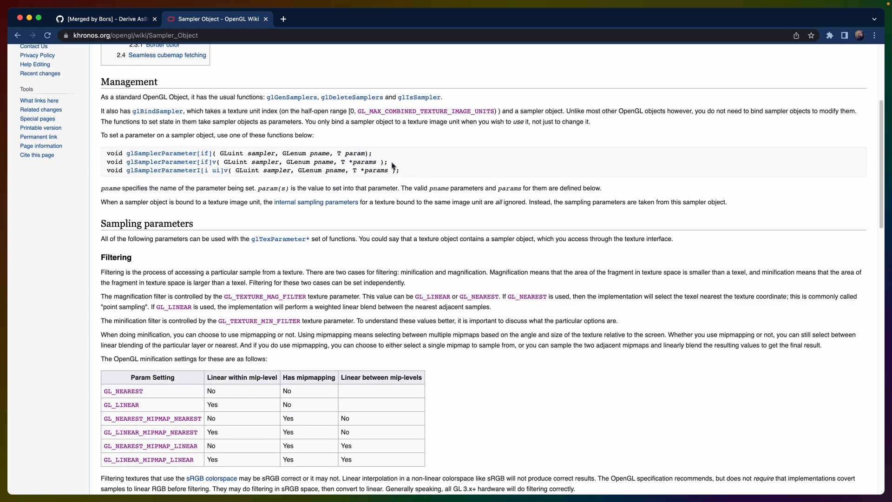
scroll("down", 3)
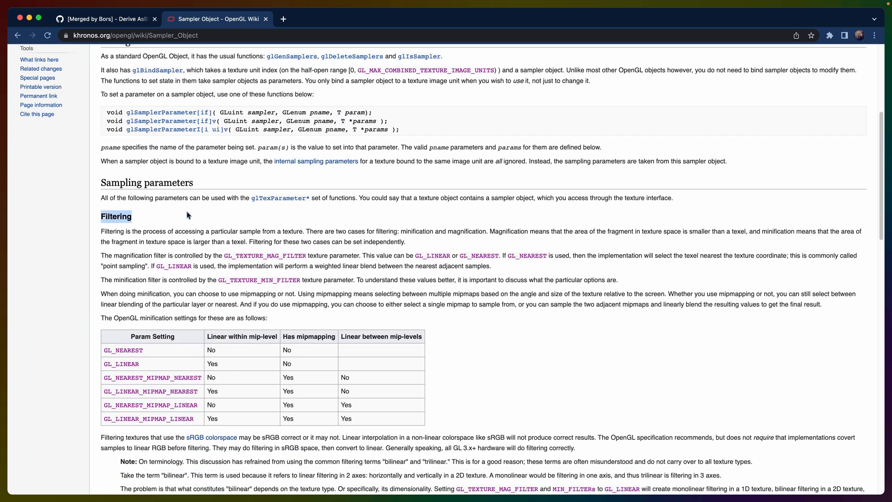
mouse_move(229, 234)
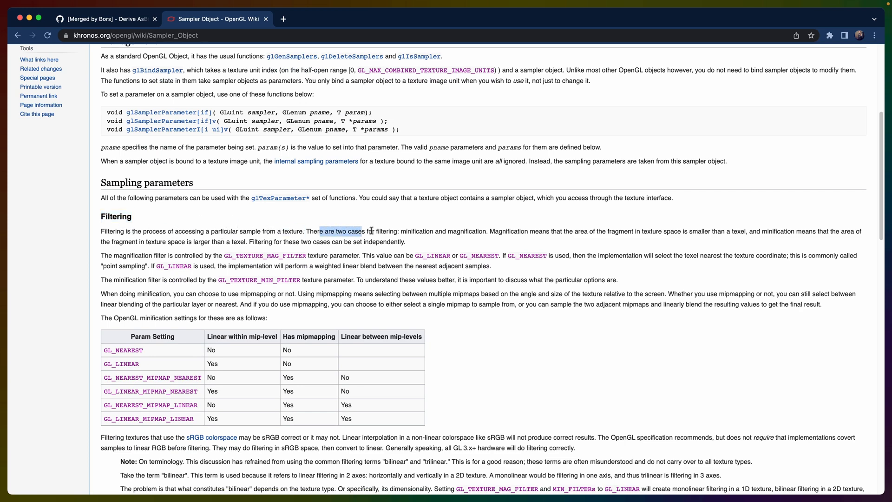
double_click(417, 232)
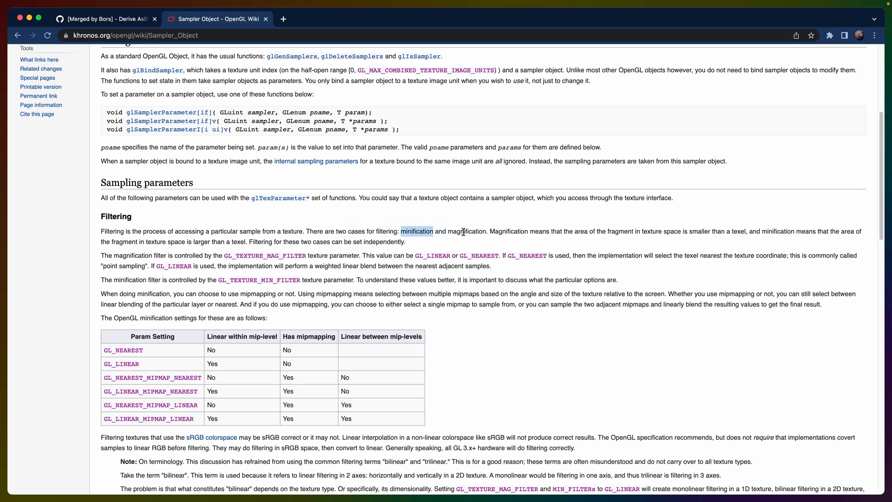
double_click(466, 231)
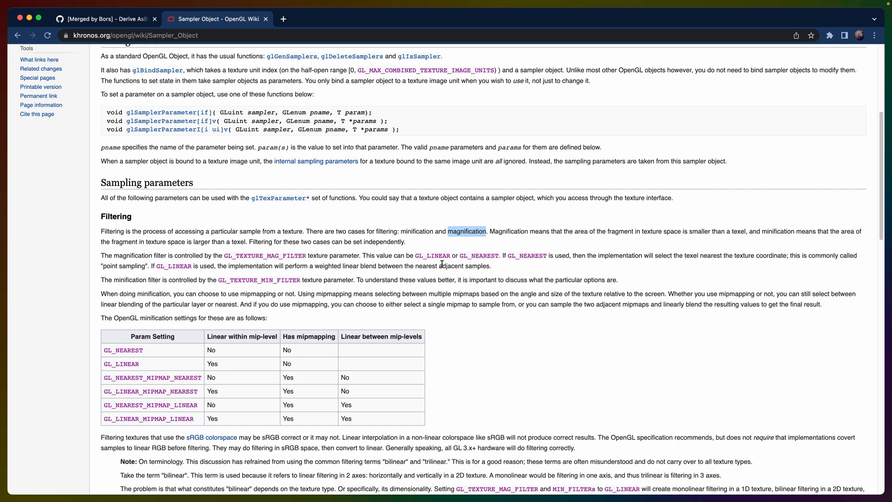
mouse_move(503, 241)
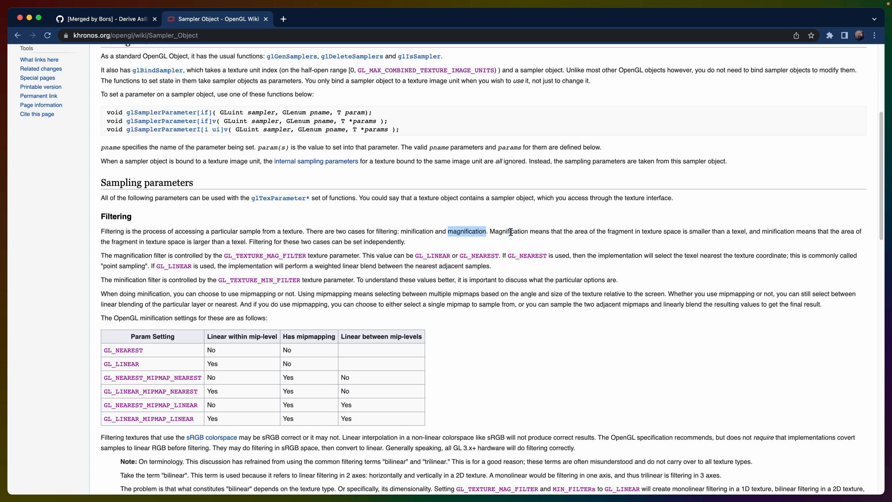
mouse_move(284, 19)
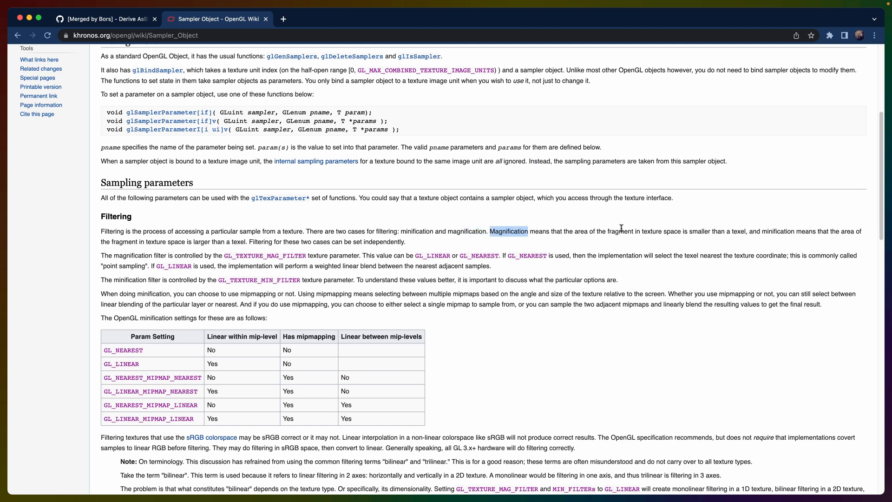
mouse_move(662, 232)
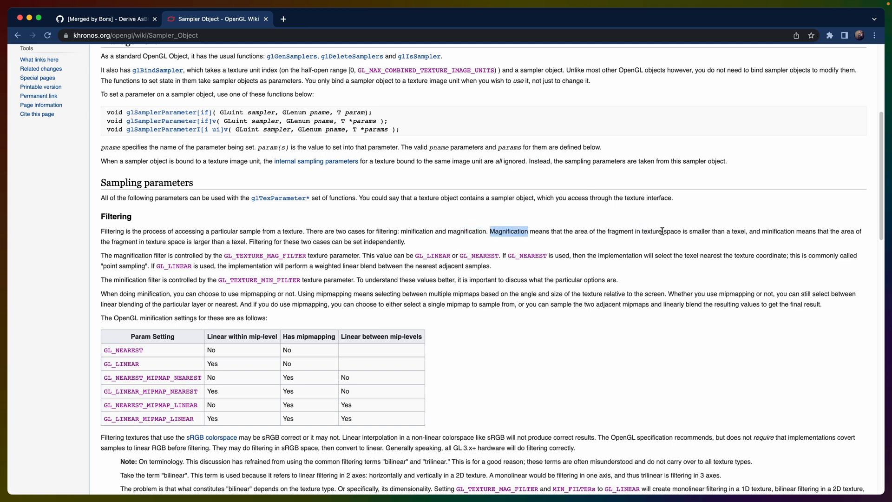
mouse_move(673, 232)
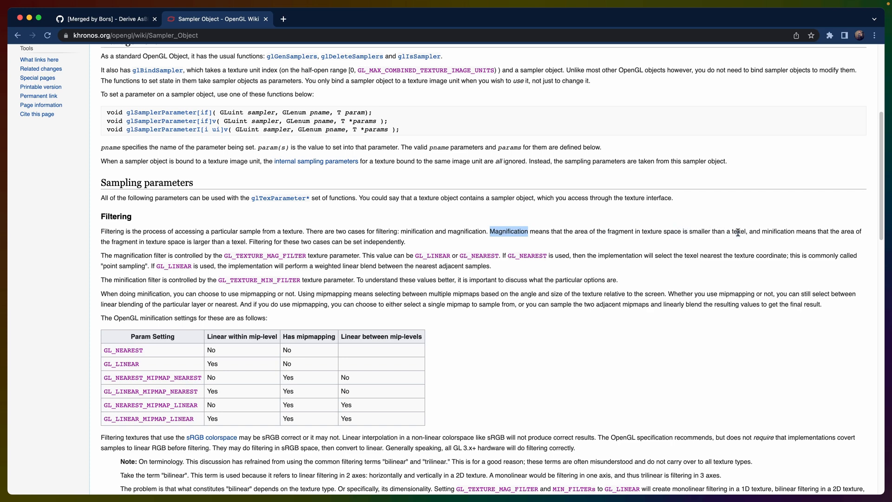
mouse_move(842, 232)
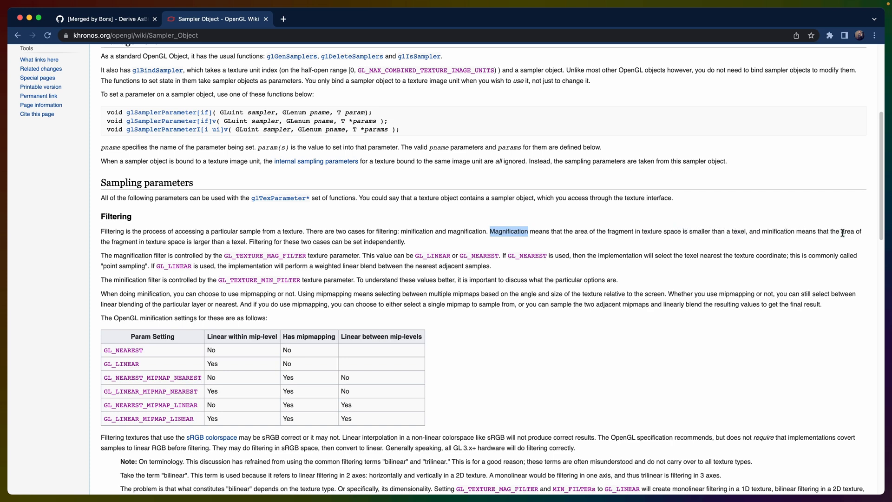
mouse_move(352, 233)
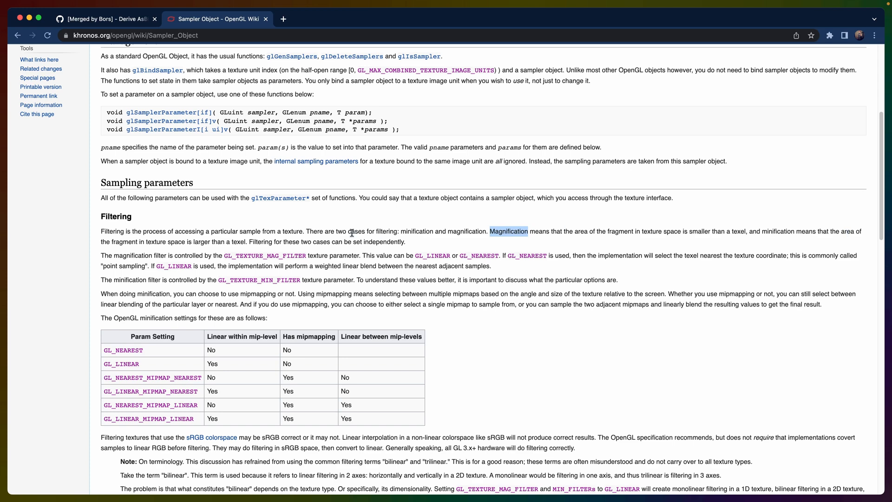
double_click(238, 242)
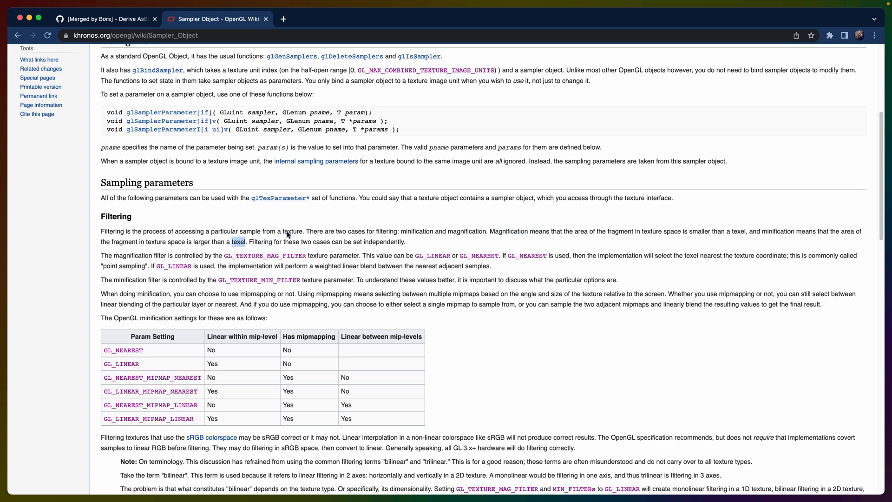
mouse_move(293, 225)
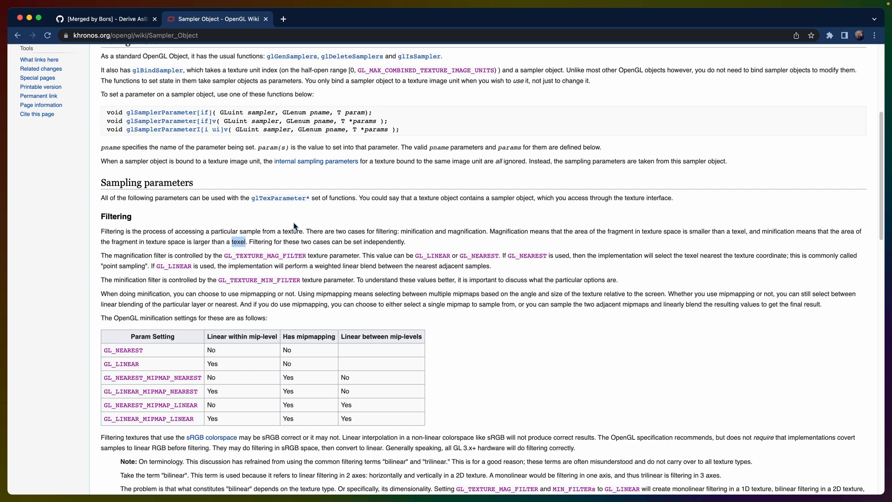
mouse_move(533, 228)
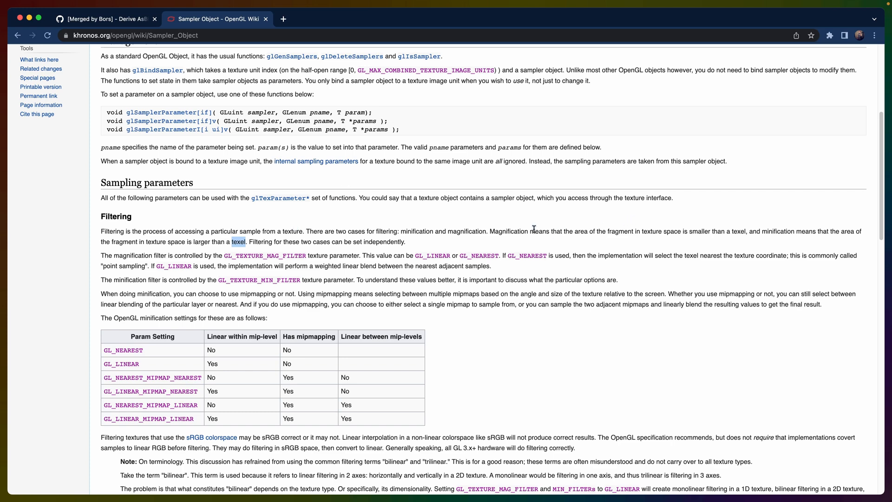
mouse_move(690, 234)
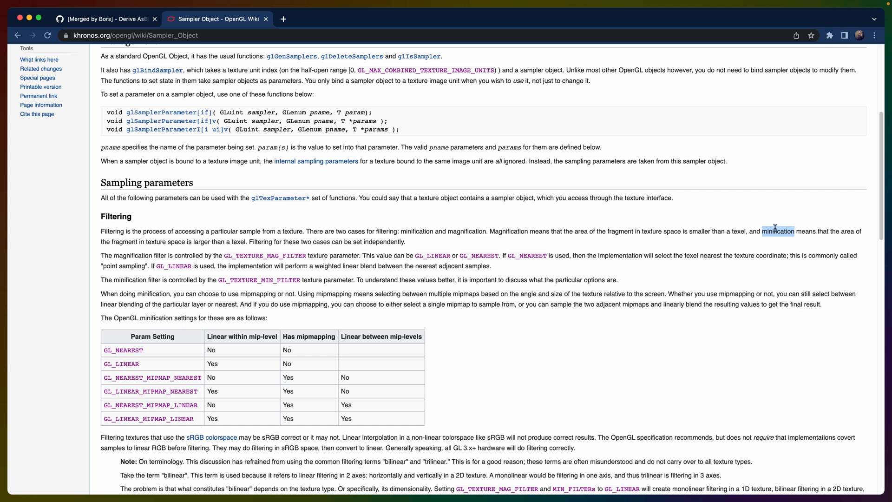
left_click(105, 18)
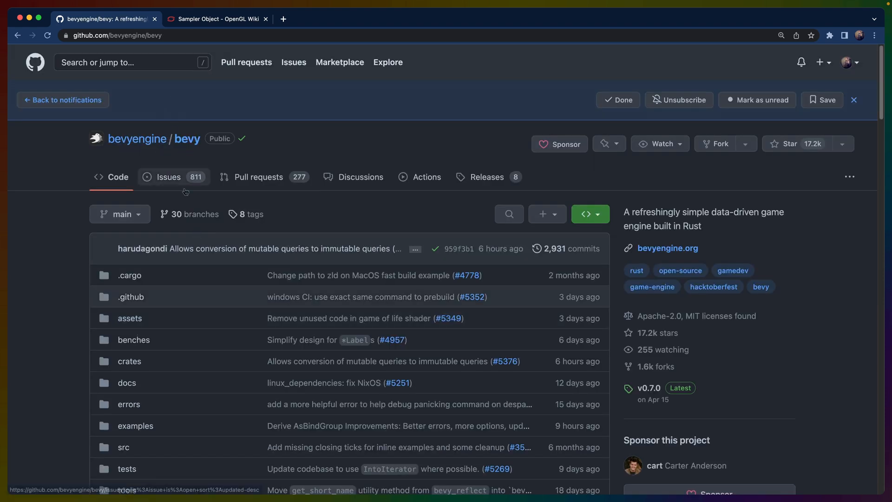
Step: Navigate bevy's examples/shader folder and open array_texture.rs to read its texture setup
left_click(135, 425)
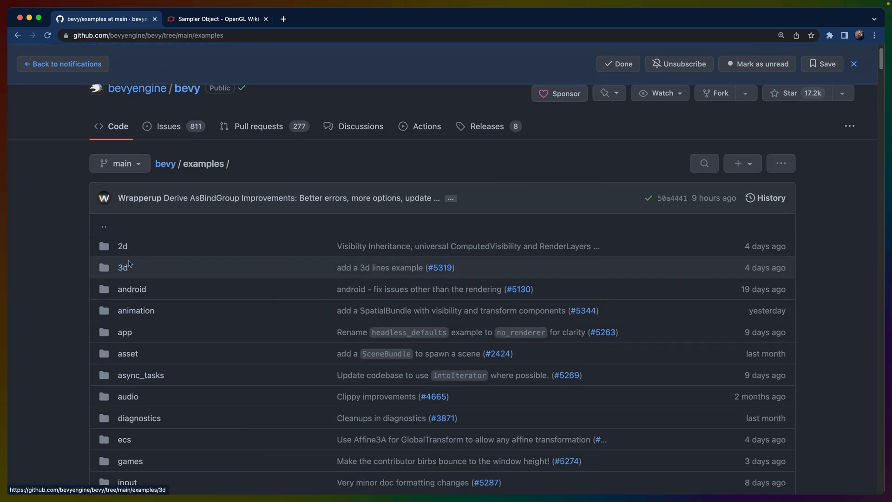
scroll("down", 3)
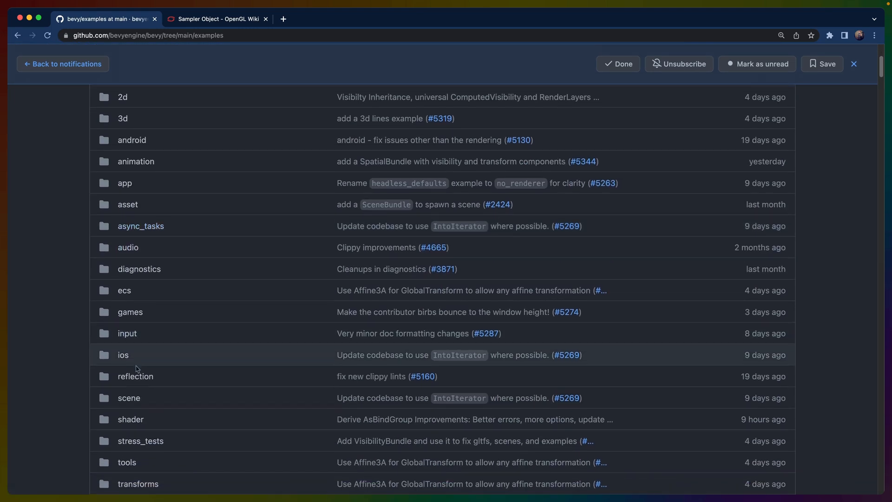
left_click(130, 419)
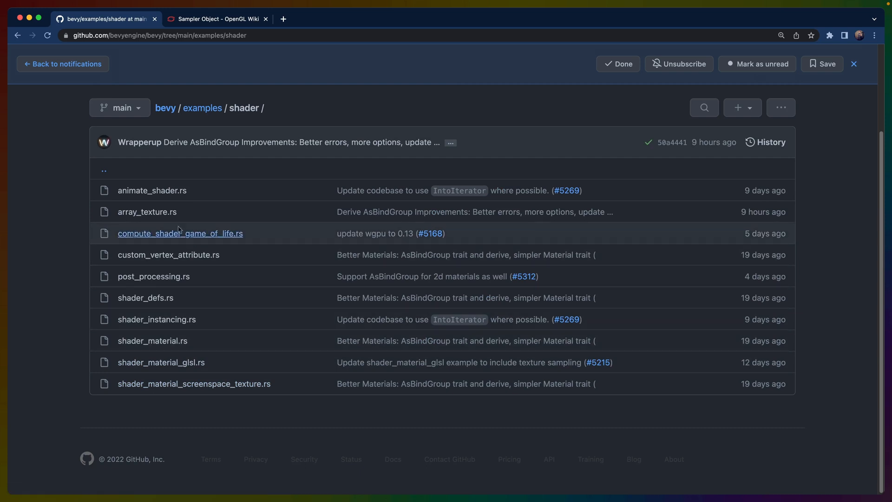
left_click(147, 212)
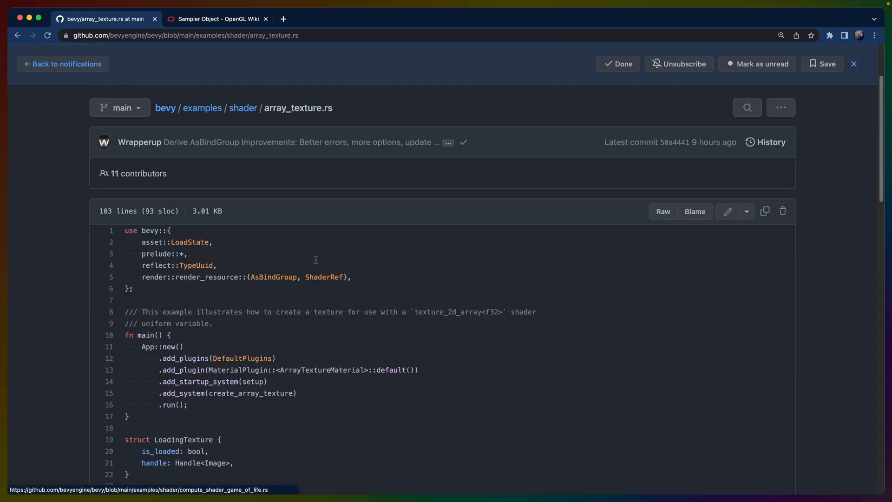
scroll("down", 3)
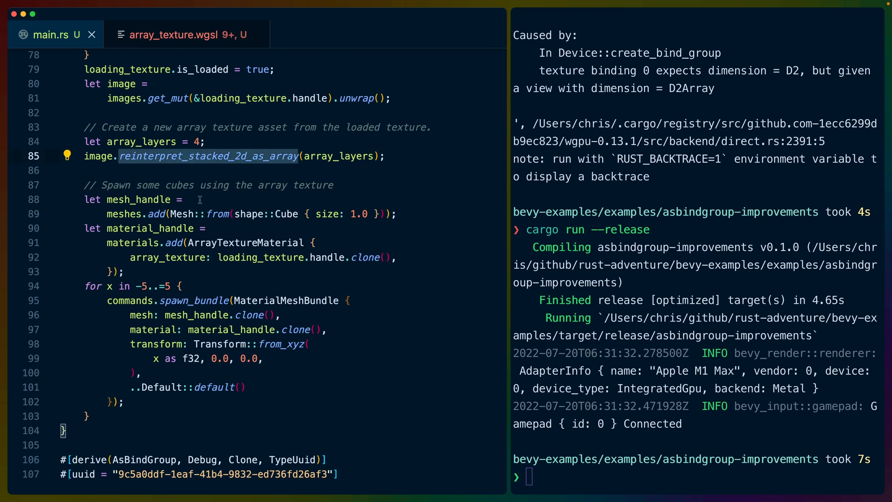
Step: Switch back to main.rs and review the ArrayTextureMaterial struct and its Material impl
left_click(179, 35)
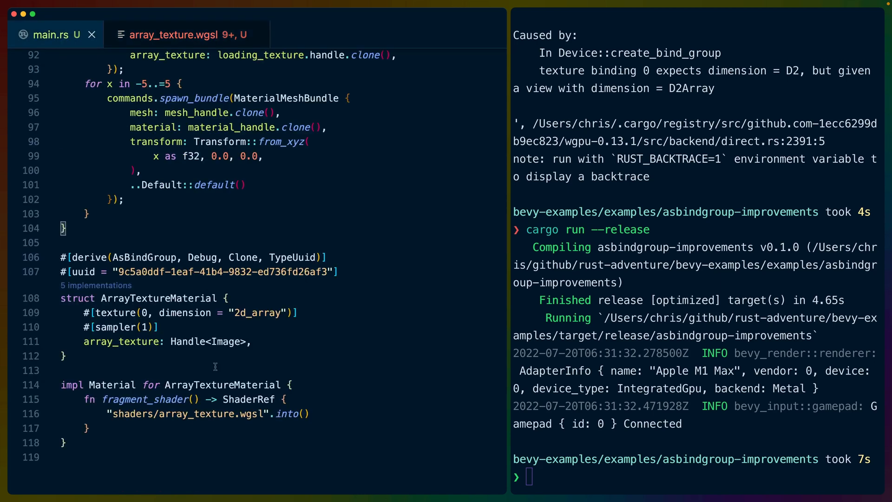
double_click(145, 398)
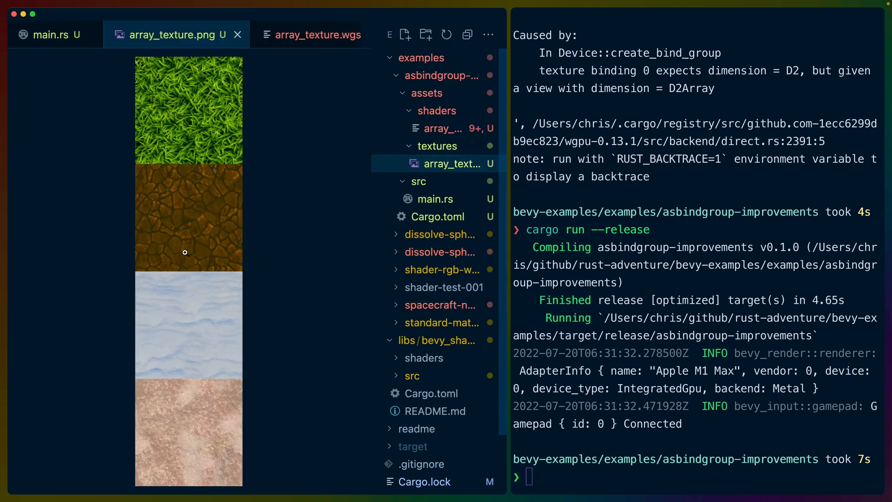
mouse_move(194, 395)
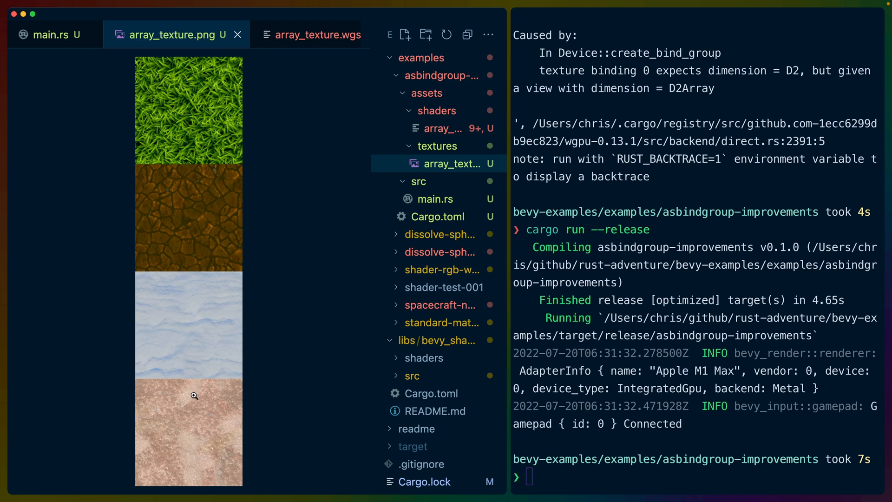
mouse_move(135, 486)
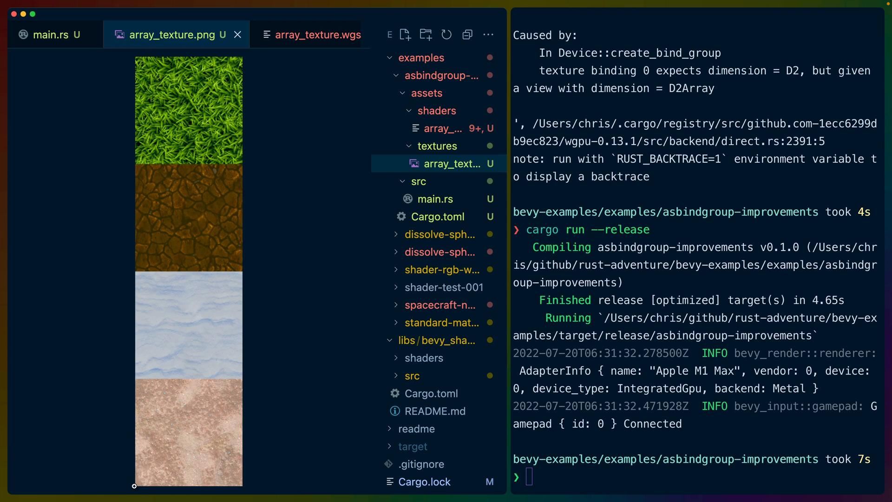
mouse_move(241, 379)
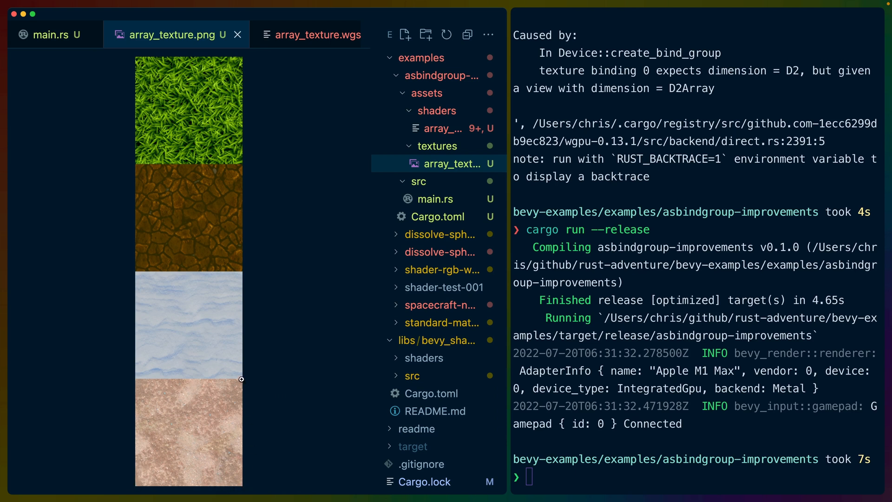
mouse_move(207, 427)
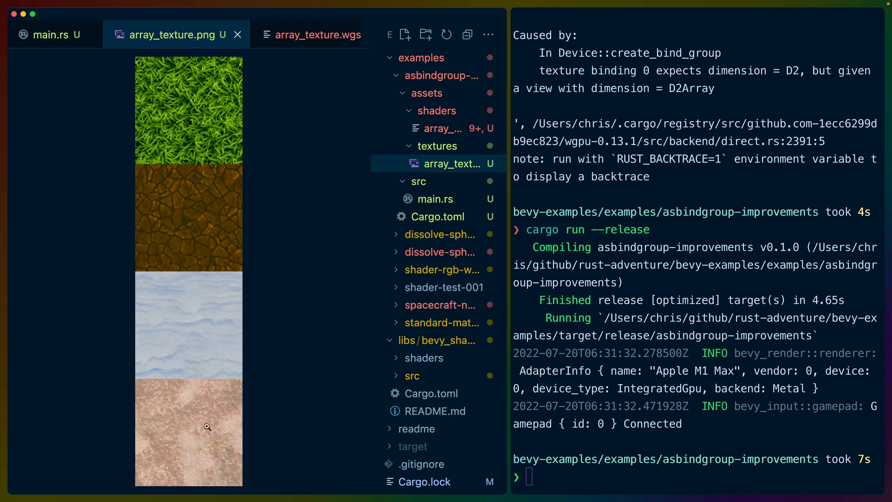
mouse_move(247, 488)
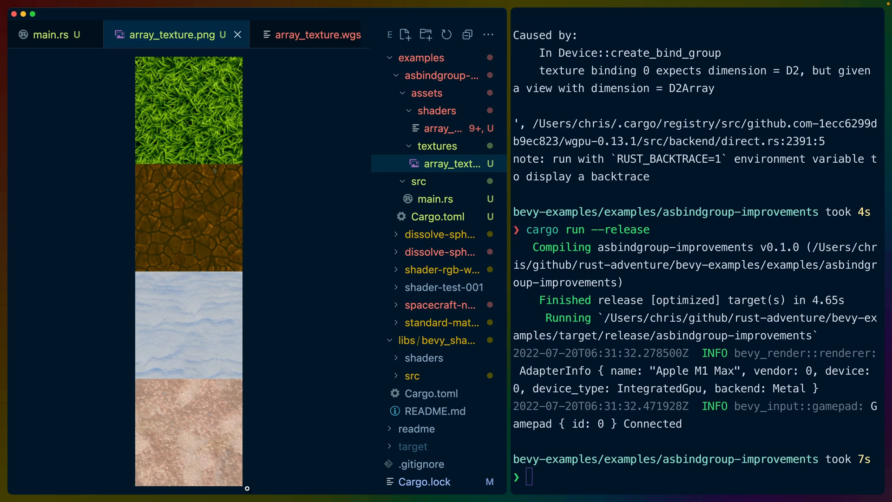
mouse_move(234, 384)
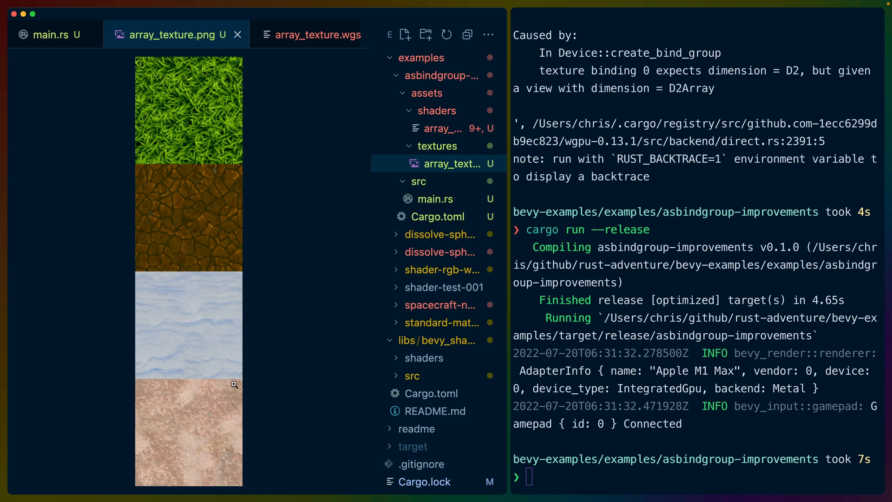
mouse_move(169, 181)
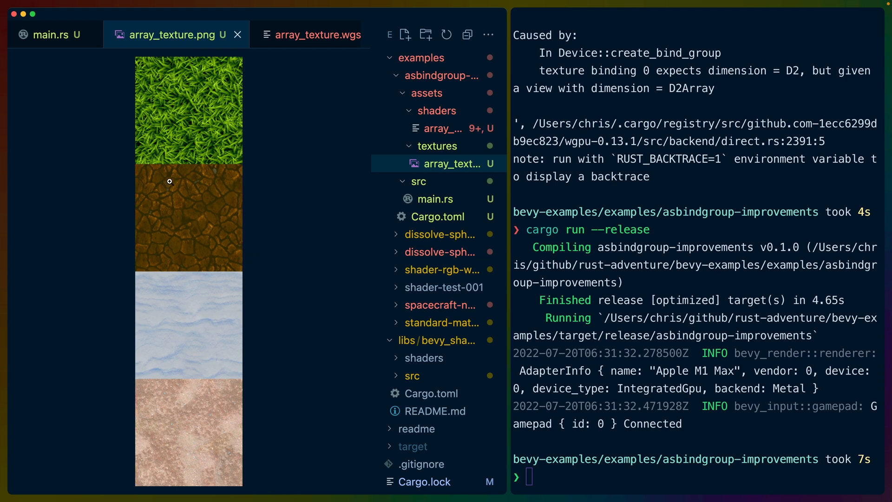
mouse_move(229, 374)
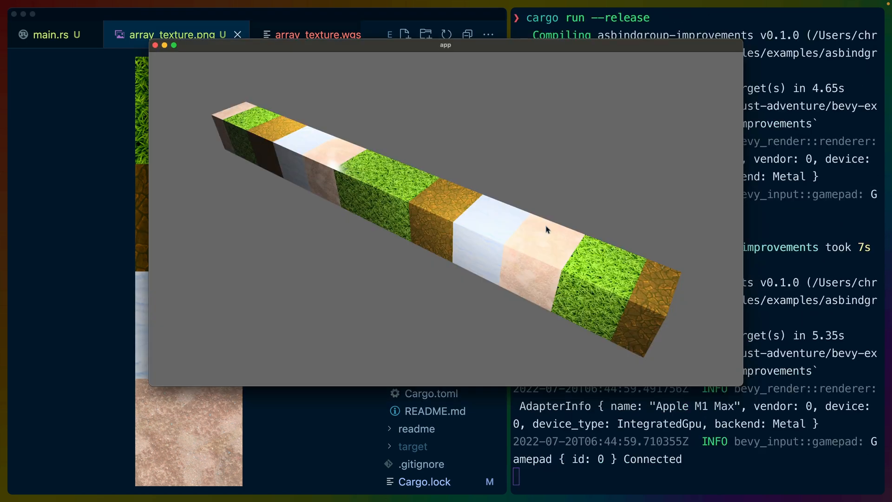
mouse_move(350, 152)
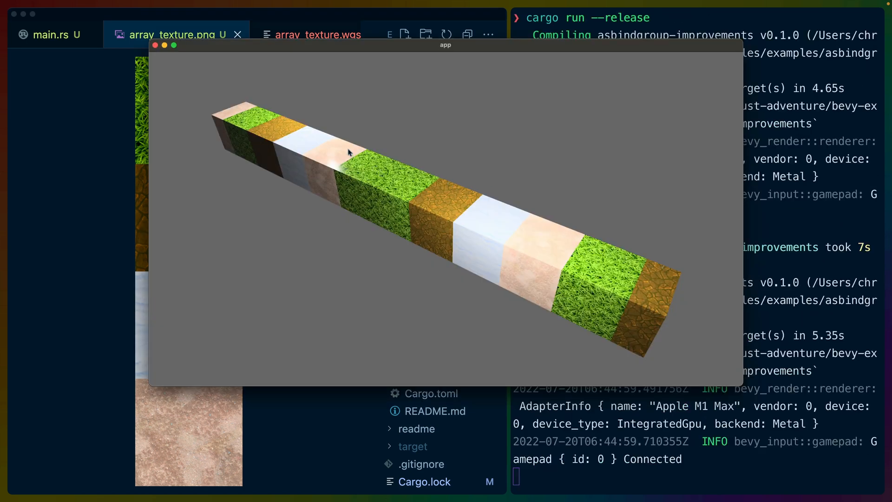
mouse_move(467, 208)
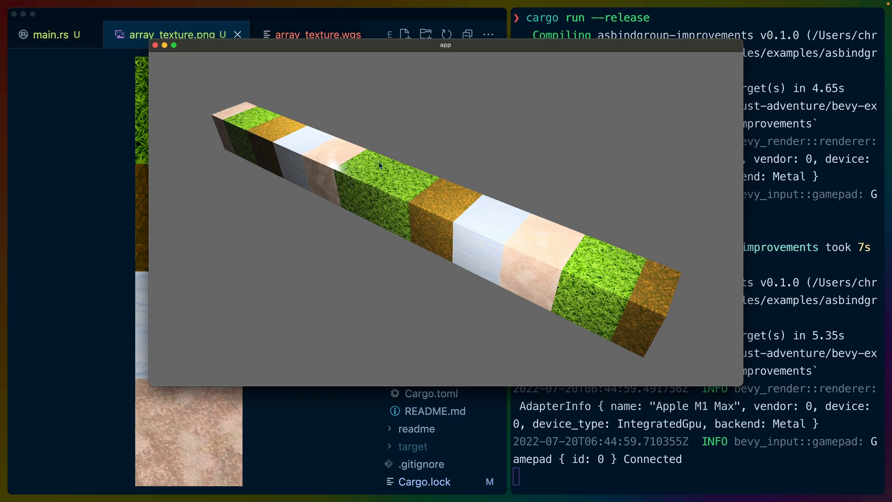
mouse_move(376, 189)
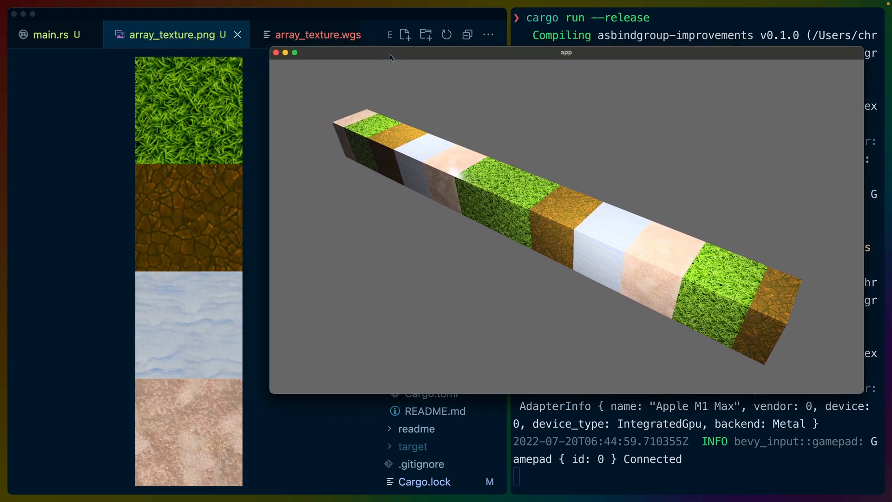
mouse_move(551, 215)
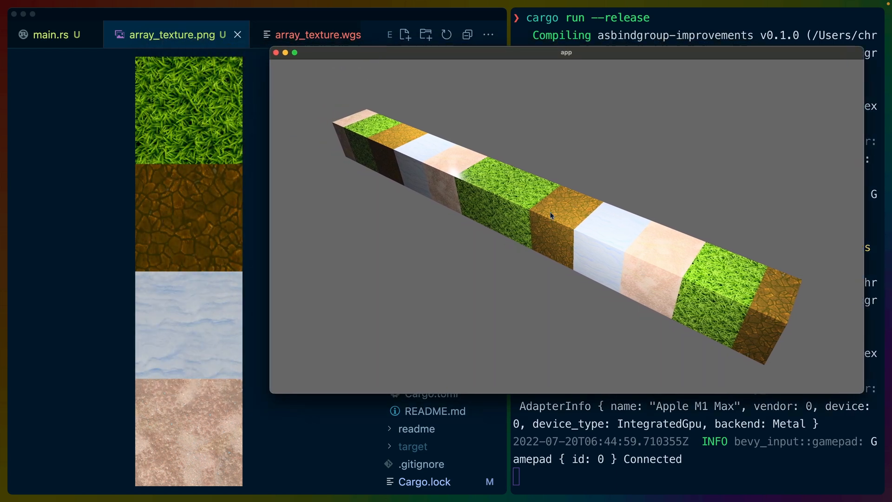
mouse_move(566, 212)
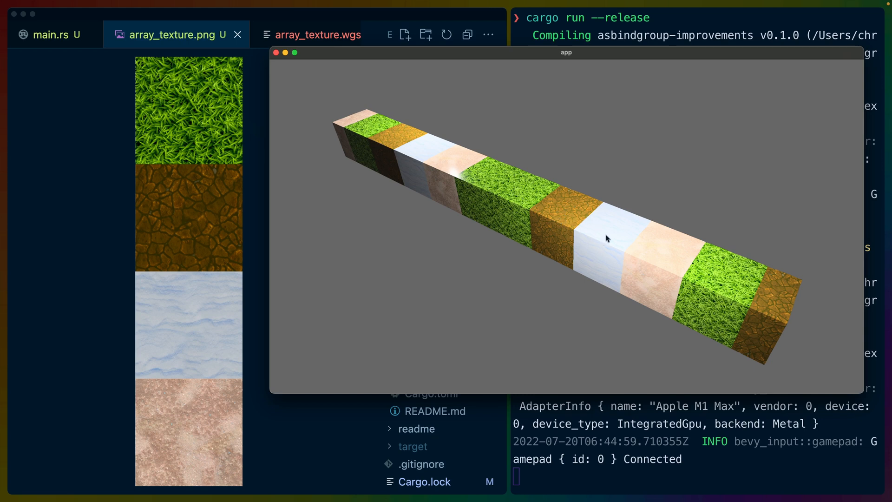
mouse_move(609, 229)
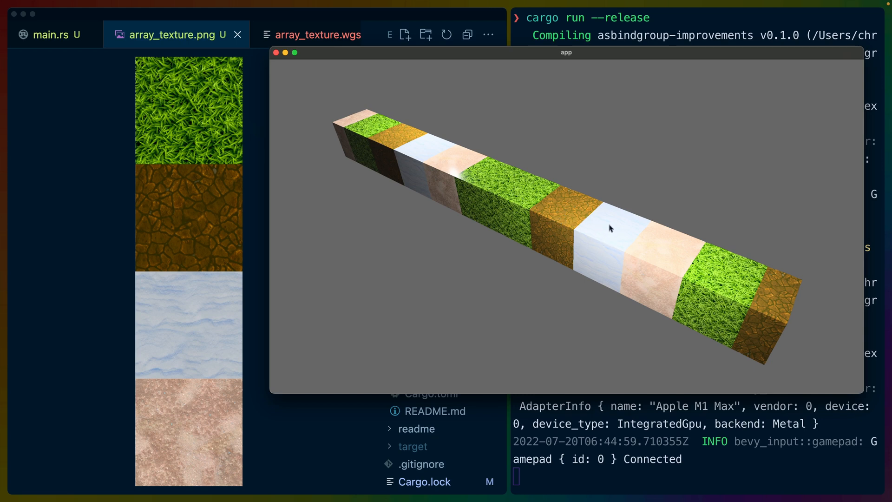
mouse_move(654, 260)
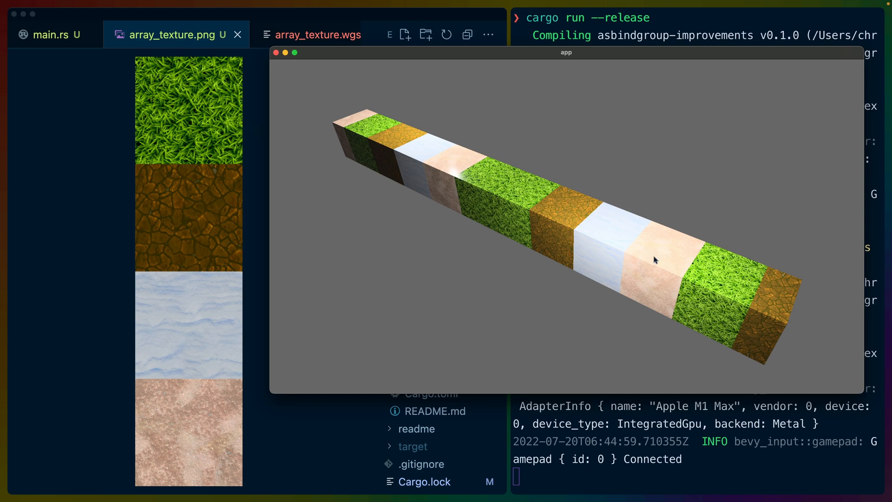
mouse_move(740, 278)
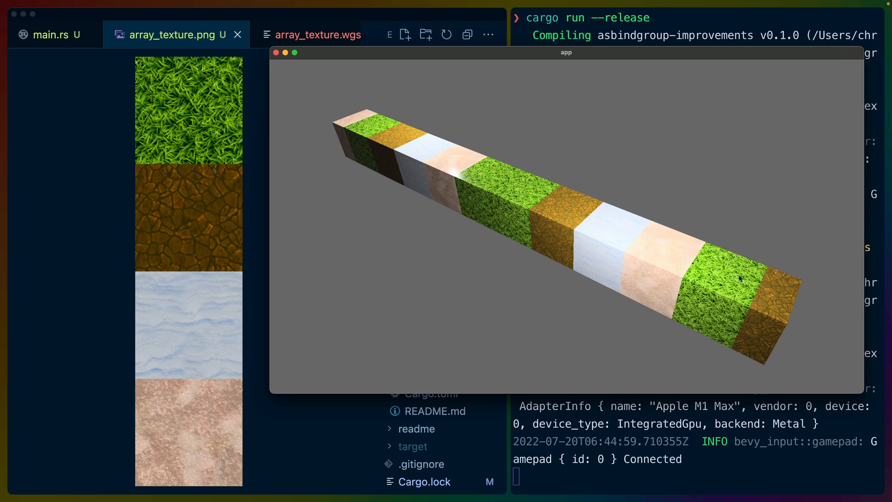
mouse_move(519, 192)
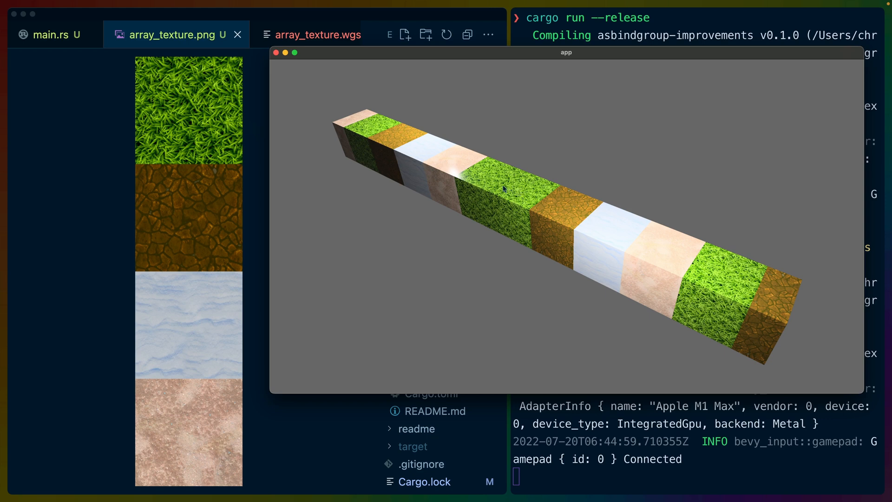
mouse_move(512, 191)
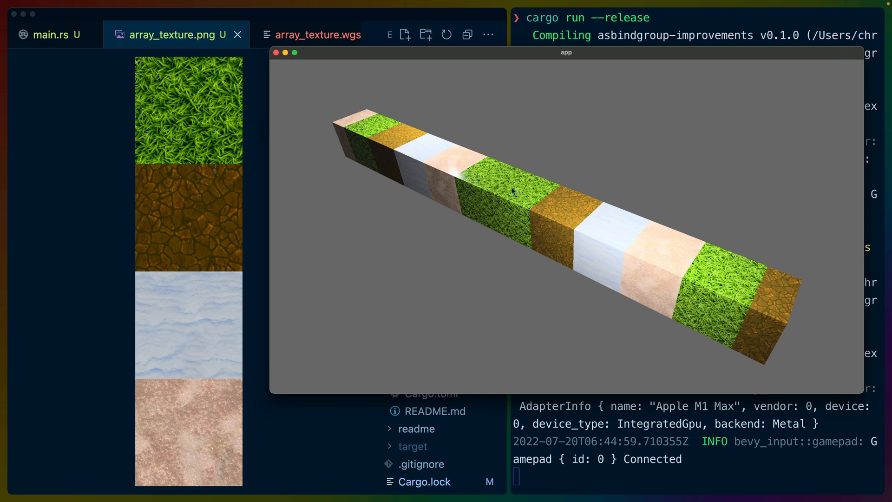
mouse_move(483, 175)
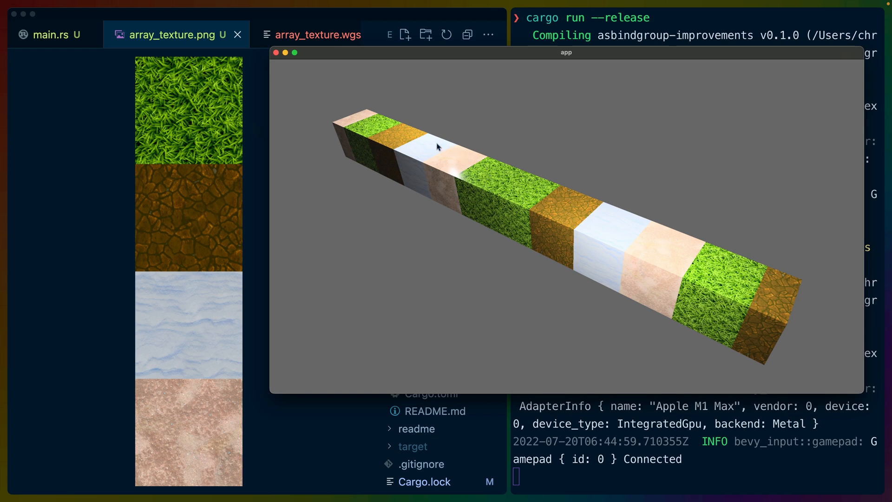
mouse_move(375, 129)
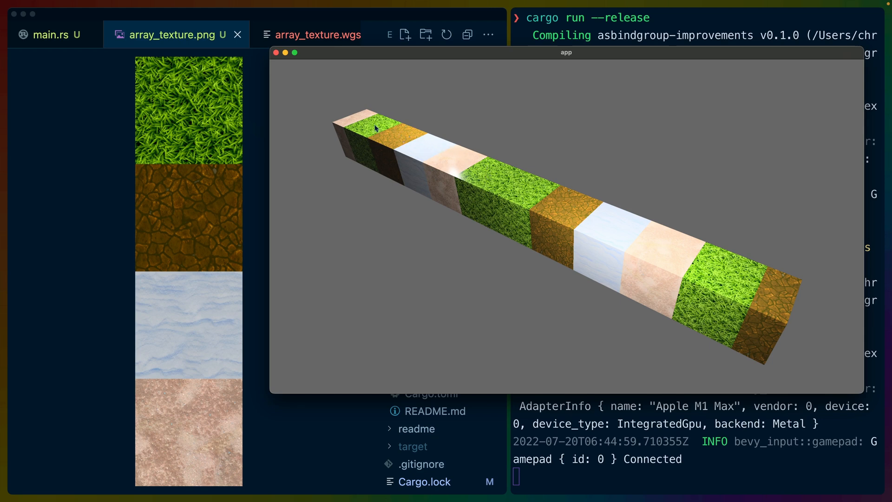
mouse_move(504, 184)
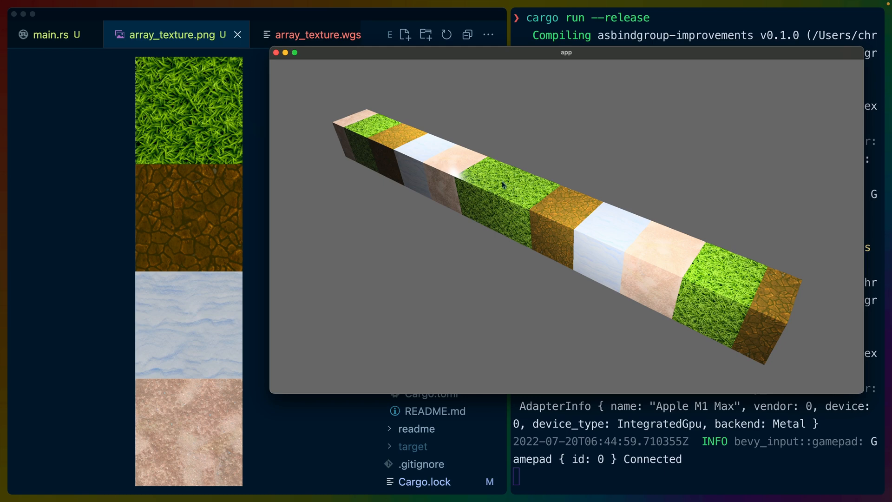
mouse_move(510, 179)
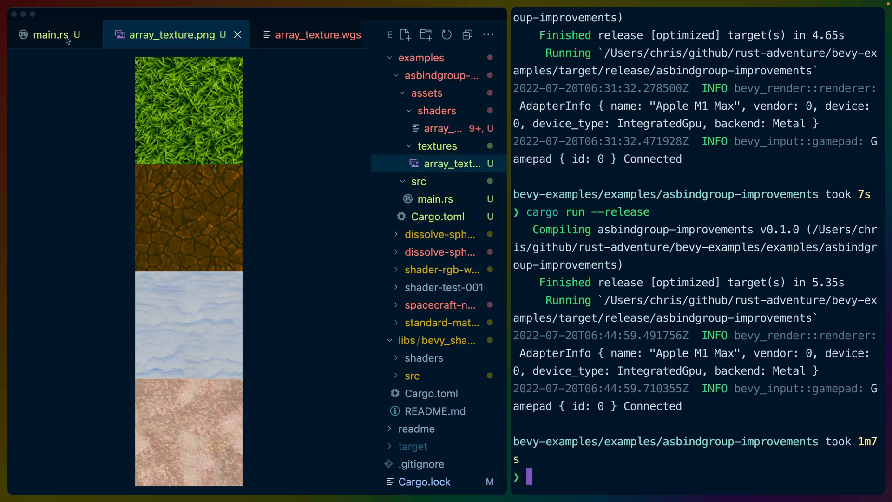
Step: Bring main.rs back up to edit the cube spawn transform spacing
left_click(50, 34)
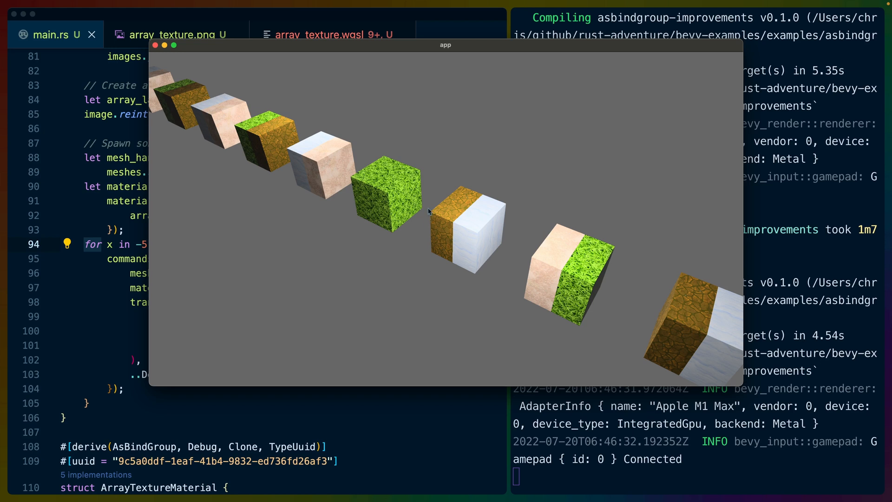
mouse_move(399, 187)
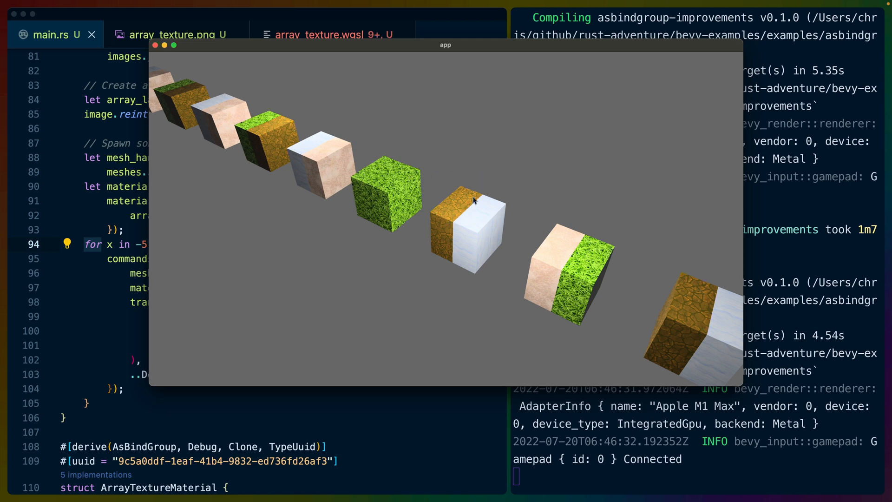
mouse_move(458, 223)
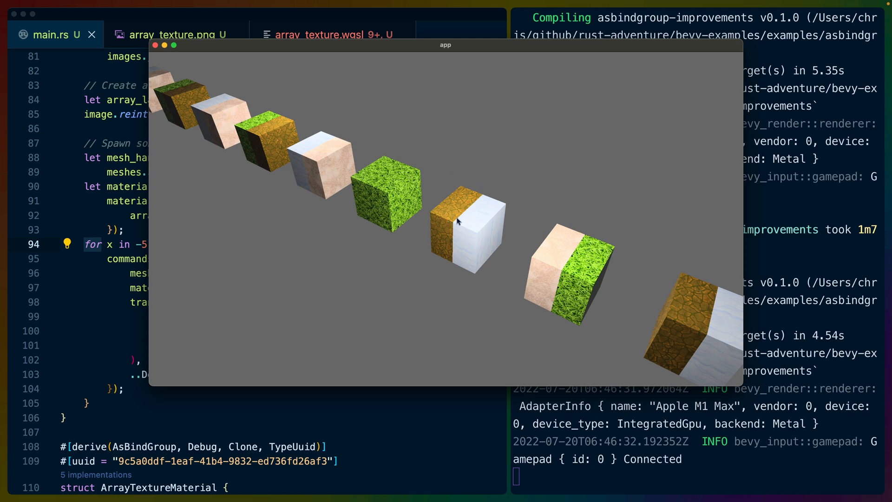
mouse_move(429, 222)
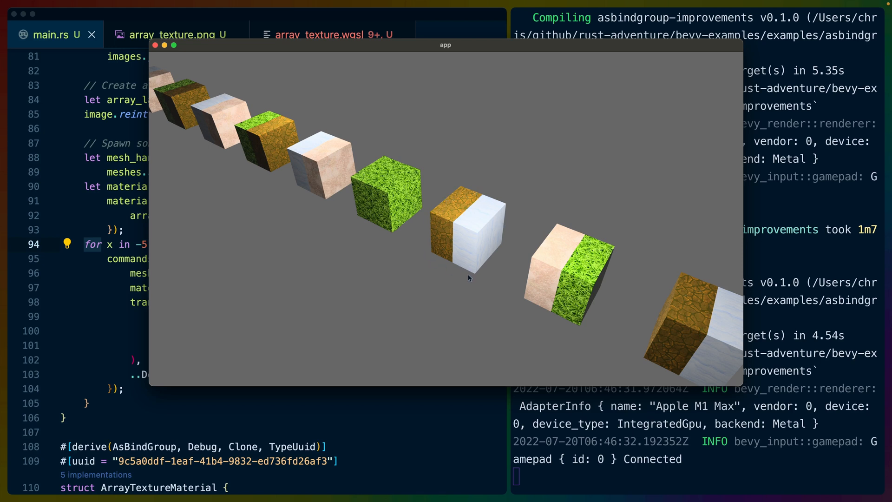
mouse_move(476, 275)
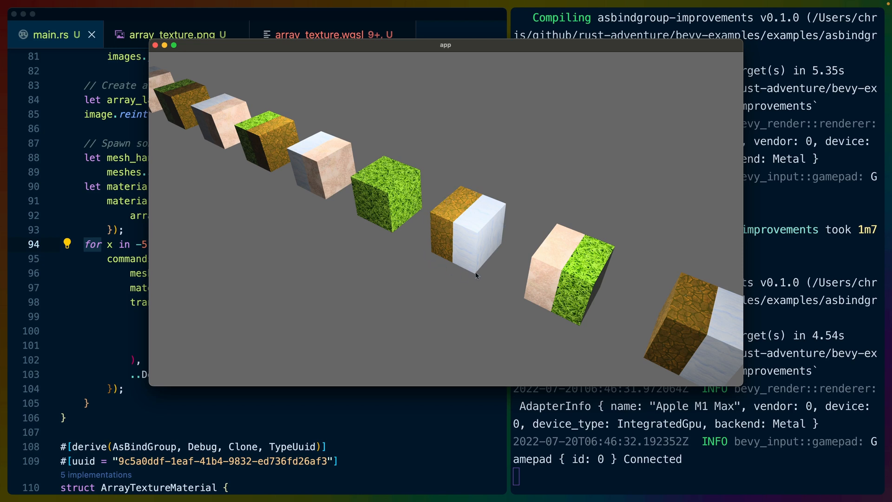
mouse_move(478, 169)
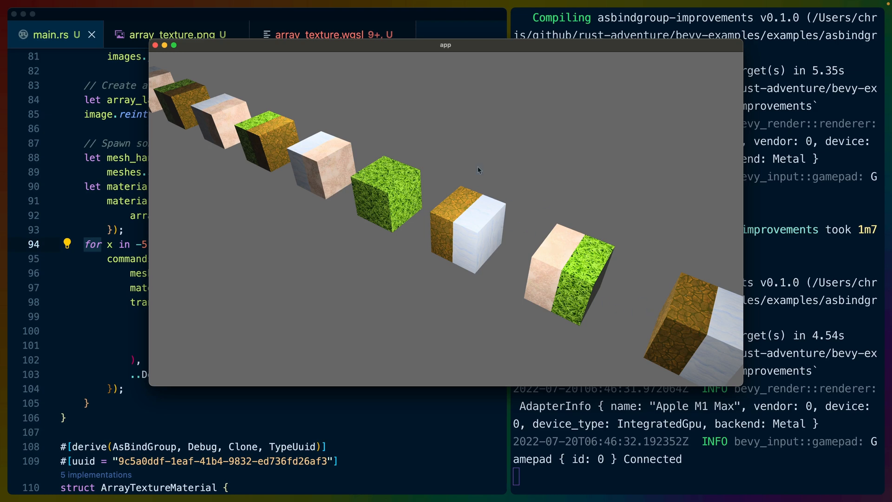
mouse_move(265, 115)
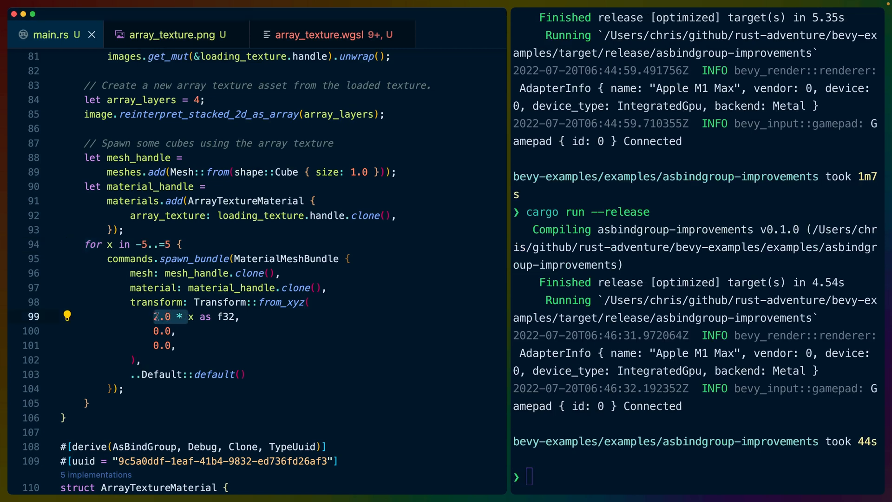
Step: In array_texture.wgsl, inspect the layer line's 0x3 mask and world_position.x cast
left_click(319, 35)
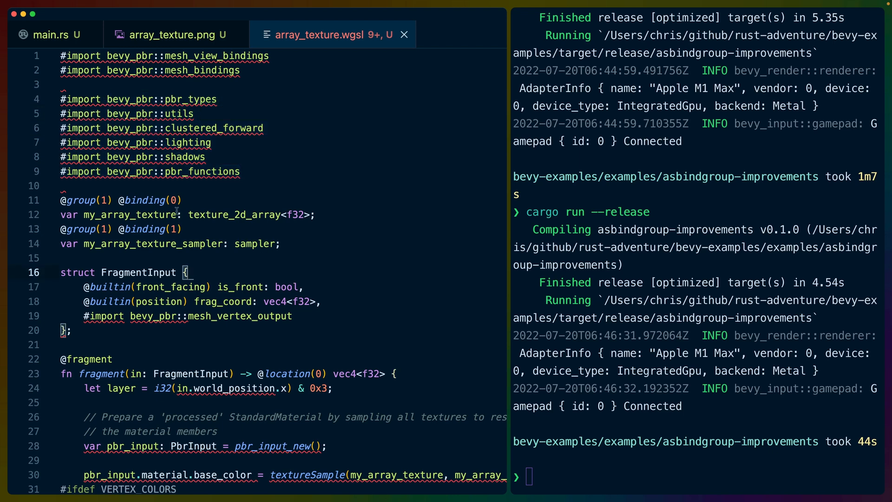
double_click(192, 374)
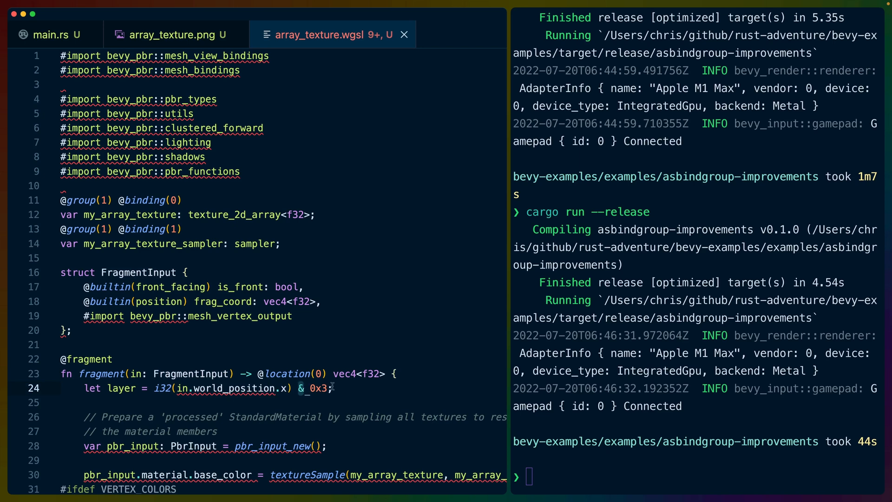
double_click(319, 388)
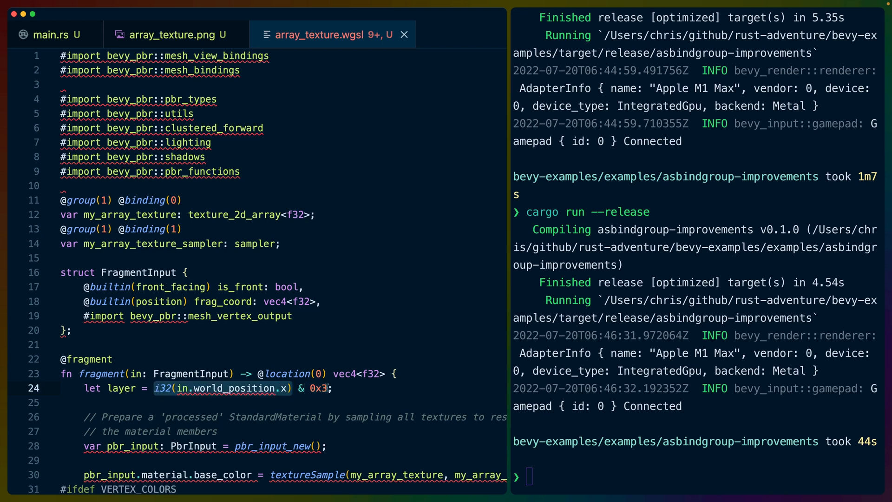
mouse_move(256, 396)
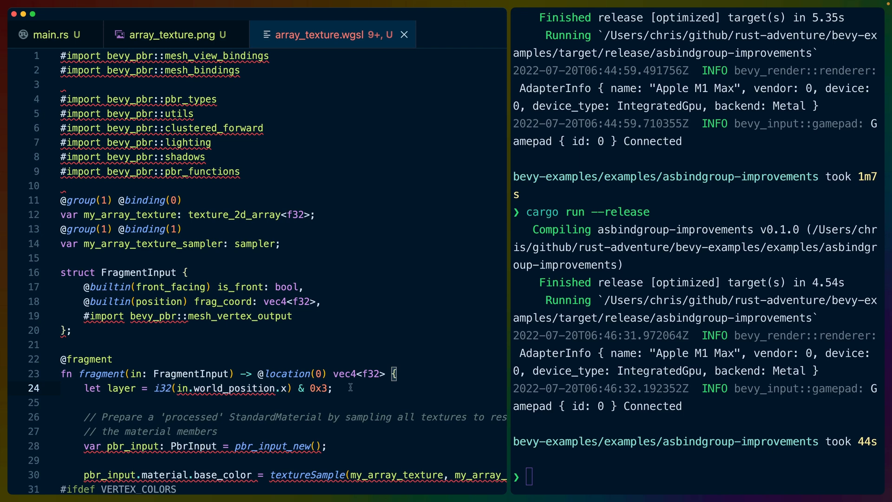
type("00000")
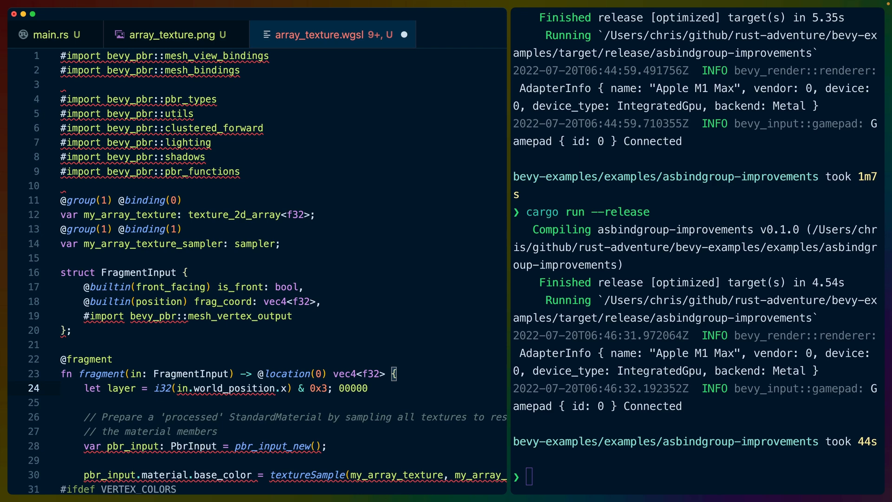
type("110")
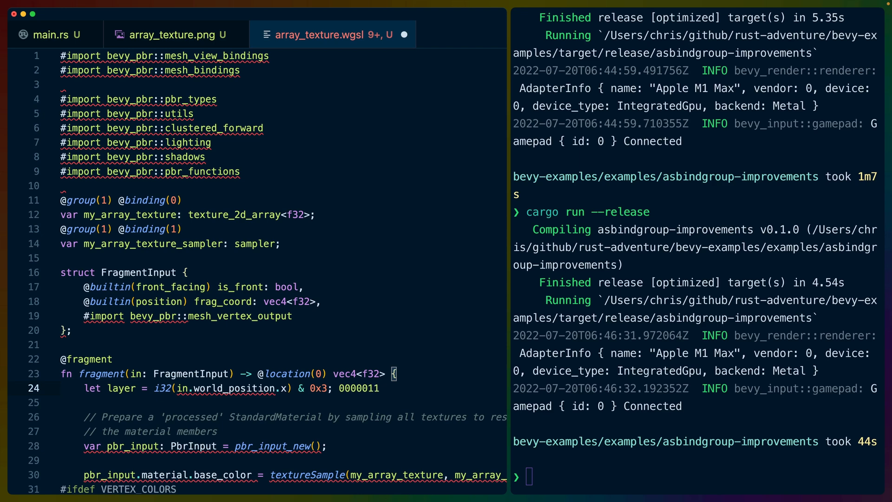
double_click(359, 388)
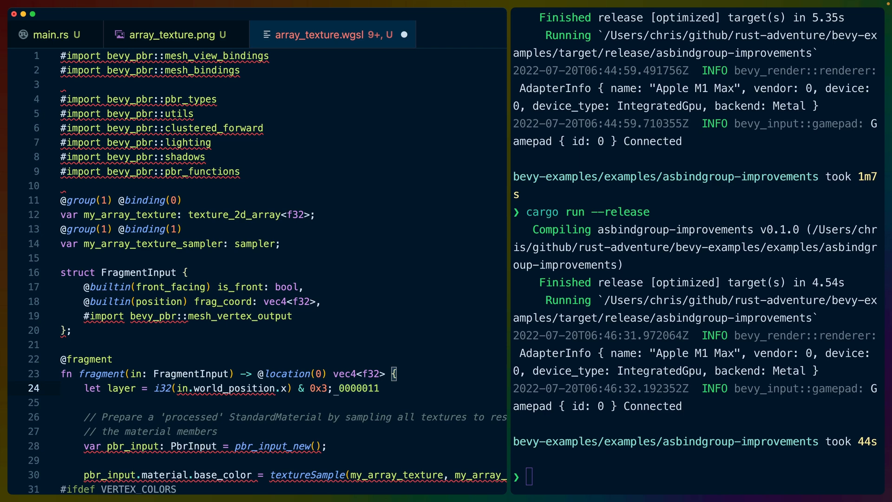
double_click(358, 389)
type("000000000")
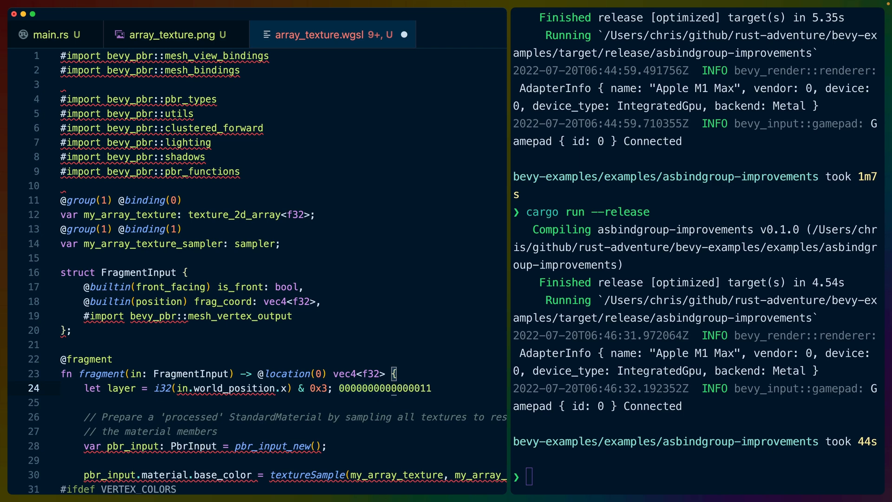
double_click(384, 388)
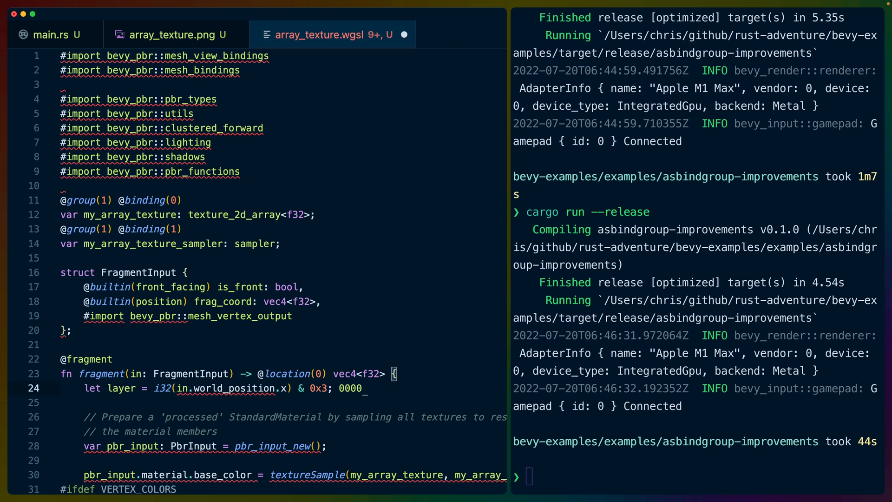
key("Backspace")
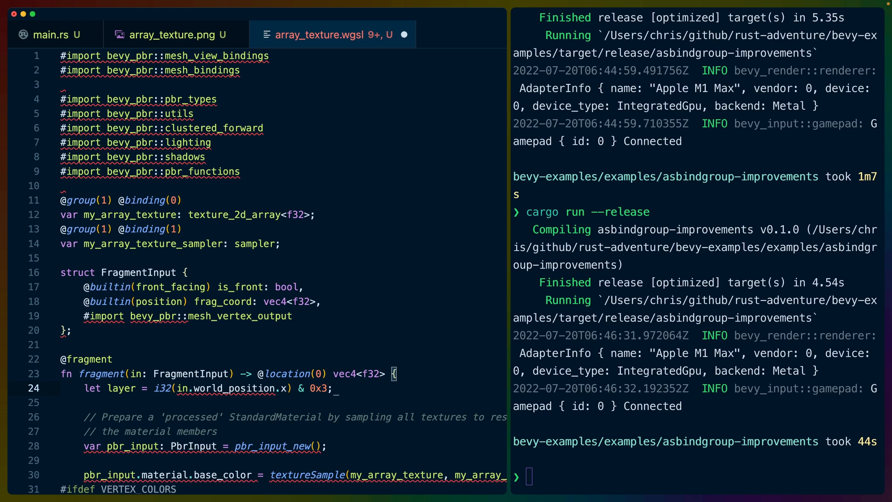
double_click(121, 388)
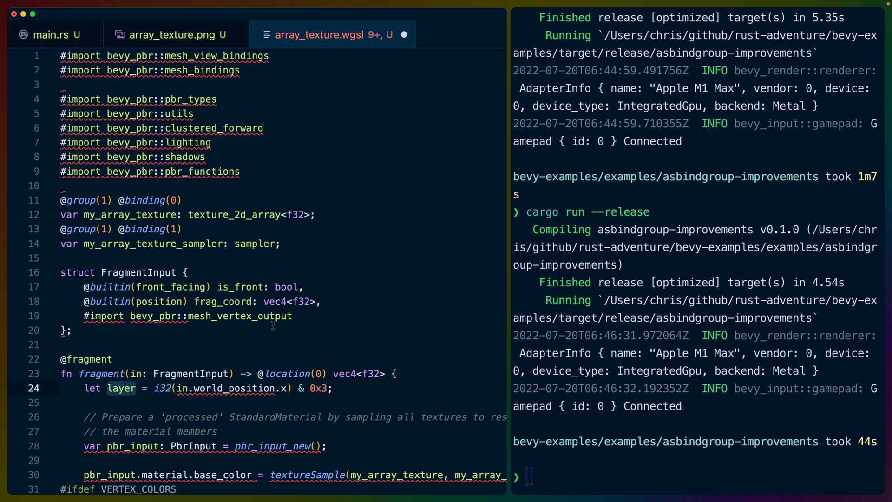
scroll("down", 3)
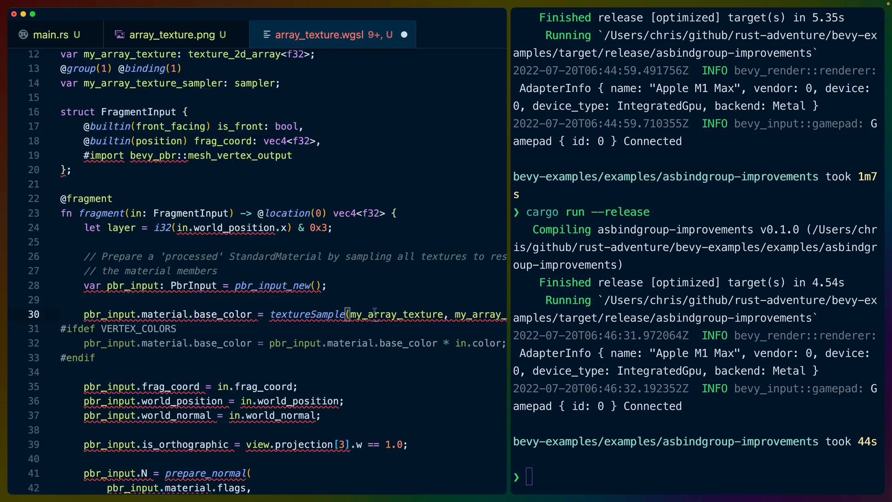
scroll("right", 3)
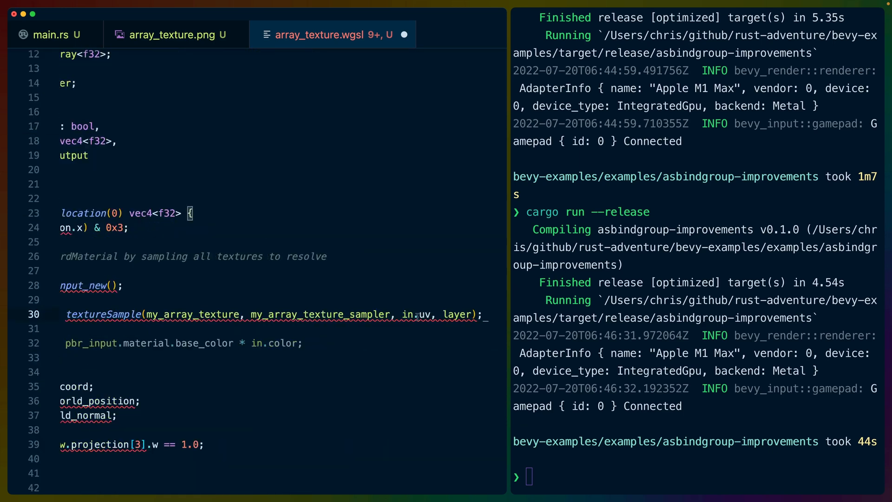
double_click(321, 315)
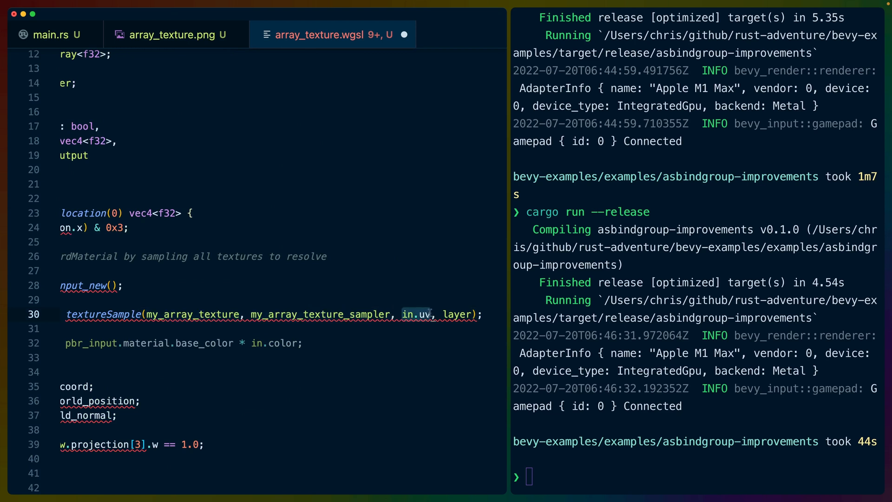
double_click(457, 314)
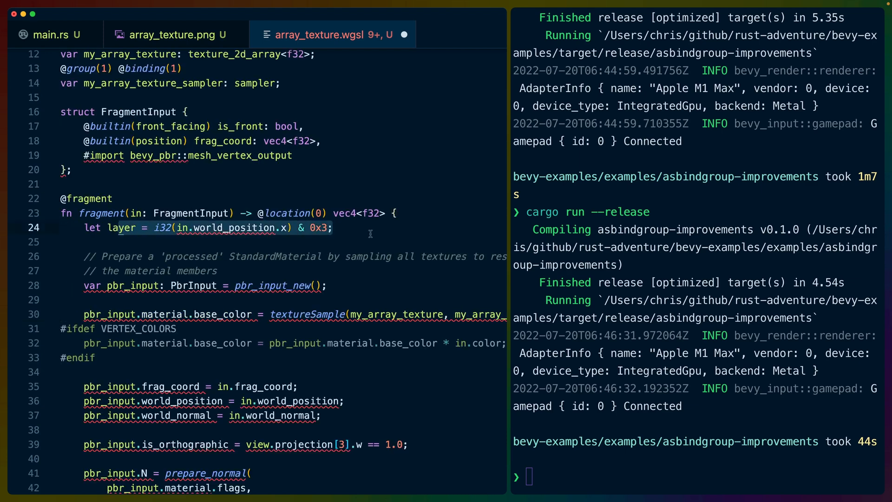
double_click(318, 228)
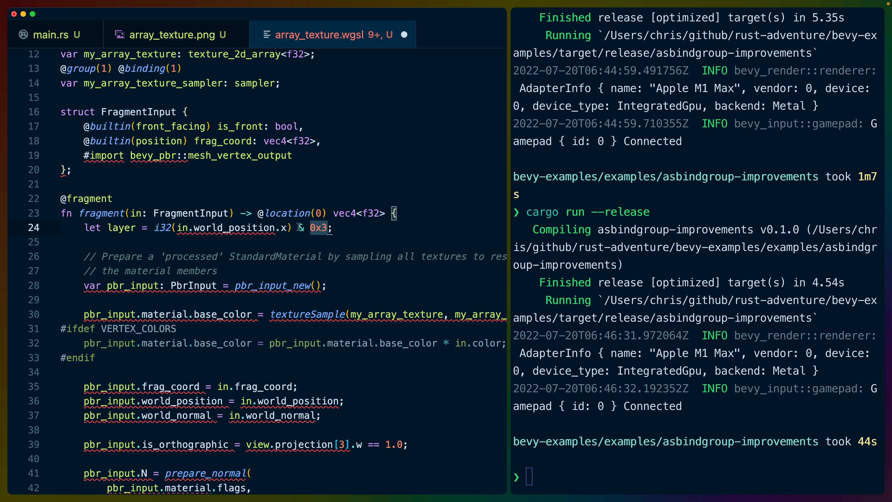
scroll("down", 3)
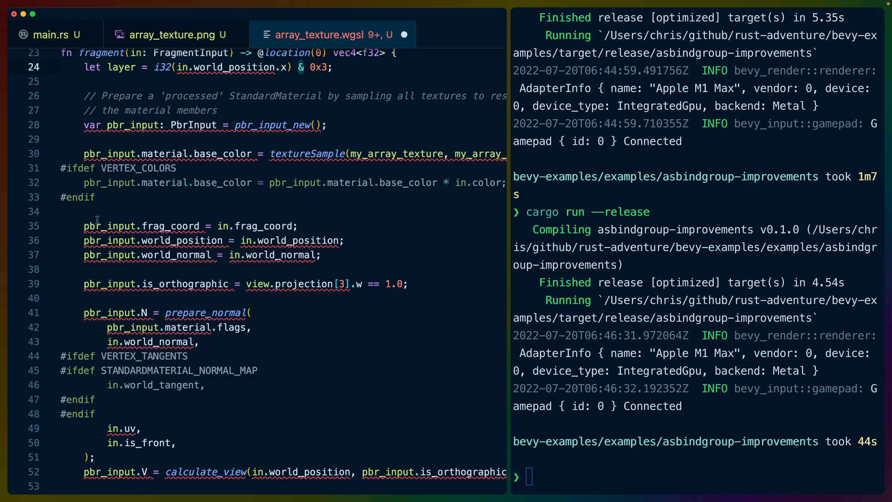
Step: Review the fragment function from prepare_normal down to the return, then back to the layer line
double_click(110, 225)
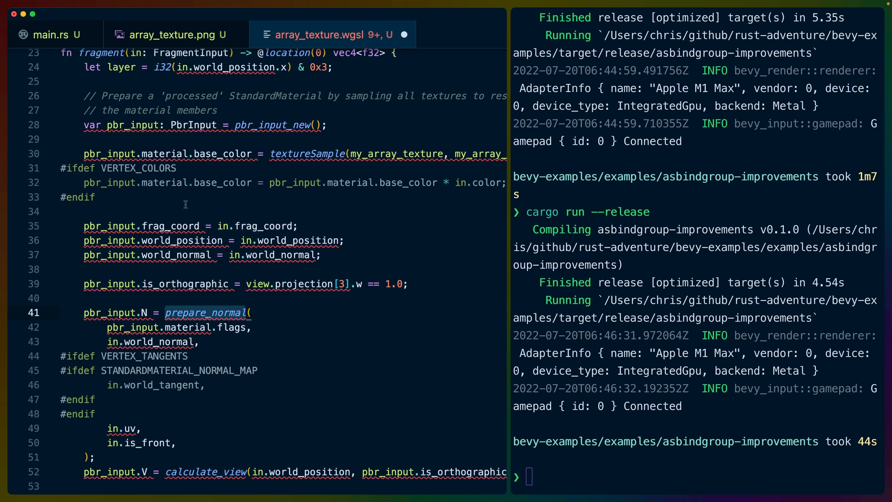
scroll("down", 3)
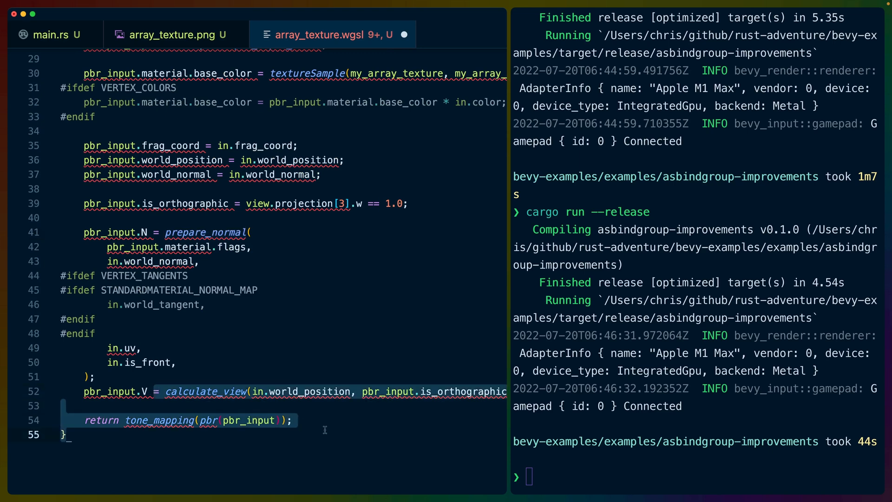
scroll("up", 3)
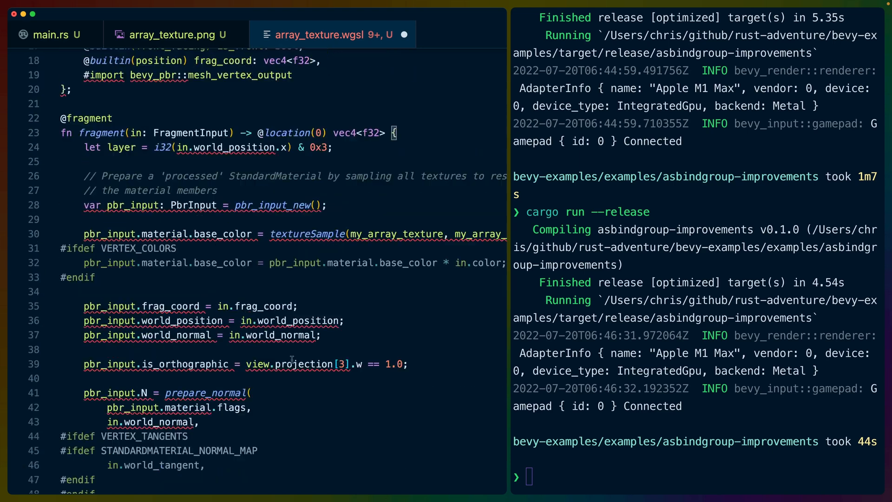
scroll("up", 3)
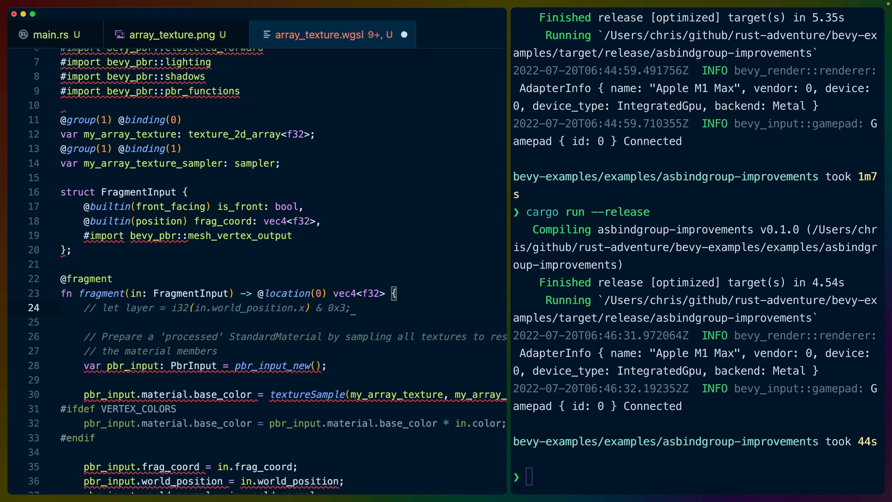
Step: Add 'let layer = 0x1;' as a constant layer and relaunch with cargo run --release
type("let laye")
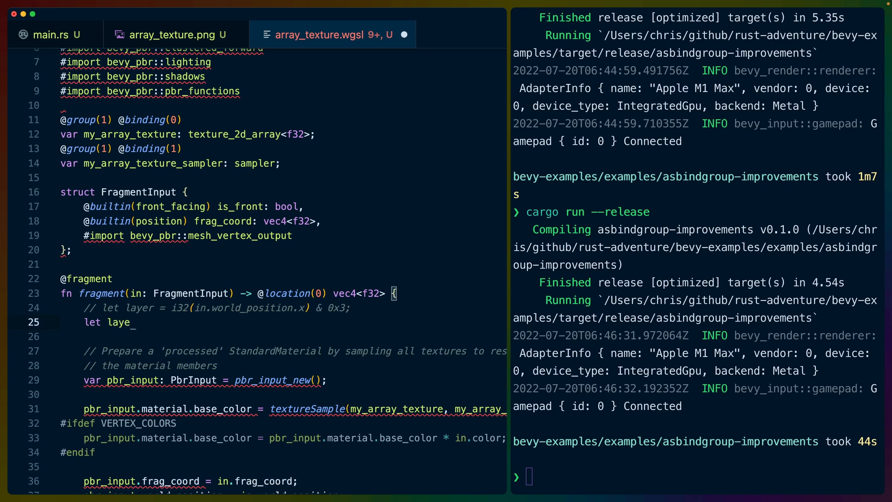
type("r = 0x1;")
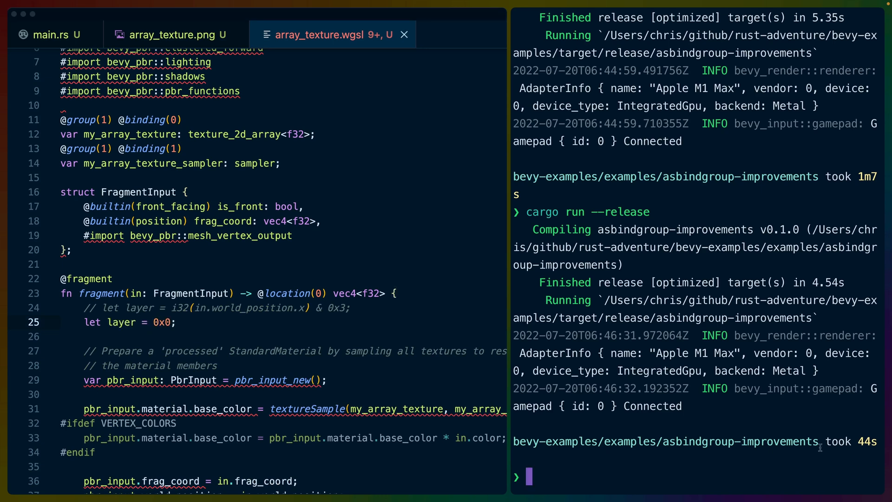
key("Return")
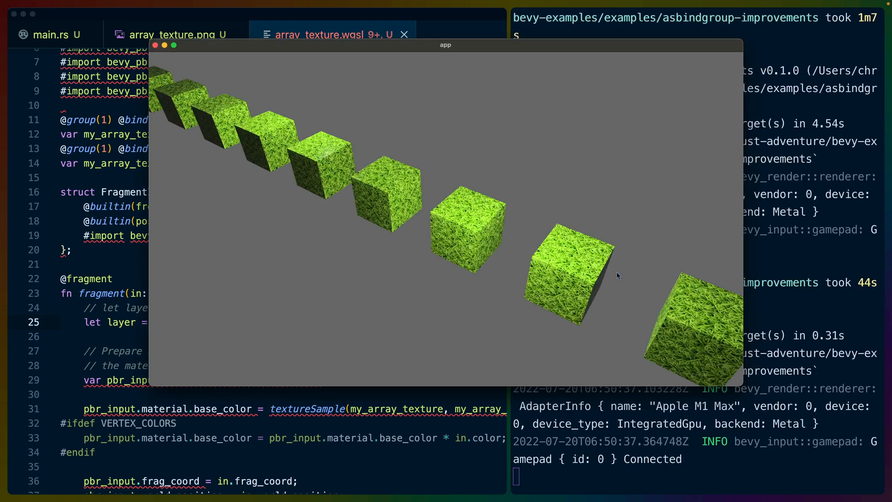
mouse_move(312, 124)
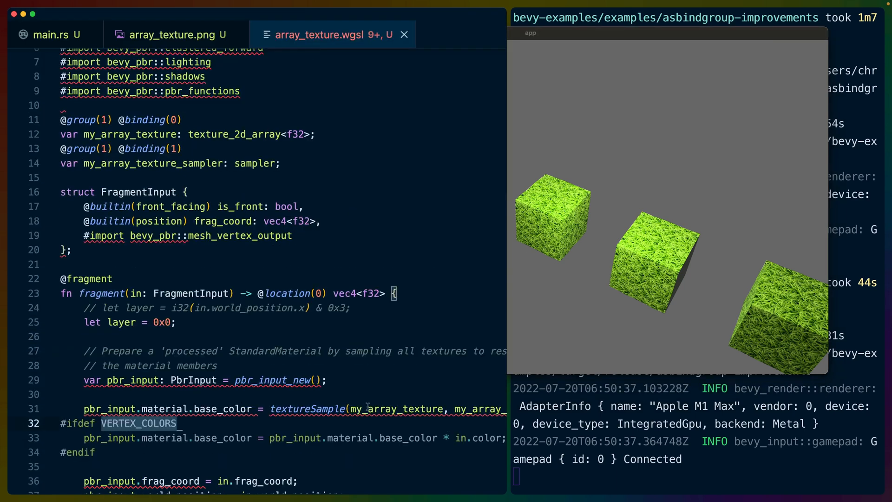
Step: Check the textureSample call's in.uv argument and the constant layer value passed to it
scroll("right", 3)
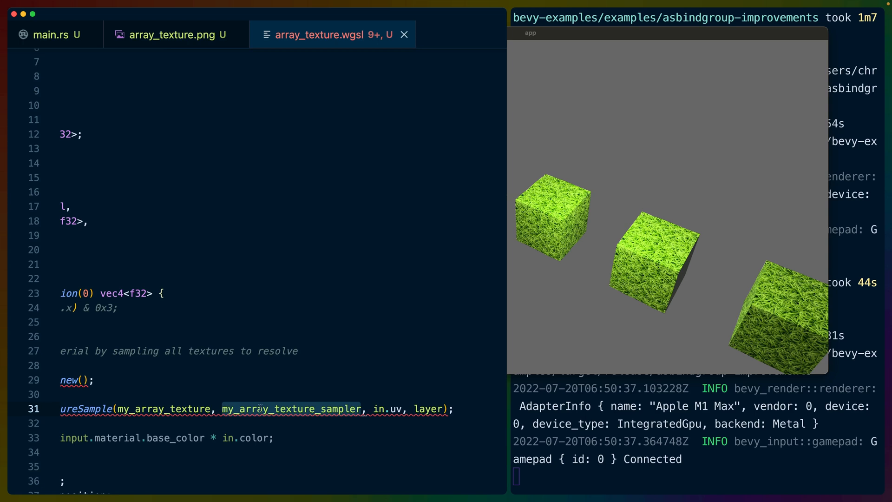
double_click(389, 409)
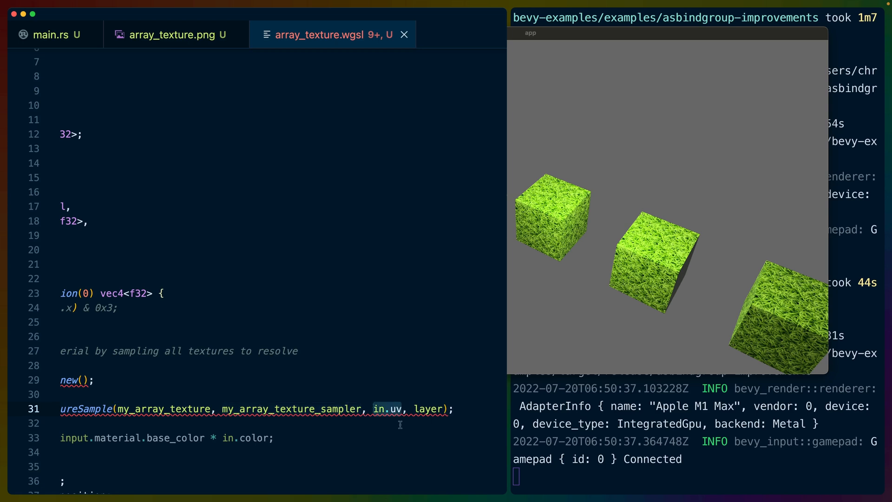
mouse_move(430, 425)
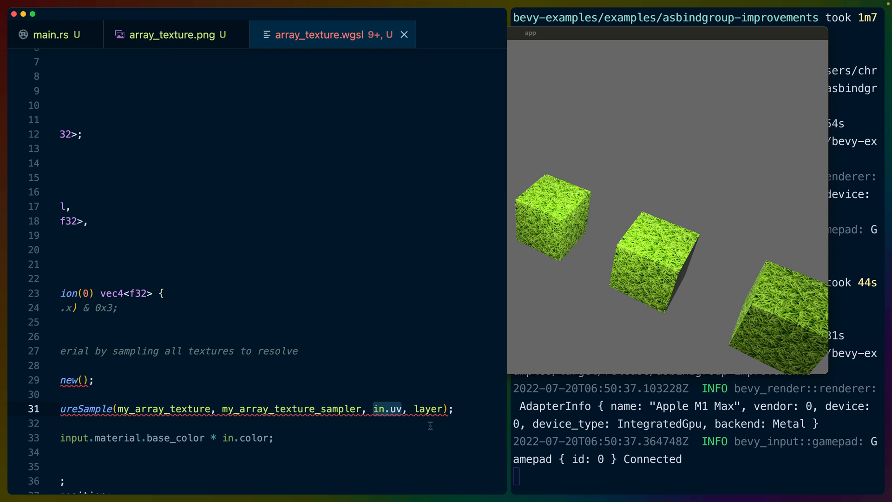
double_click(427, 409)
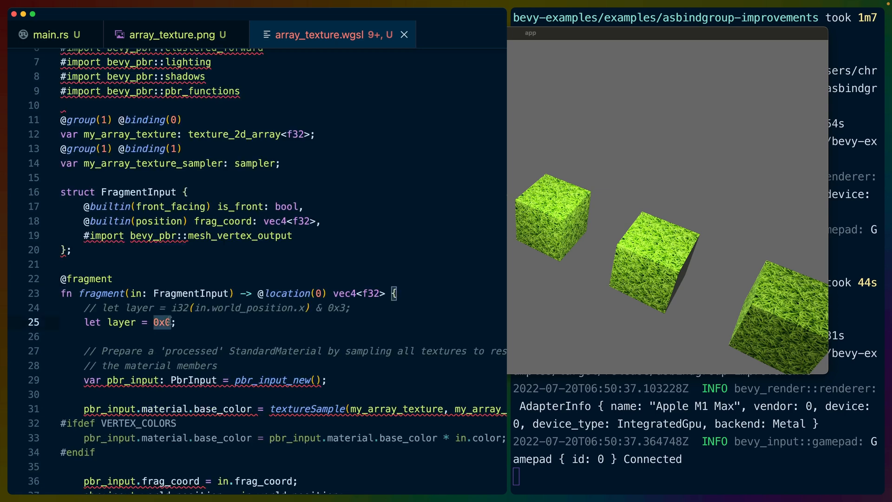
Step: Glance at the stacked array_texture.png image and return to the shader file
left_click(171, 34)
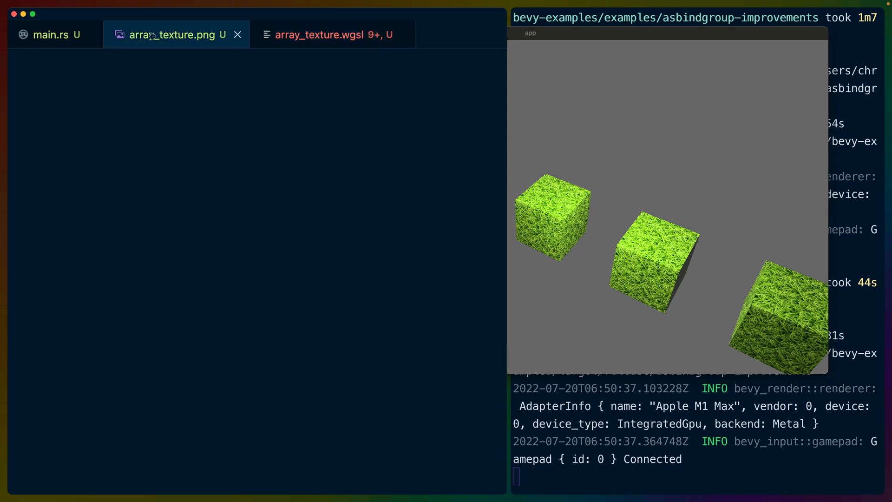
left_click(171, 35)
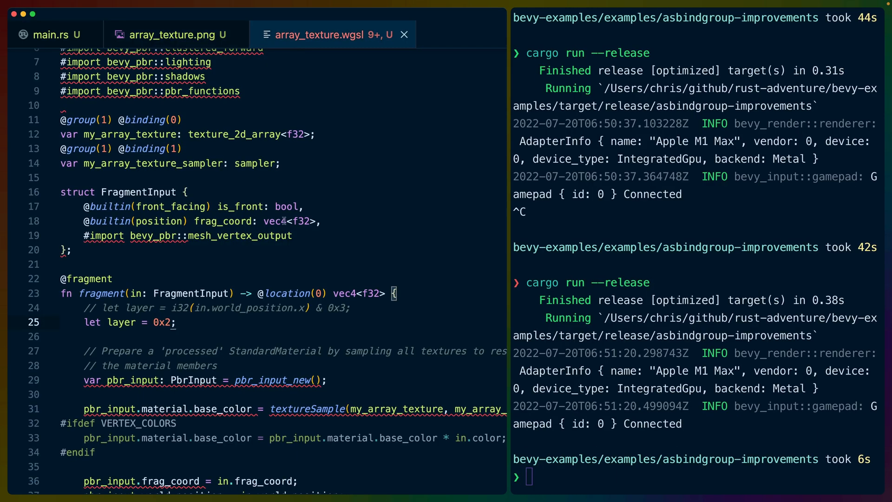
mouse_move(372, 309)
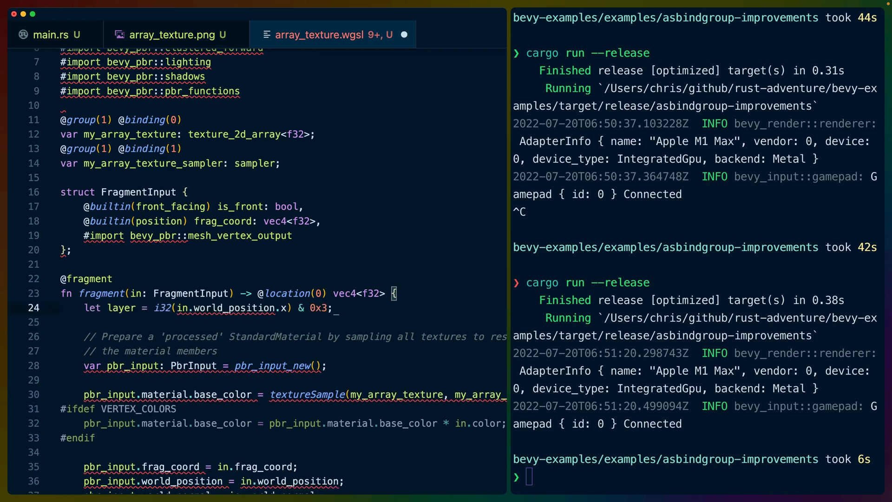
mouse_move(405, 35)
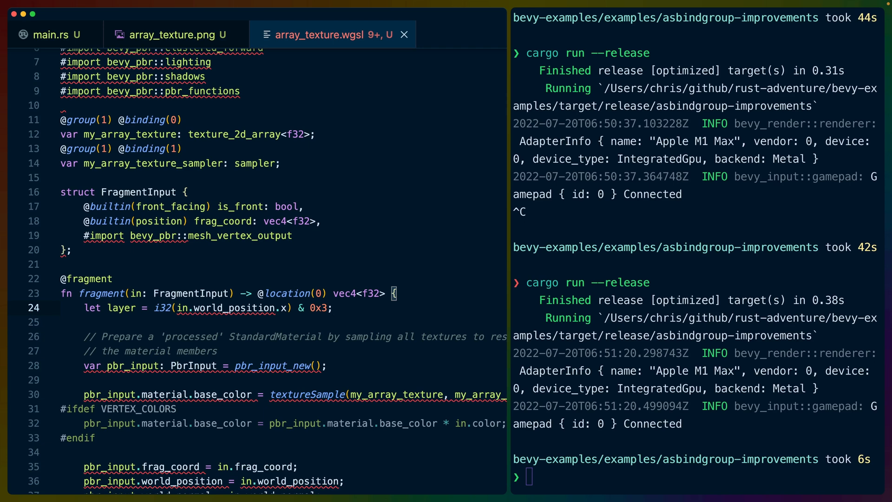
mouse_move(280, 123)
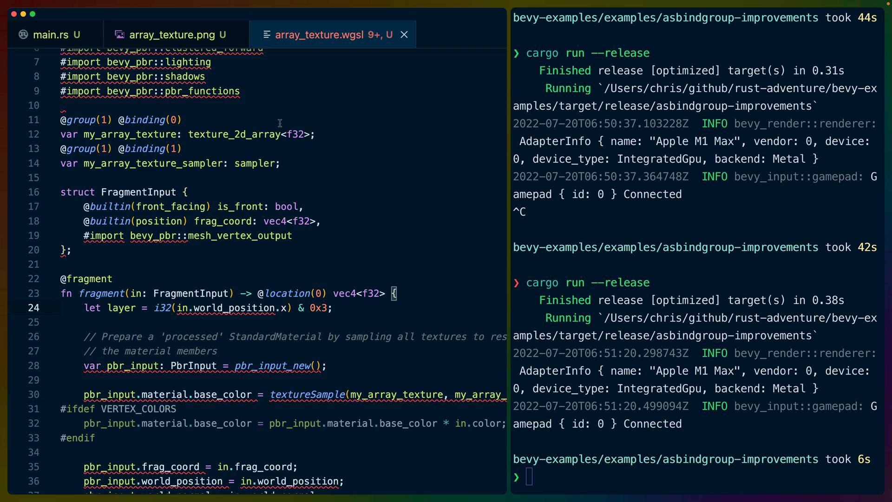
left_click(50, 34)
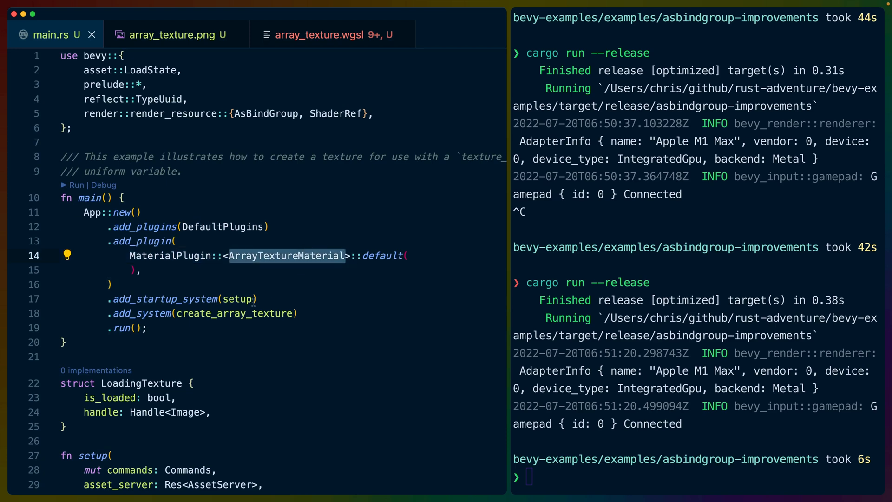
scroll("down", 3)
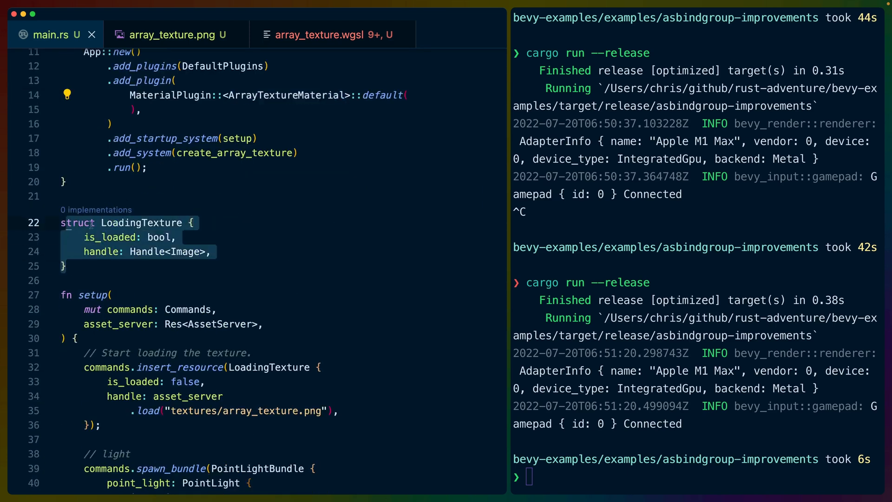
scroll("down", 3)
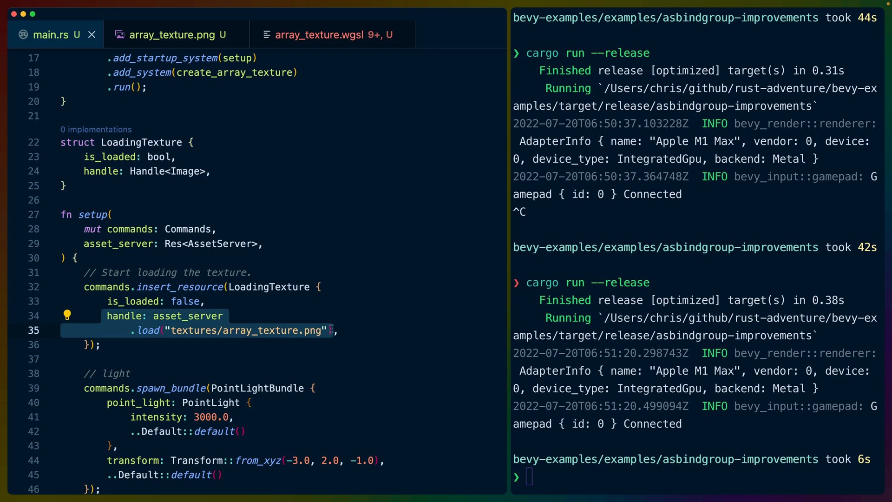
scroll("down", 3)
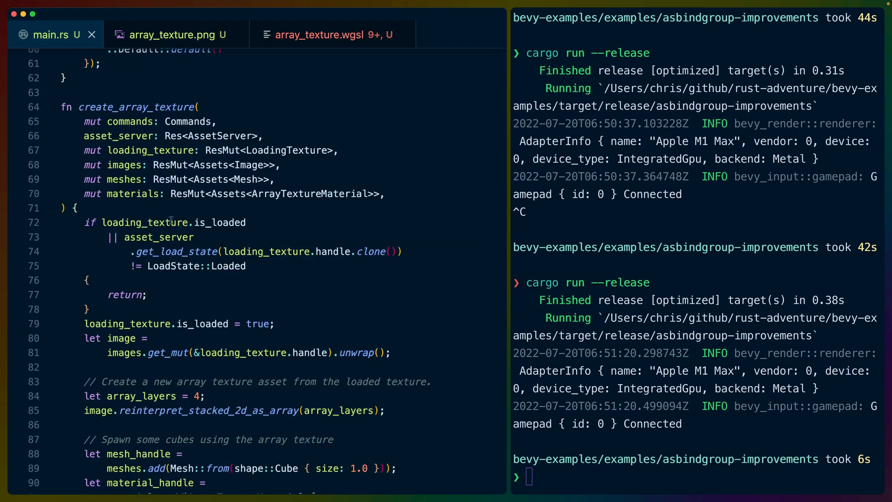
double_click(219, 222)
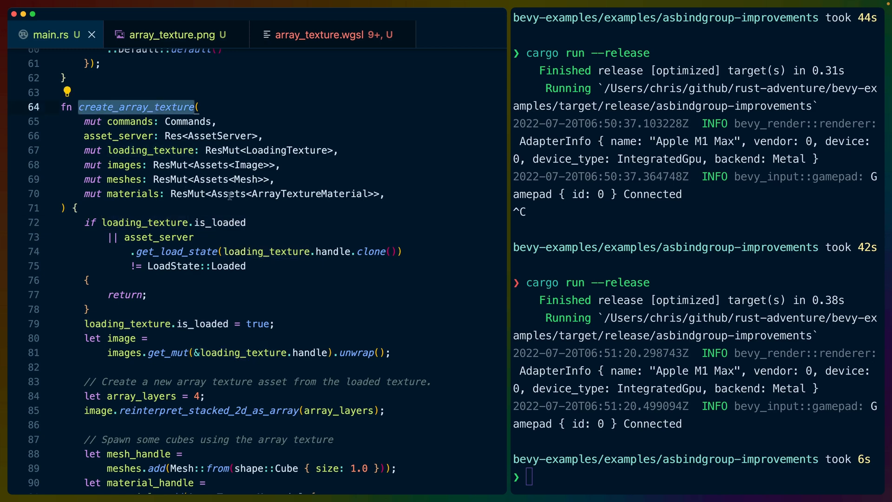
scroll("up", 3)
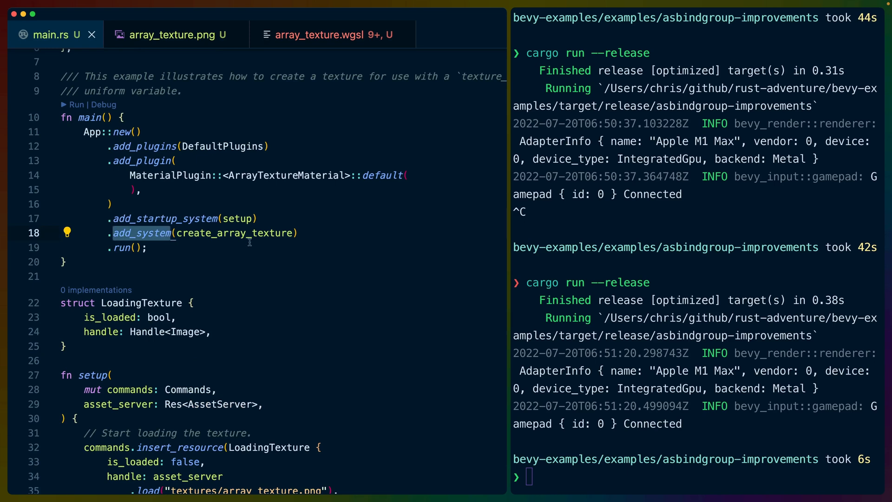
scroll("down", 3)
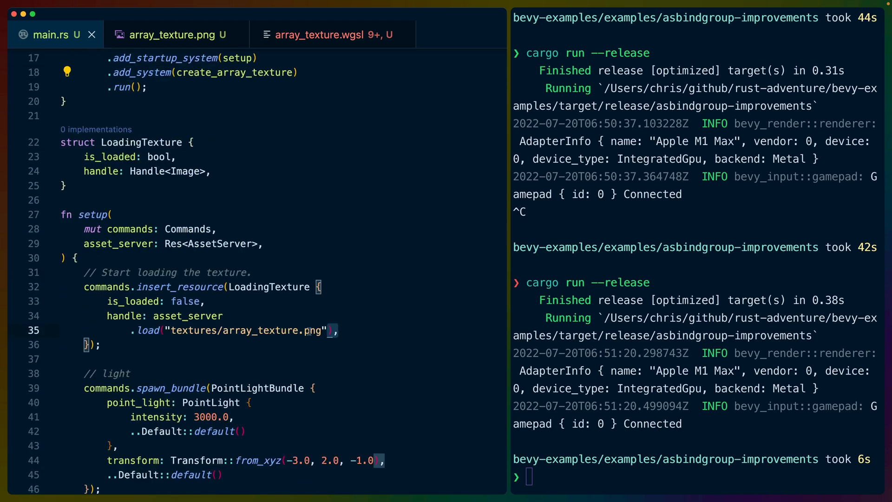
left_click(169, 34)
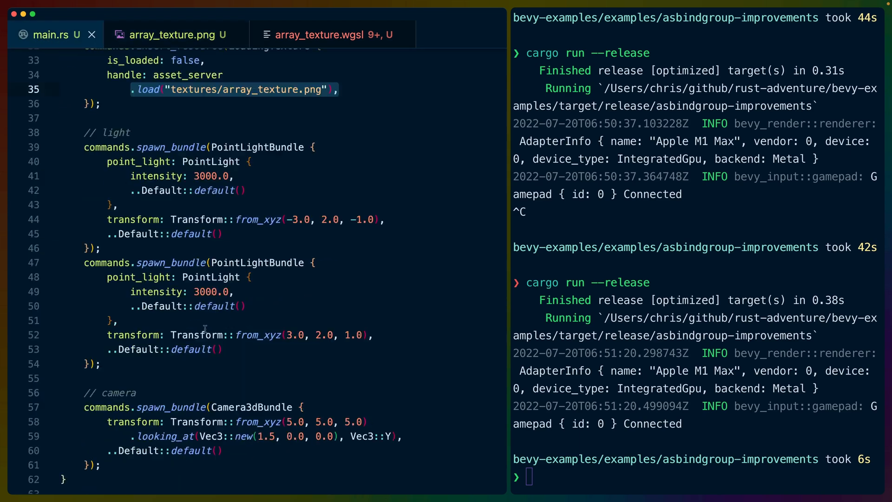
scroll("down", 3)
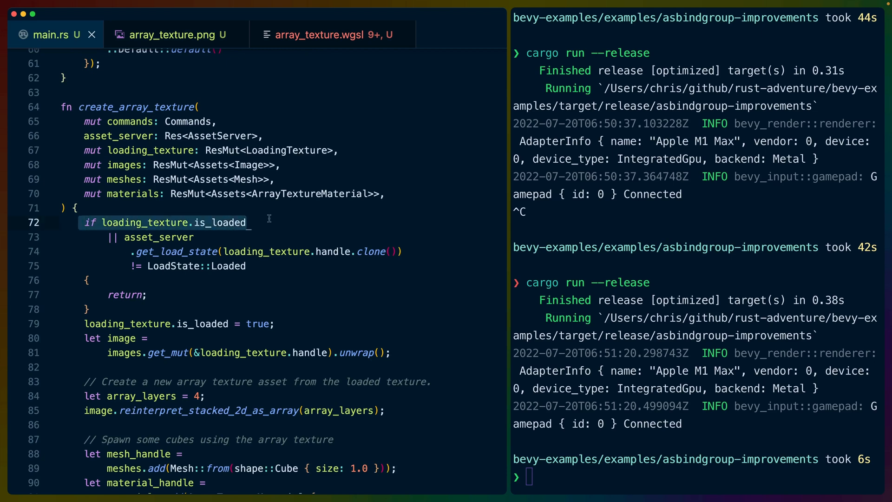
double_click(145, 223)
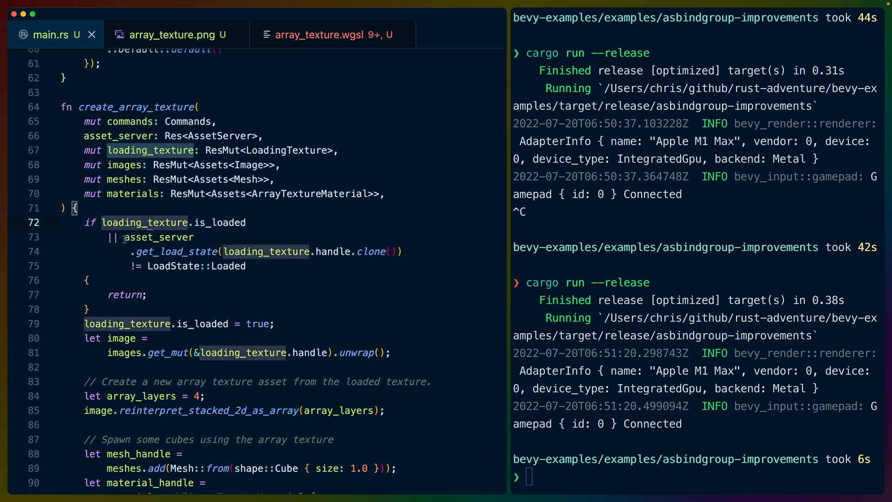
scroll("up", 3)
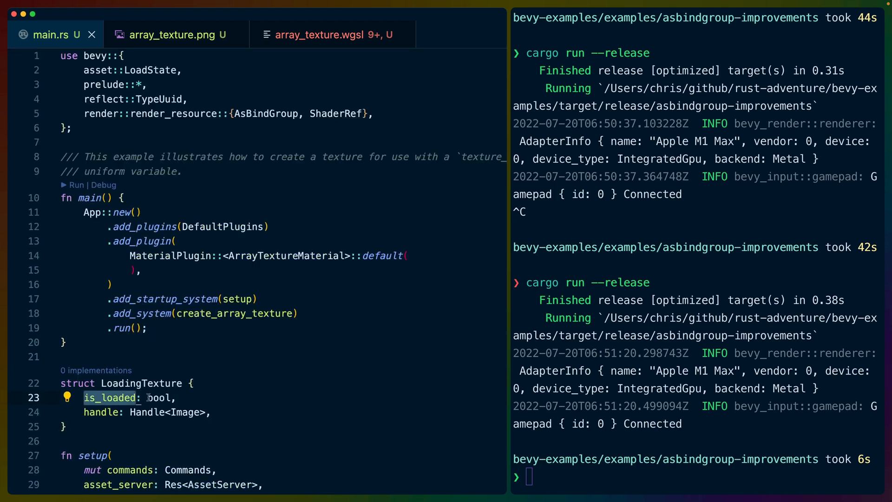
scroll("down", 3)
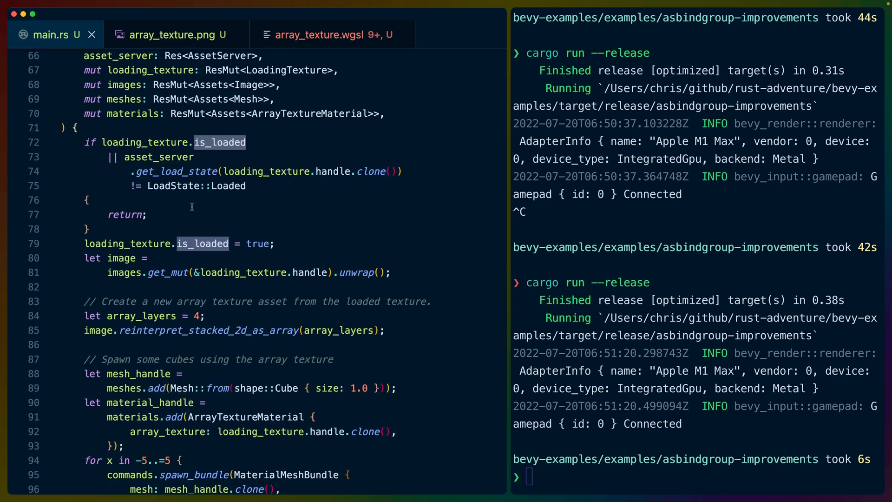
mouse_move(170, 165)
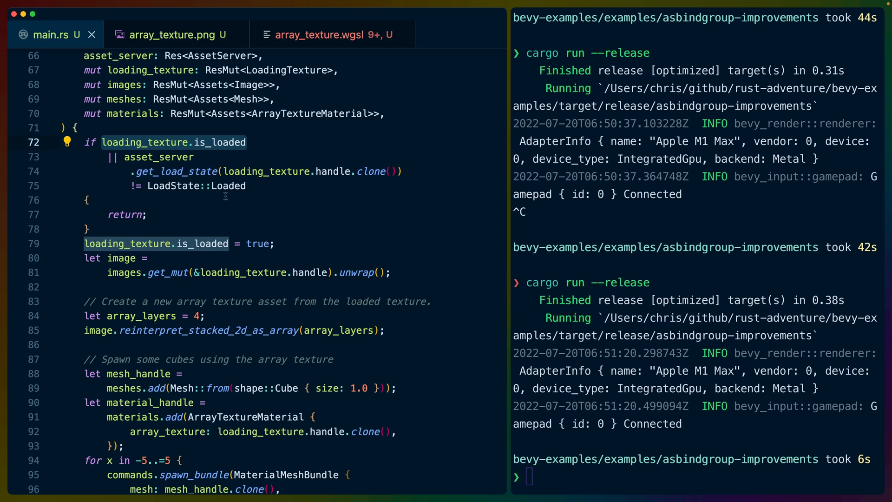
mouse_move(268, 239)
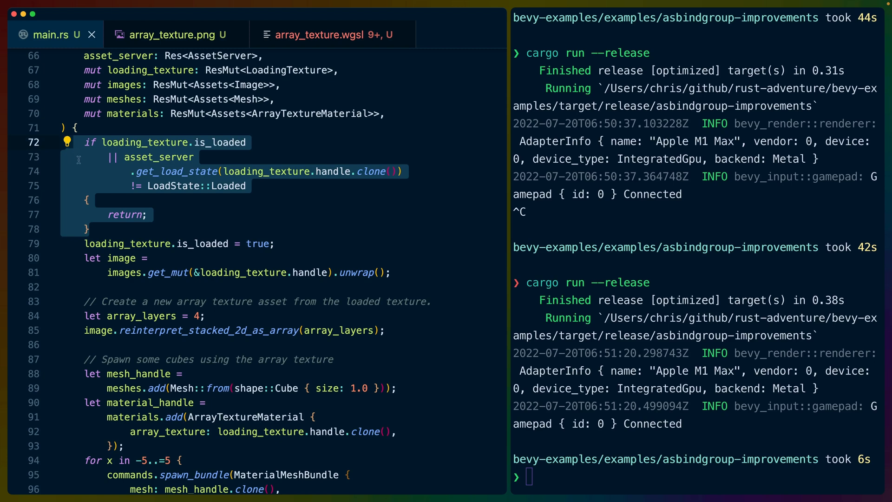
mouse_move(203, 211)
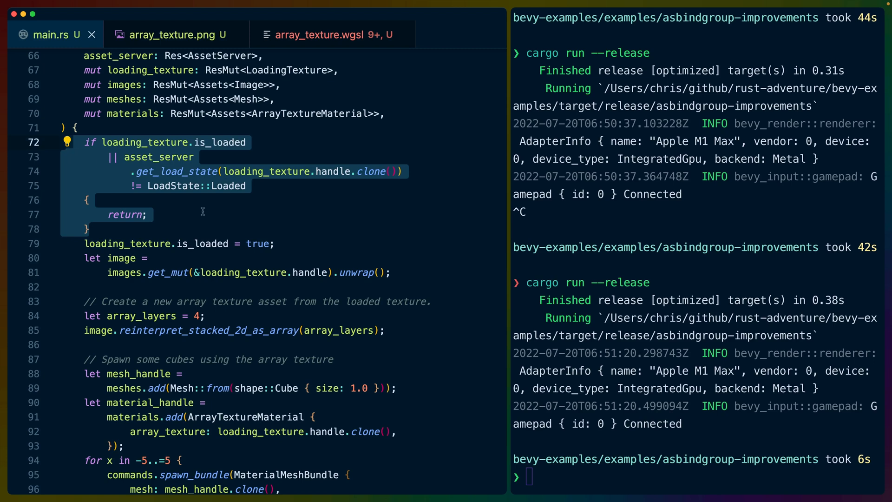
left_click(375, 273)
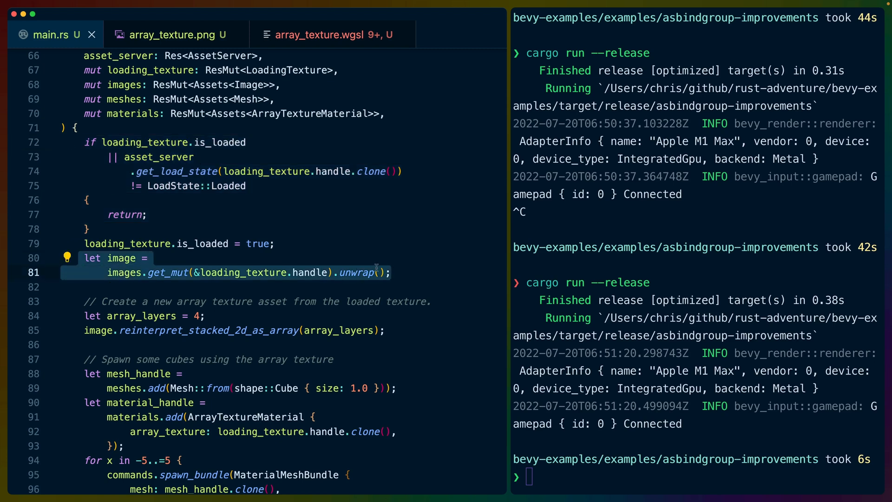
scroll("down", 3)
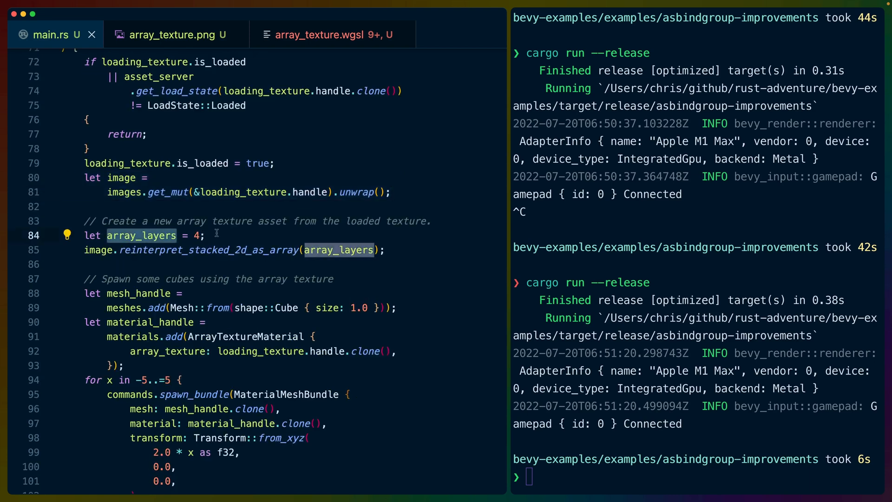
Step: Preview array_texture.png's four stacked tiles, then go back to main.rs
left_click(171, 35)
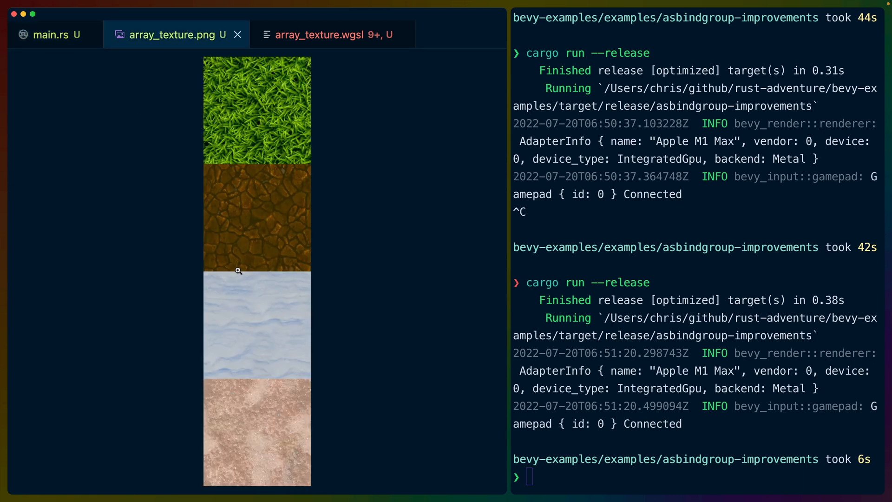
mouse_move(214, 128)
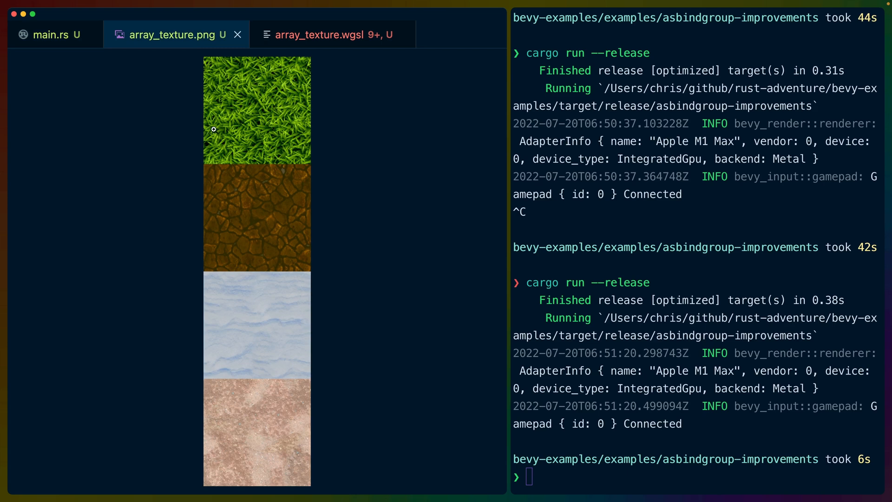
left_click(45, 34)
type("dbg!(image.texture_descriptor);")
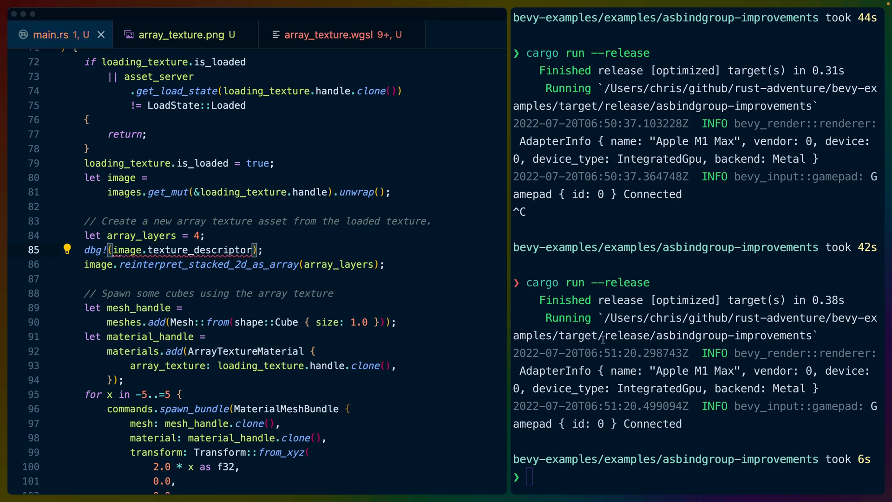
Step: Borrow with & inside dbg!, rerun, and check the printed TextureDescriptor width 250, height 1000
key("Return")
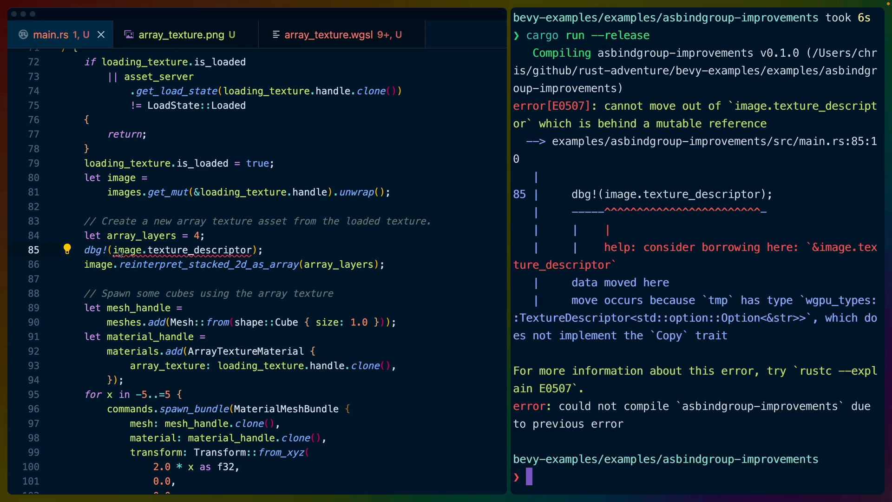
type("&")
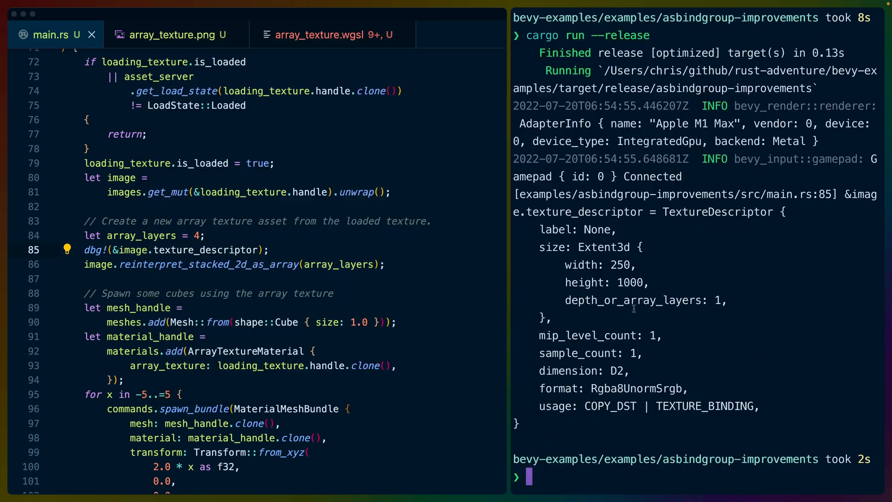
double_click(716, 212)
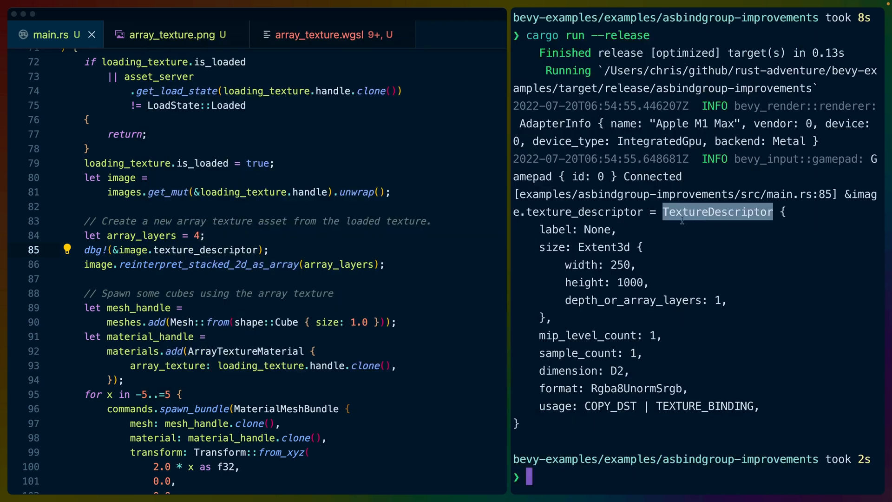
mouse_move(547, 230)
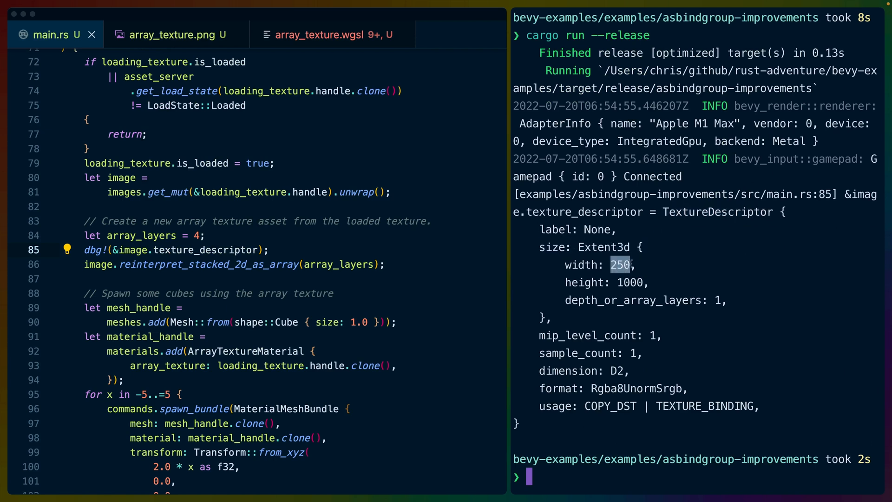
mouse_move(633, 267)
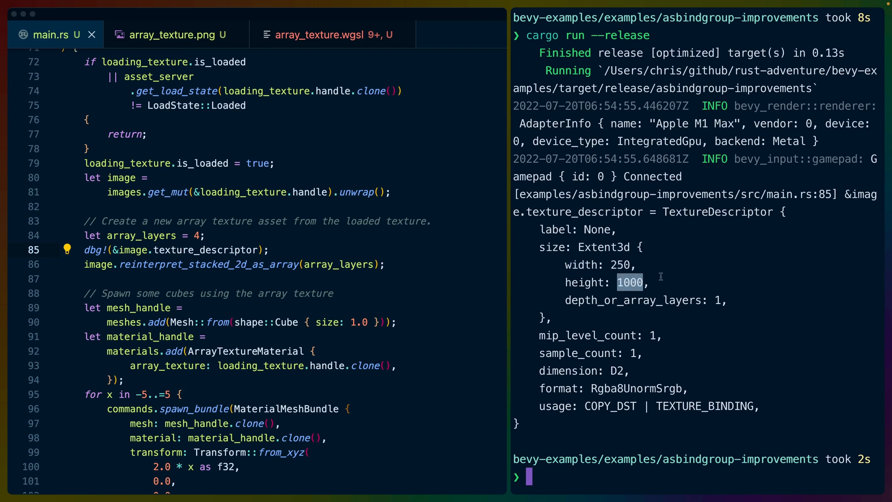
double_click(633, 300)
type("dbg!(&image.texture_descriptor);")
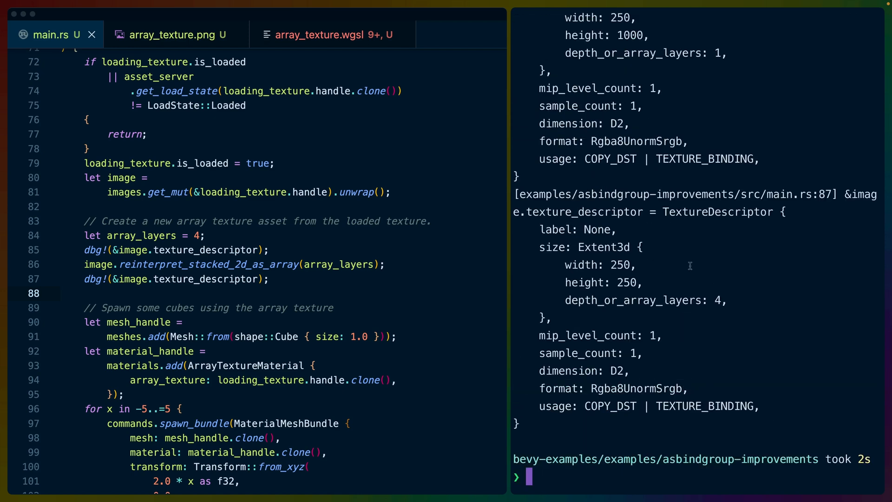
Step: Compare the reinterpret_stacked_2d_as_array call with the printed depth_or_array_layers of 4
double_click(208, 264)
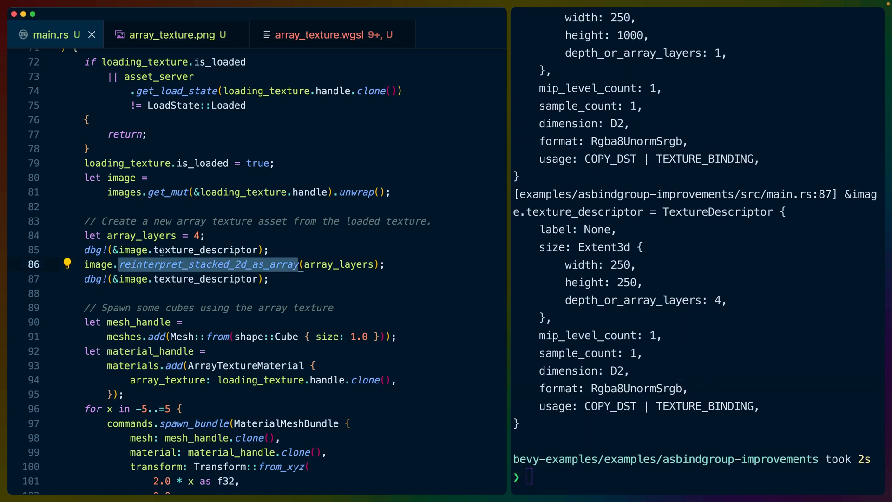
left_click(219, 264)
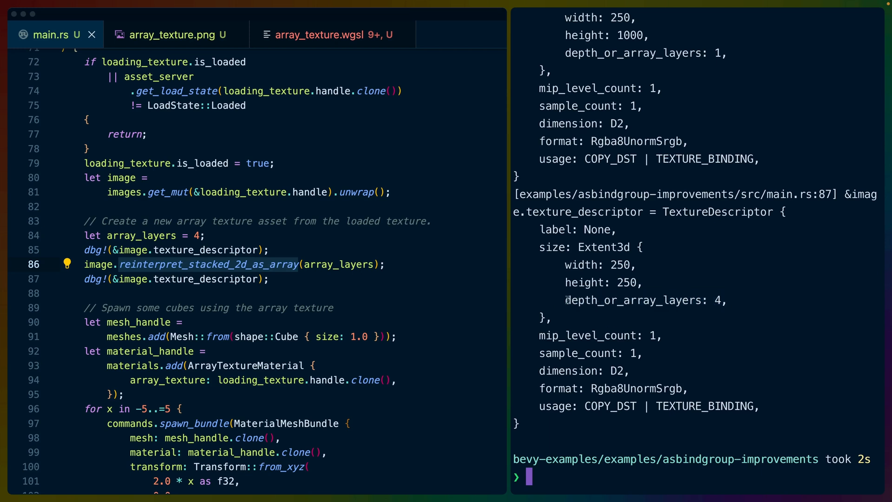
double_click(580, 300)
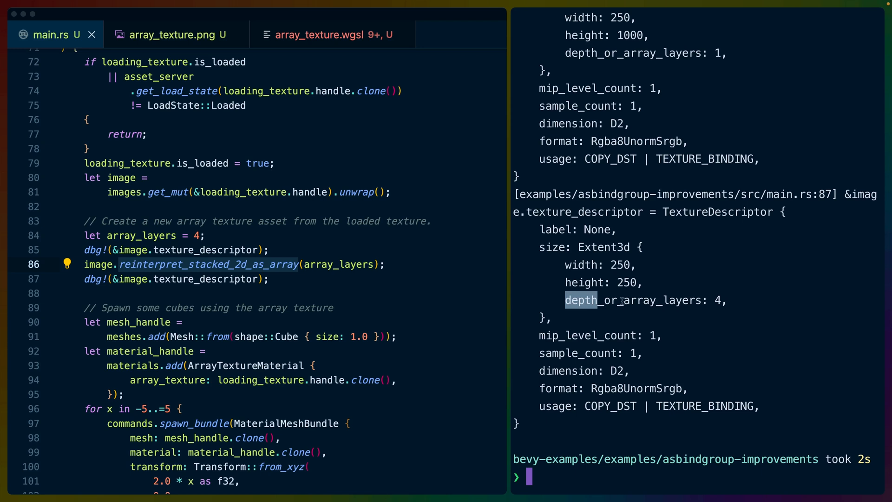
mouse_move(678, 293)
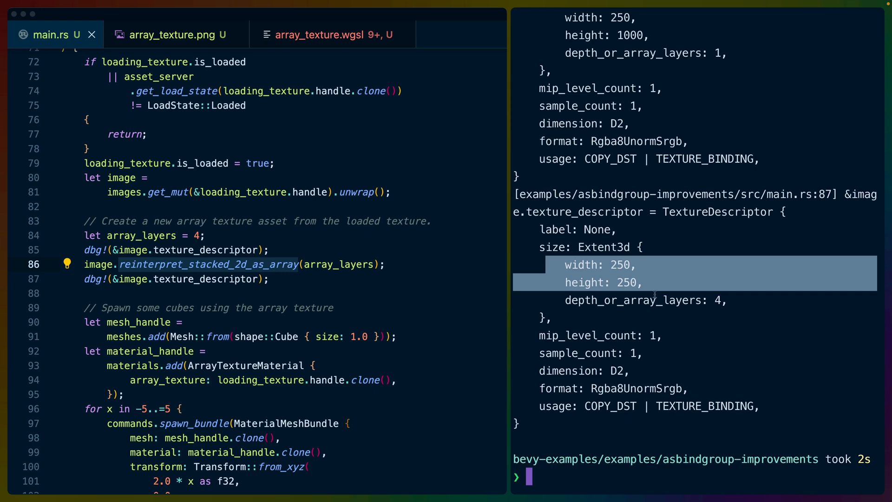
scroll("down", 3)
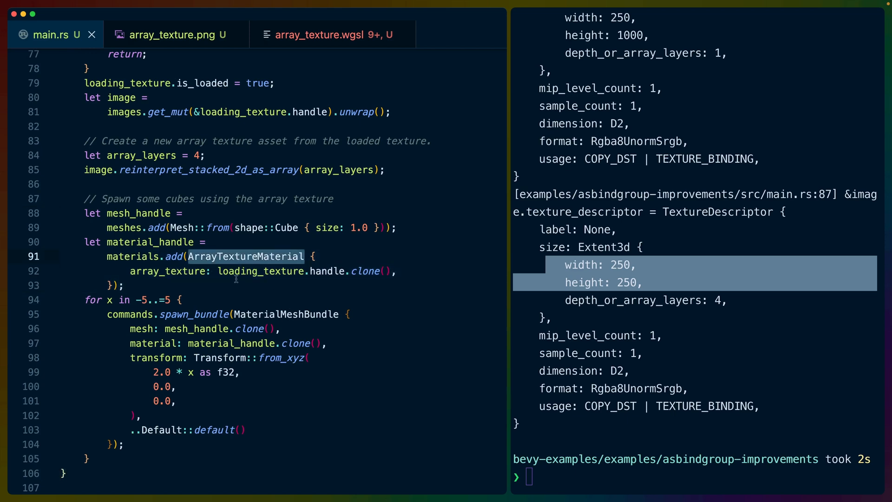
scroll("down", 3)
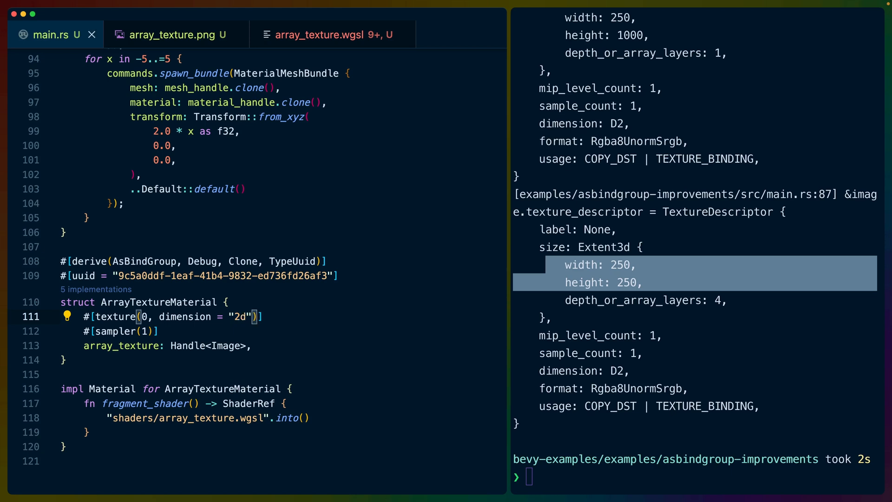
Step: Run cargo run --release and highlight the expected 'dimension = D2' in the binding error
type("cargo run --release")
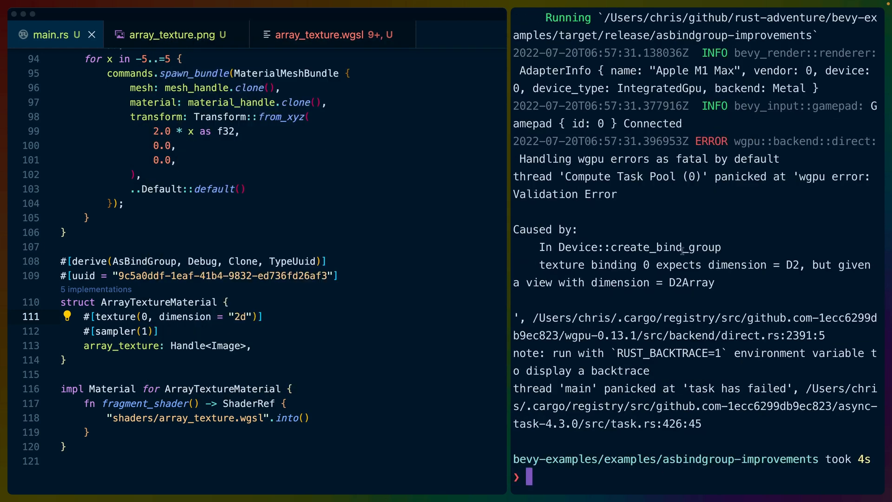
mouse_move(746, 391)
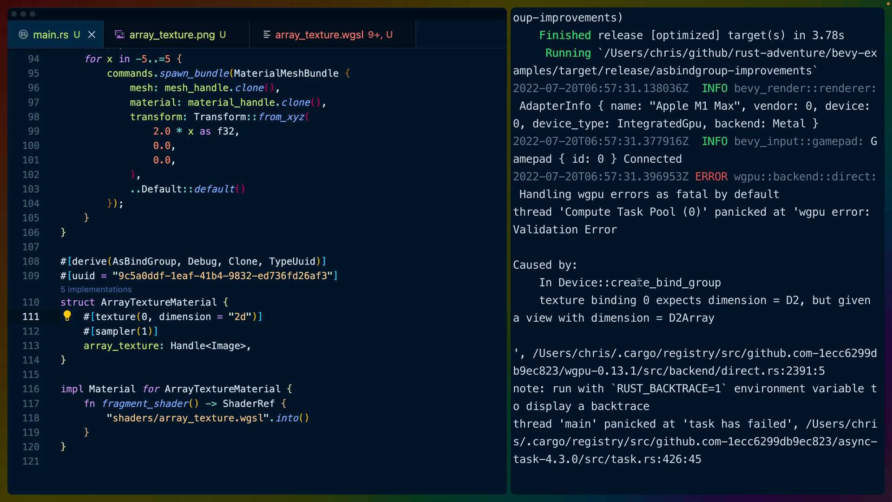
mouse_move(244, 239)
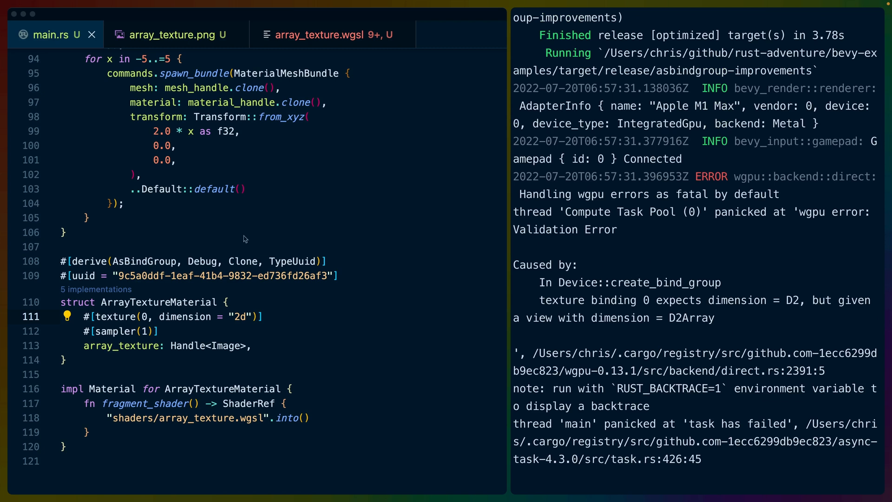
mouse_move(717, 321)
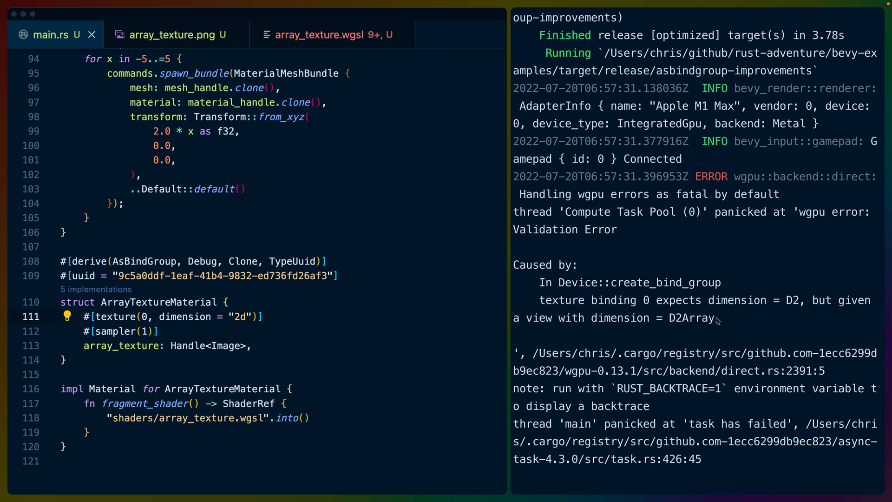
mouse_move(497, 318)
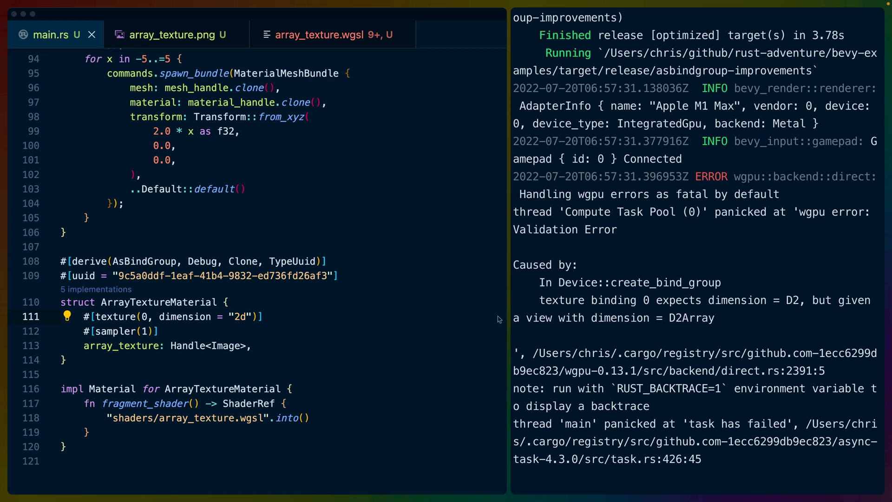
double_click(199, 316)
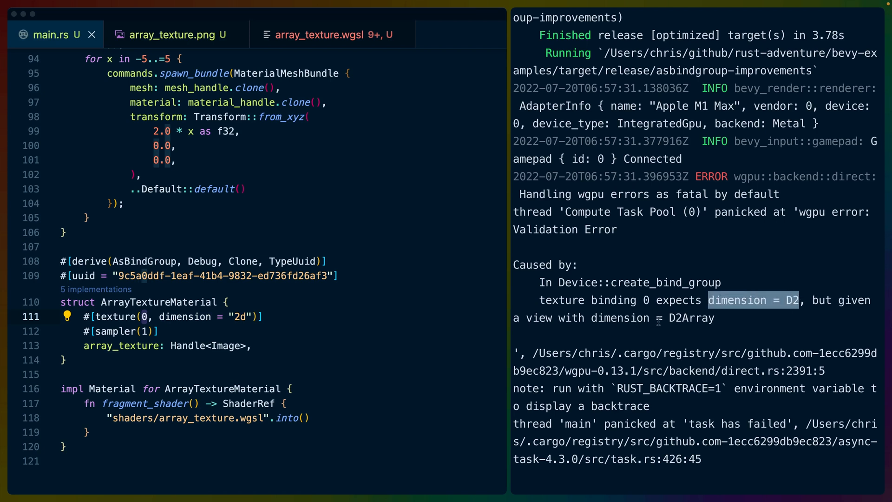
scroll("up", 3)
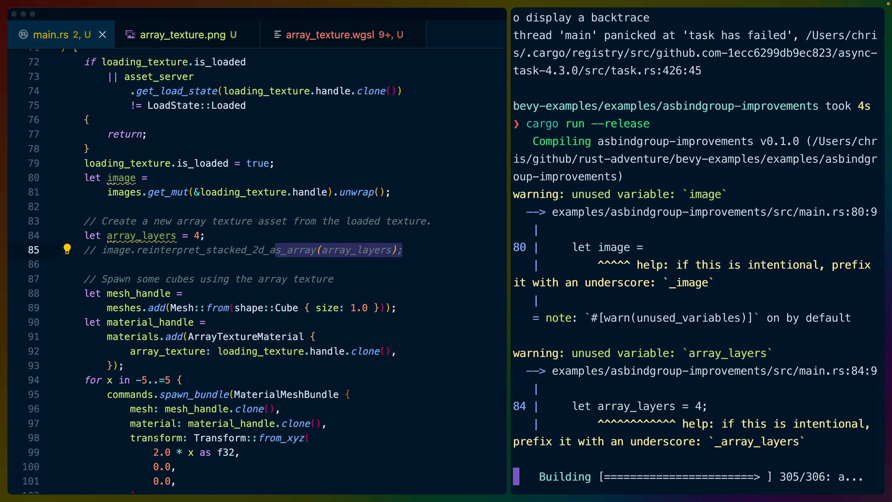
mouse_move(199, 253)
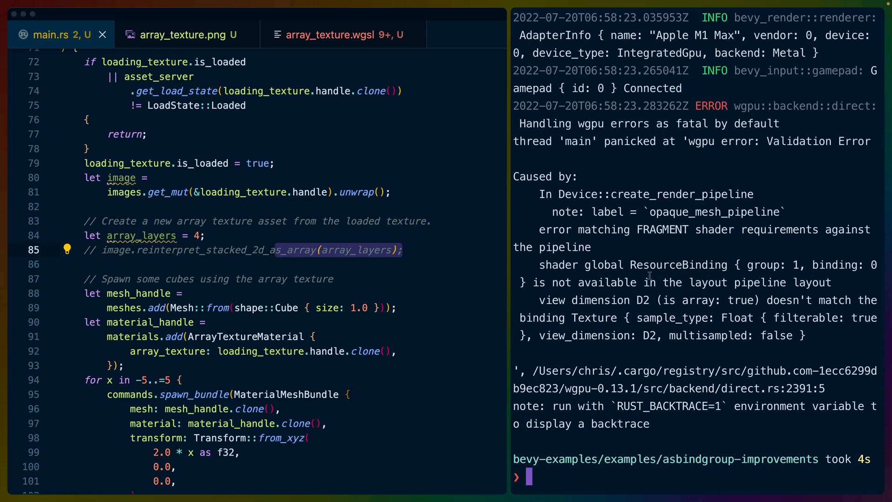
mouse_move(632, 252)
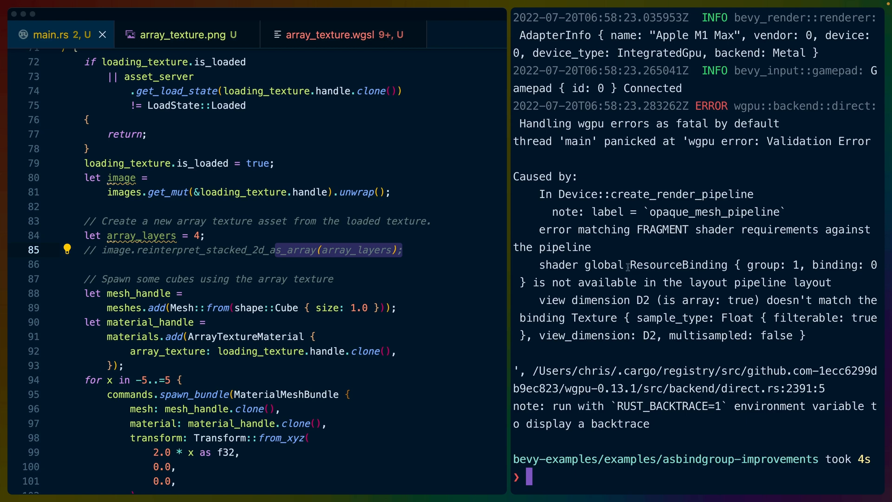
Step: Inspect the pipeline error's Float sample type, then bring up the array_texture.wgsl shader
double_click(796, 265)
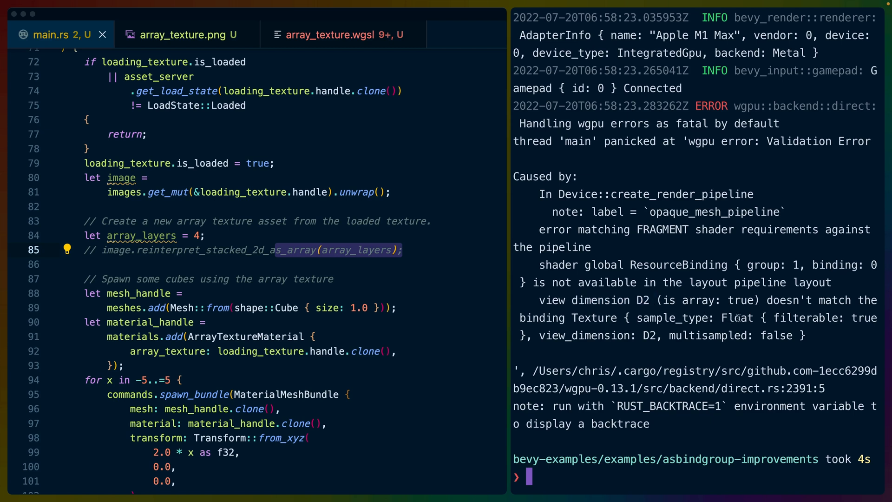
double_click(737, 317)
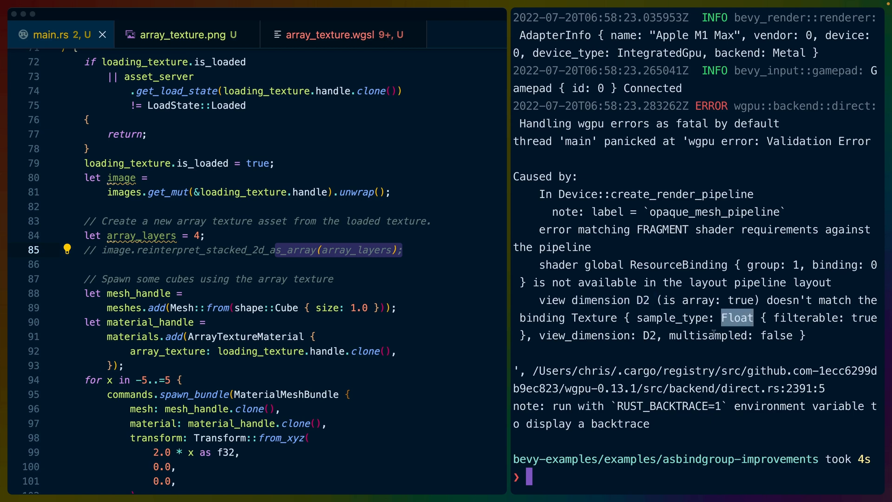
mouse_move(367, 299)
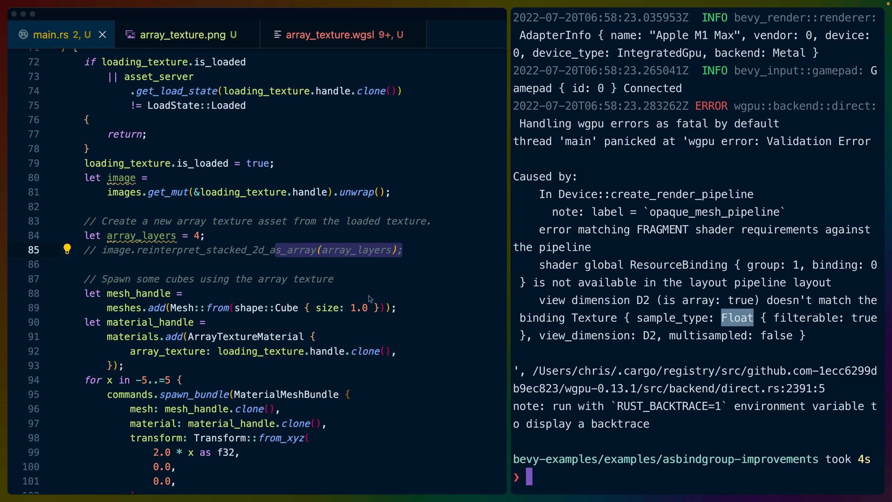
scroll("up", 3)
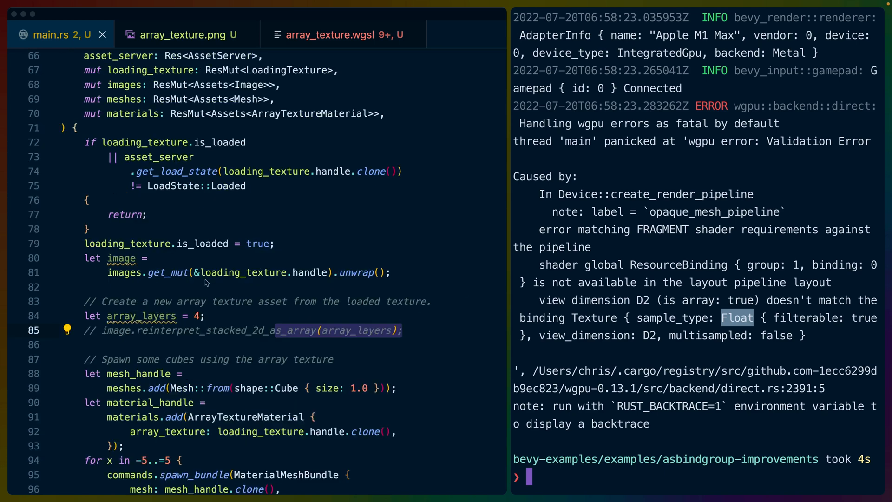
scroll("down", 3)
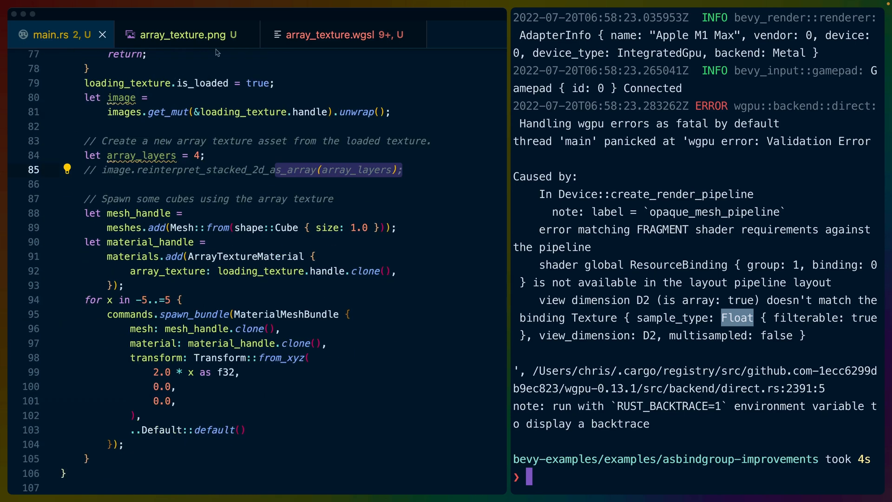
left_click(342, 34)
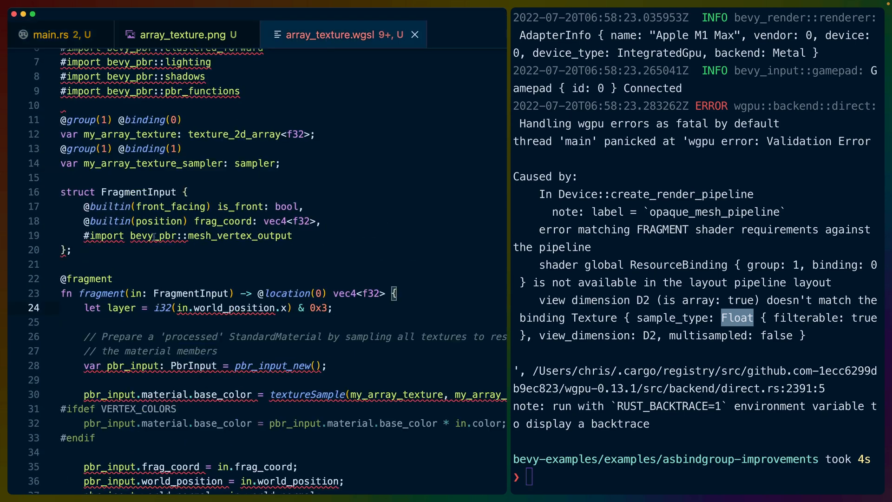
scroll("up", 3)
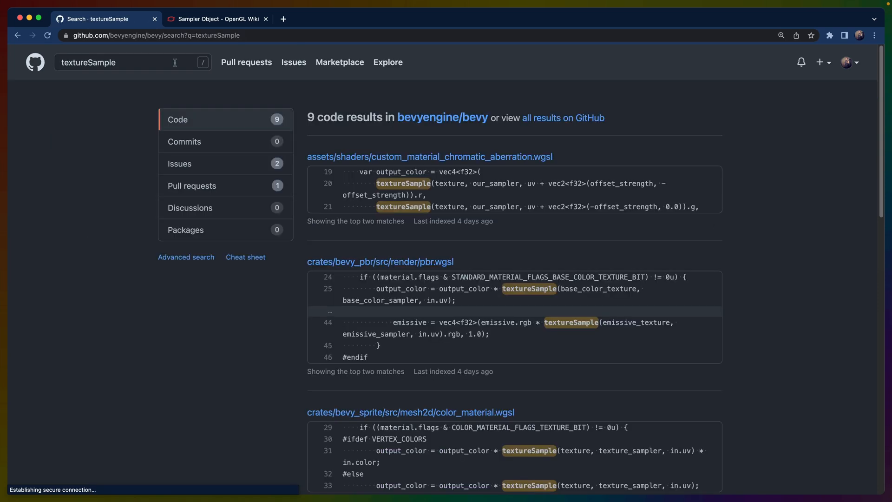
Step: Scan GitHub's textureSample code results in bevyengine/bevy
scroll("down", 3)
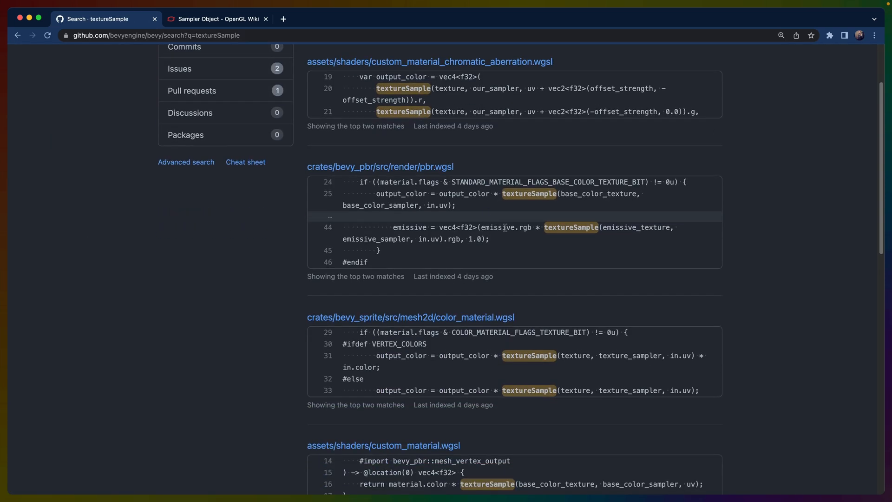
scroll("down", 3)
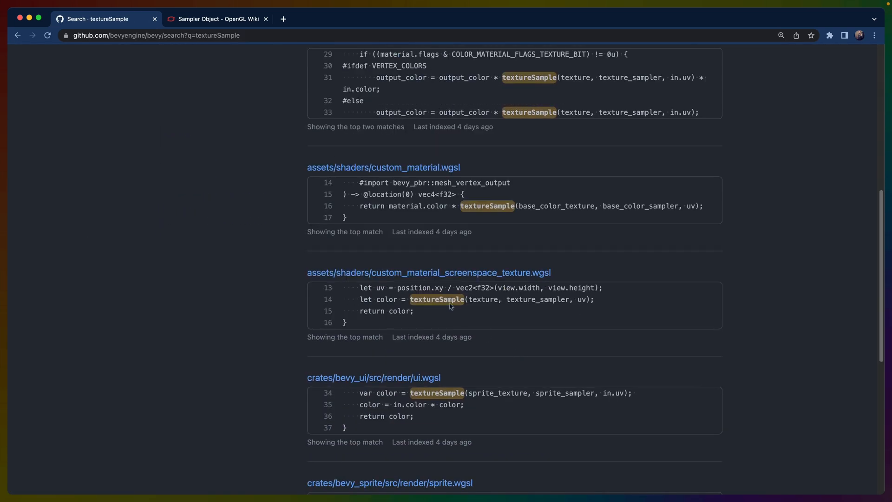
scroll("up", 3)
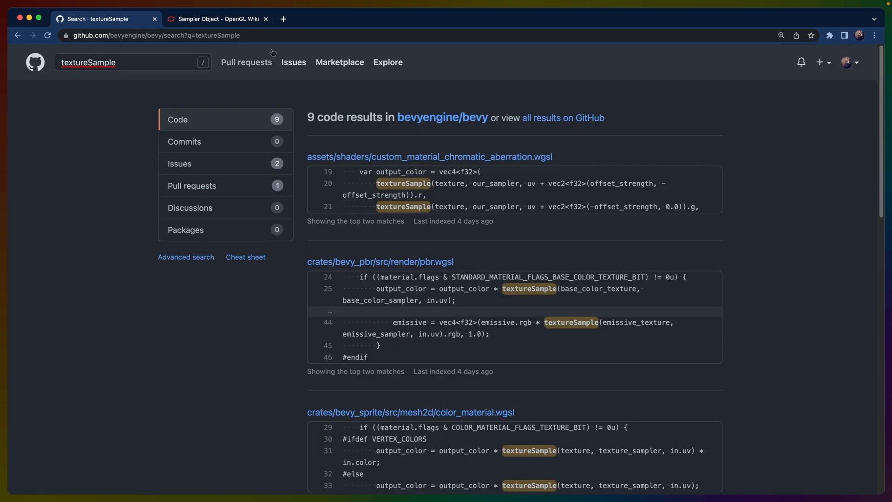
Step: Search 'wgsl spec' in a new tab and open the W3C WebGPU Shading Language specification
left_click(282, 19)
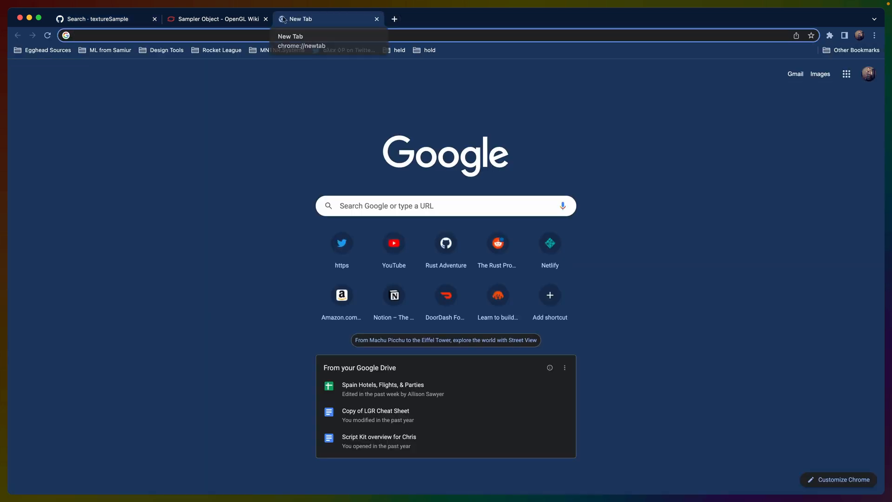
type("wgsl")
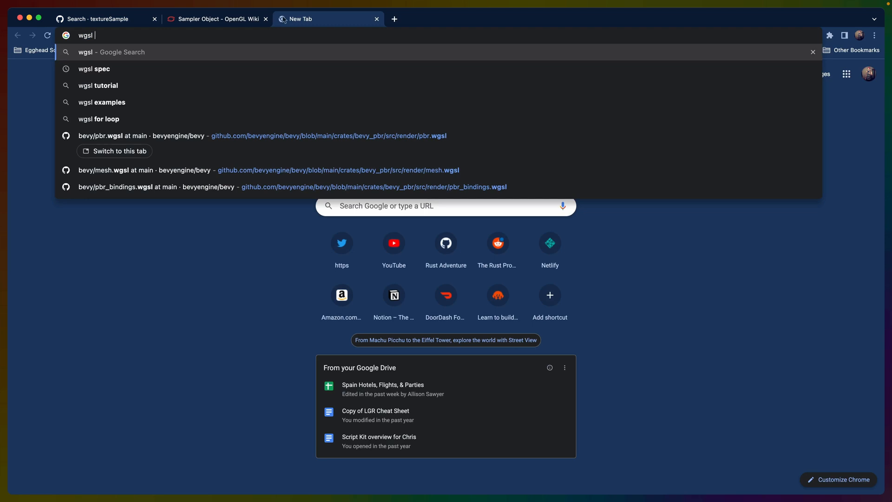
left_click(95, 69)
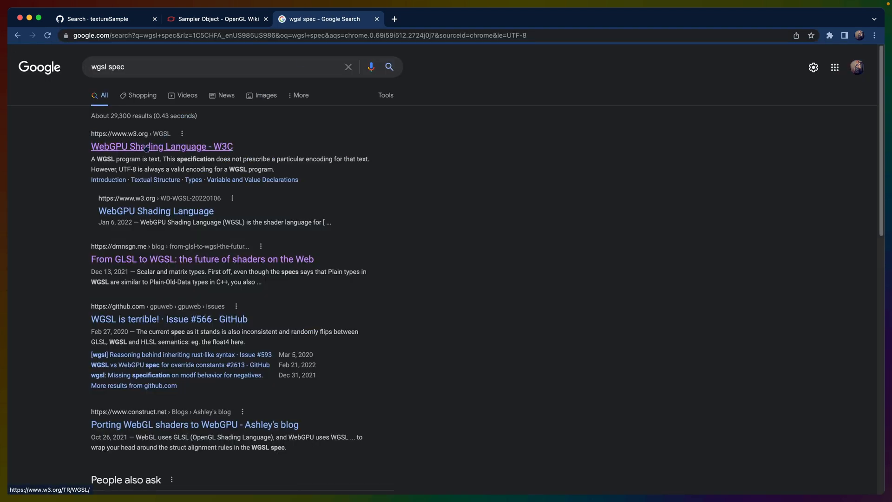
left_click(162, 146)
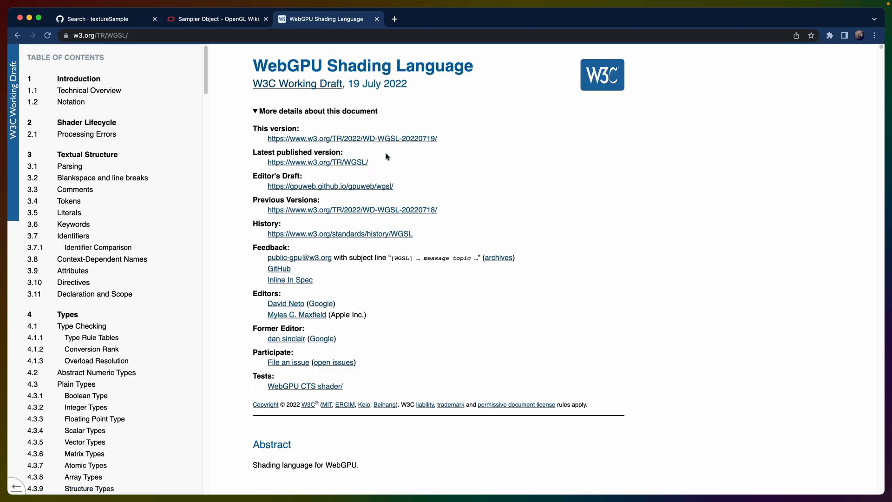
type("textureSample")
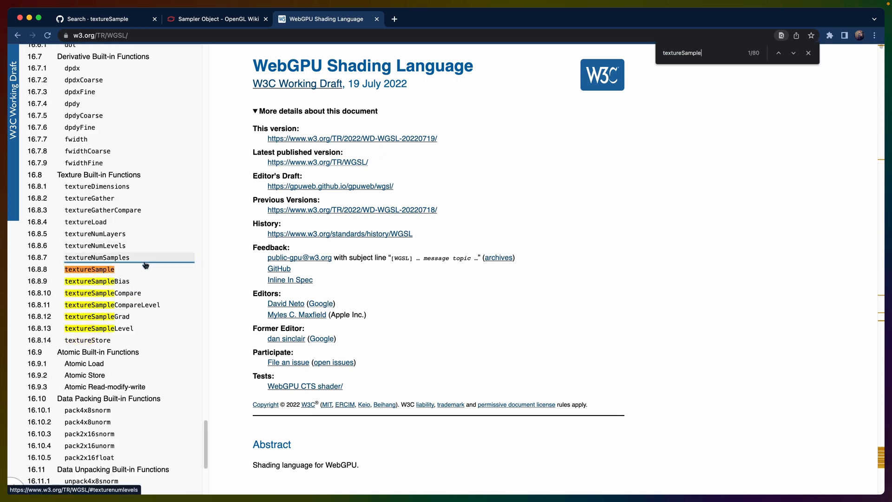
left_click(89, 270)
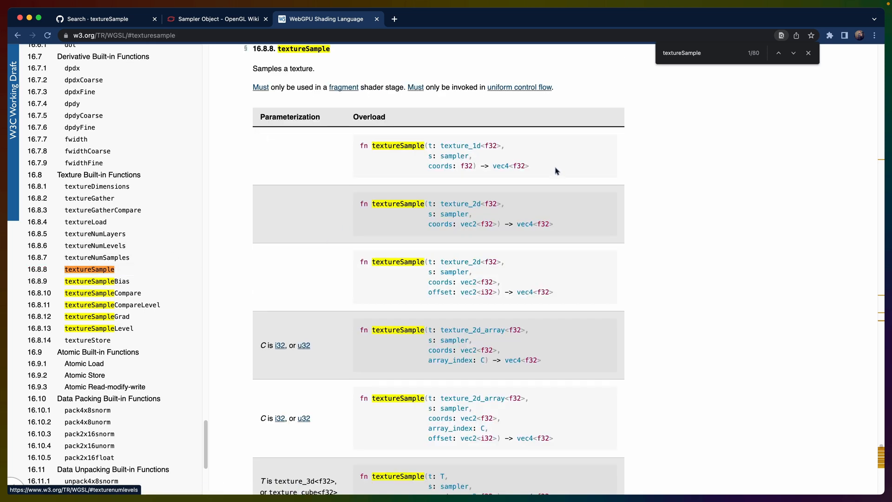
mouse_move(529, 162)
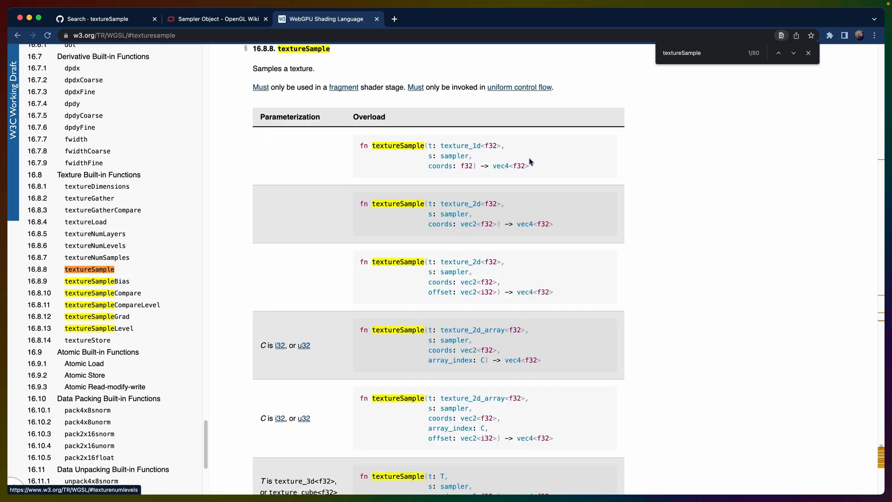
mouse_move(533, 160)
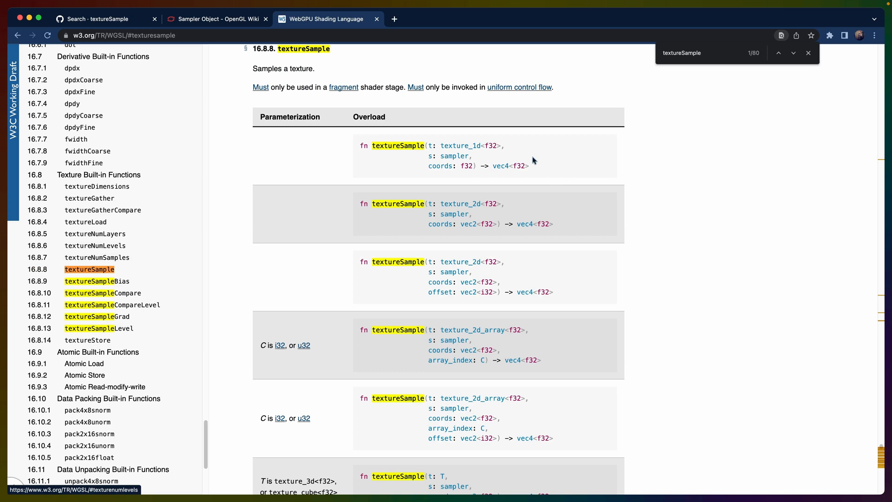
mouse_move(552, 165)
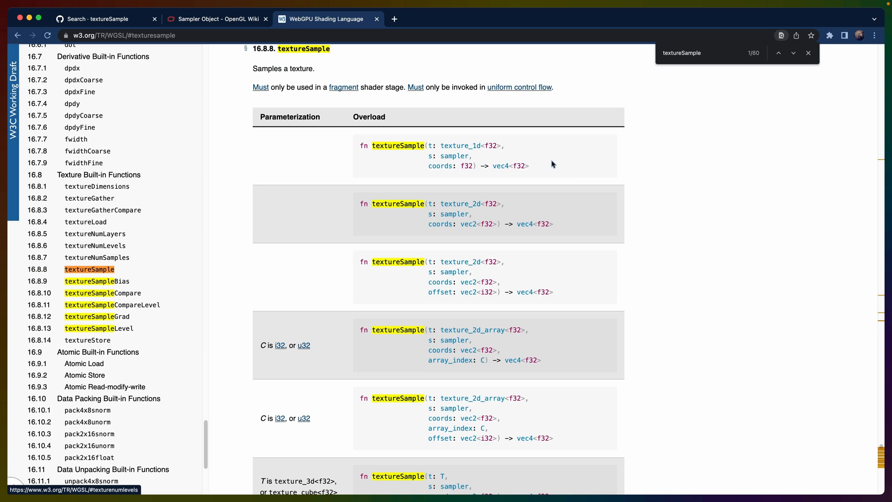
mouse_move(586, 161)
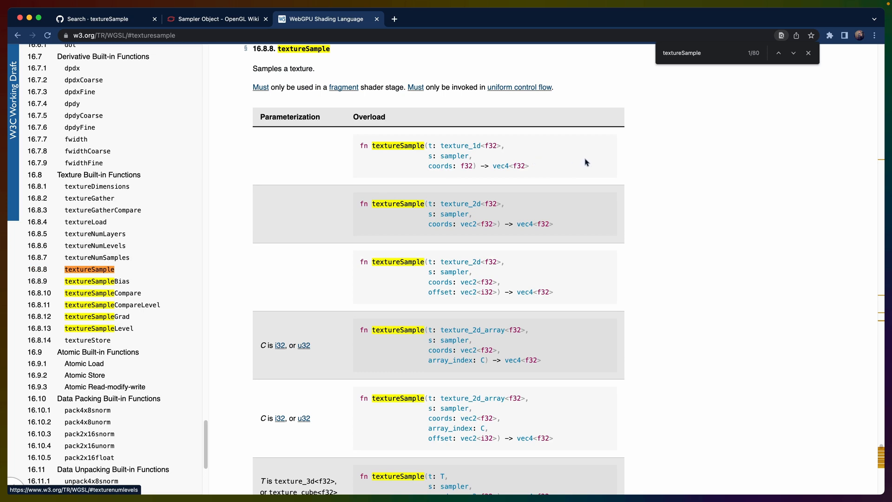
mouse_move(583, 158)
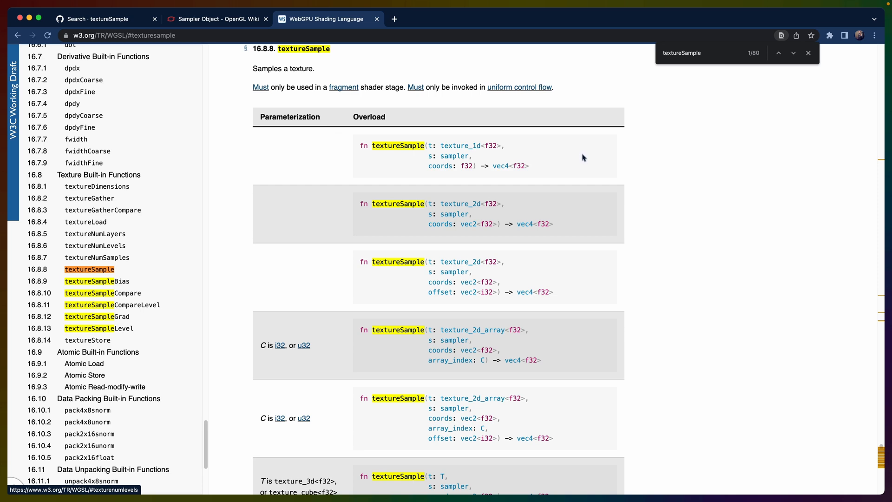
mouse_move(587, 158)
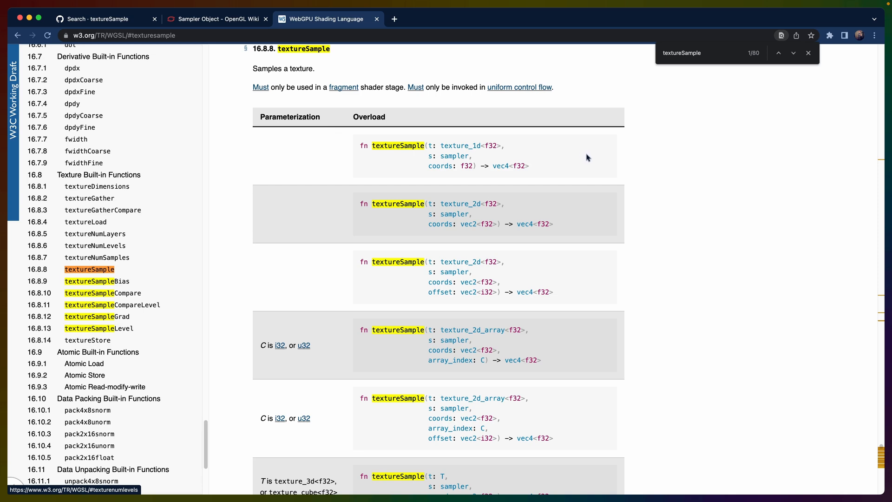
mouse_move(388, 137)
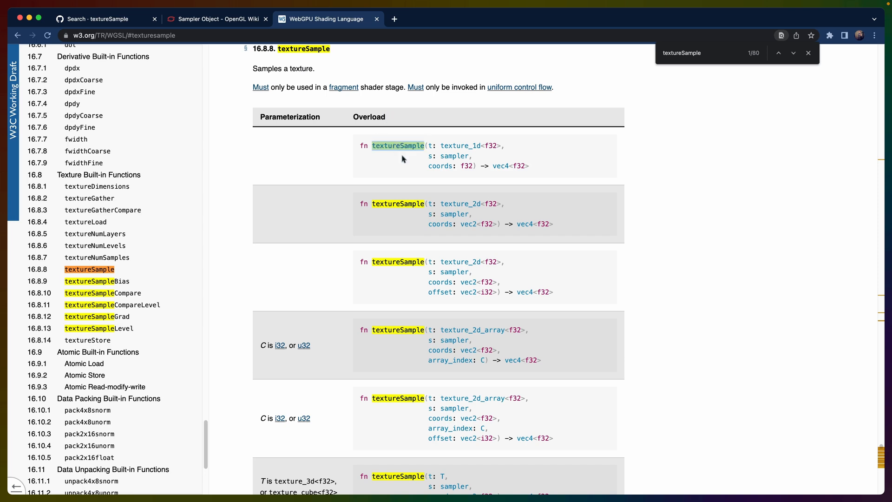
mouse_move(454, 256)
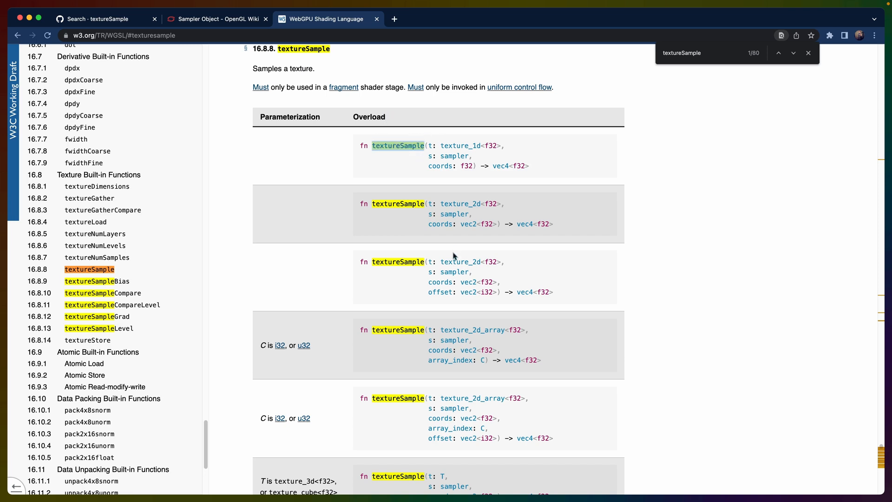
mouse_move(480, 228)
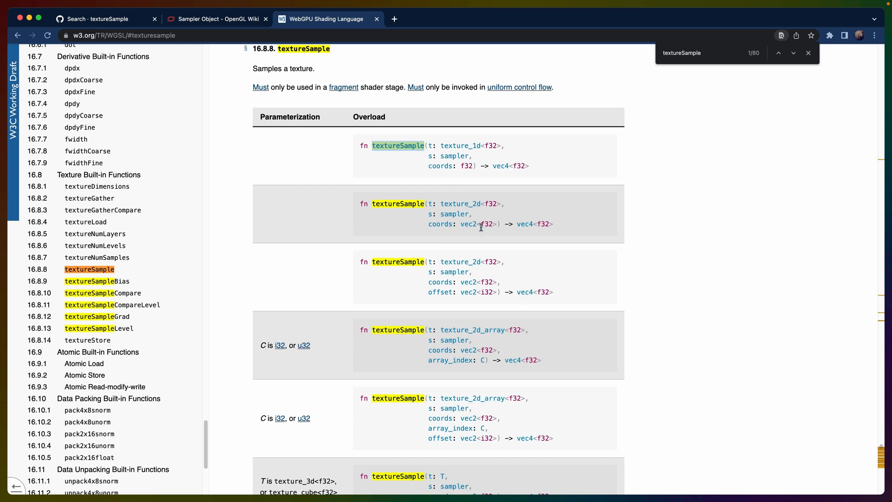
mouse_move(453, 212)
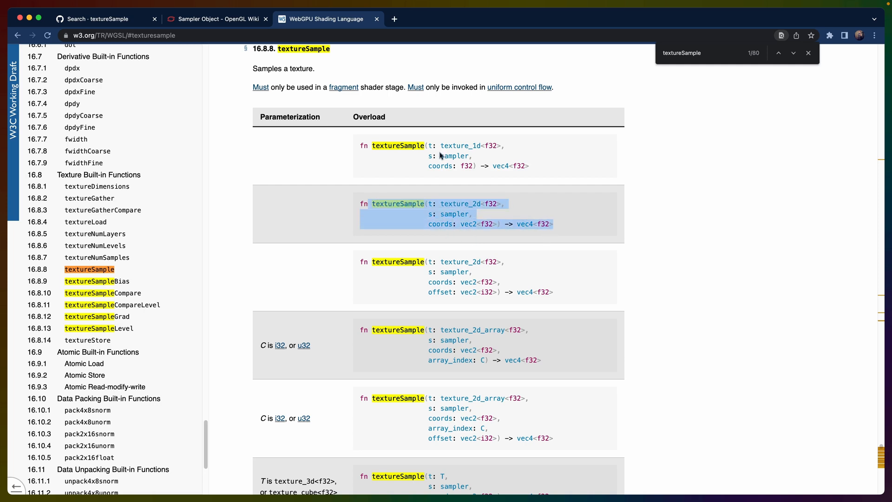
mouse_move(475, 318)
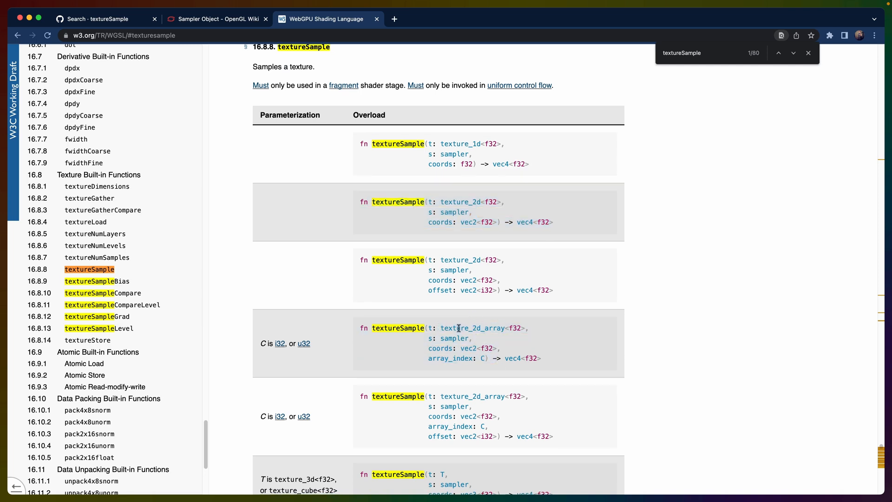
mouse_move(441, 347)
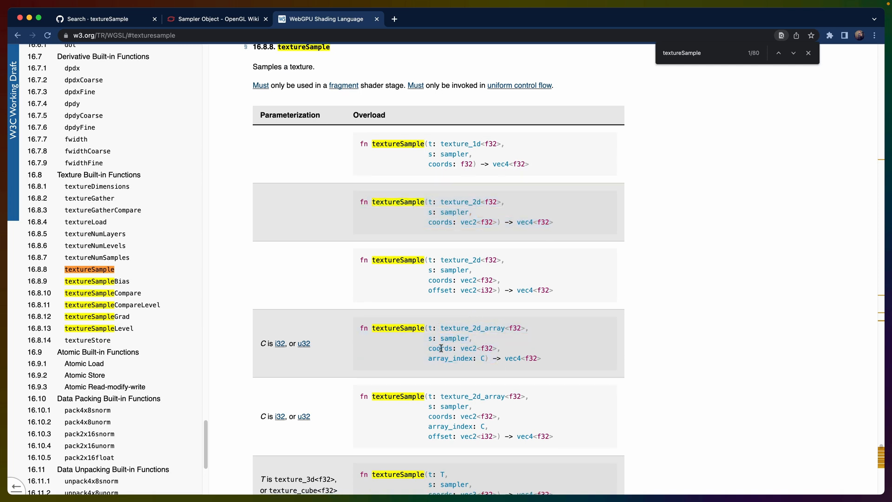
double_click(450, 358)
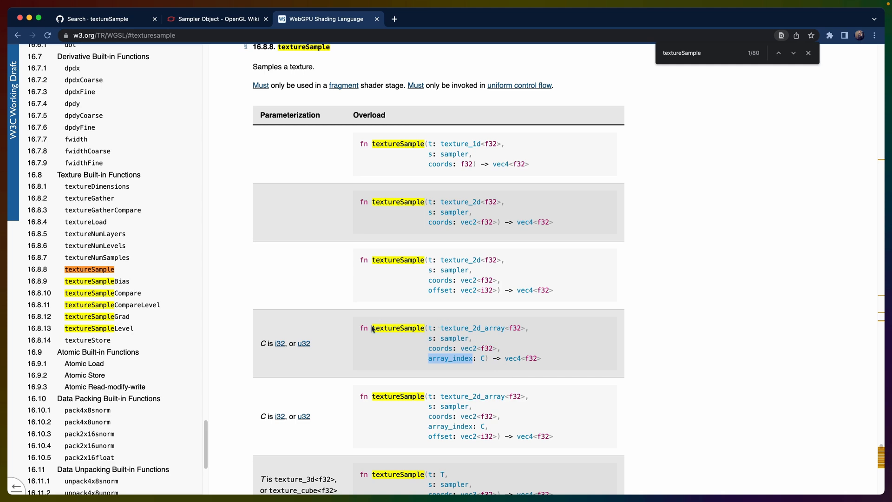
mouse_move(461, 347)
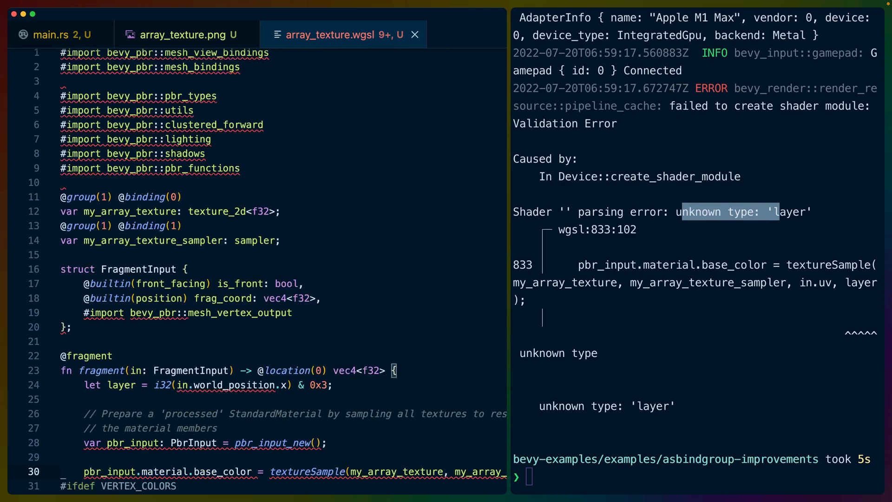
Step: Scroll the output after relaunching the example with the stacked-texture cubes
scroll("down", 3)
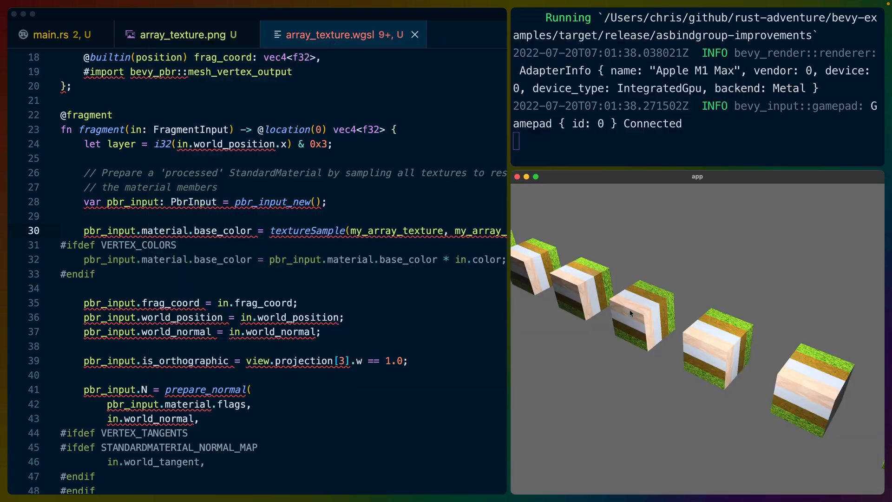
mouse_move(714, 363)
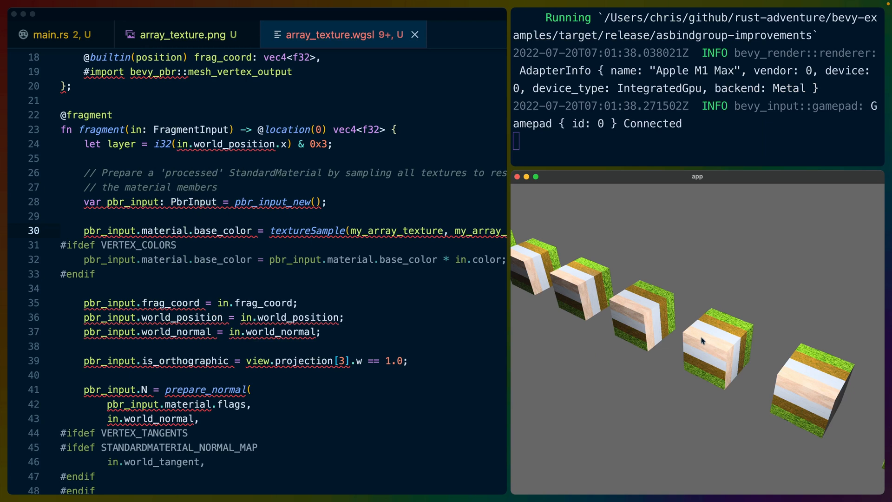
mouse_move(710, 345)
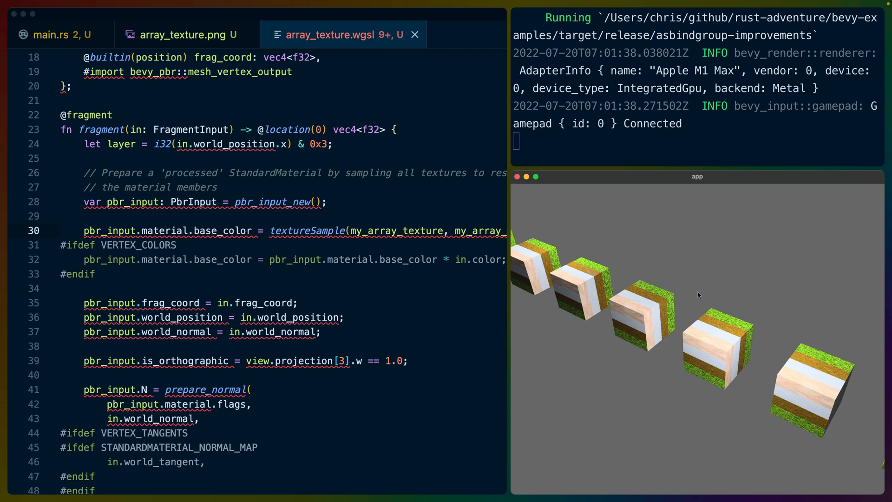
Step: View the stacked four-layer texture image, then inspect main.rs's commented-out reinterpret on line 85
left_click(183, 34)
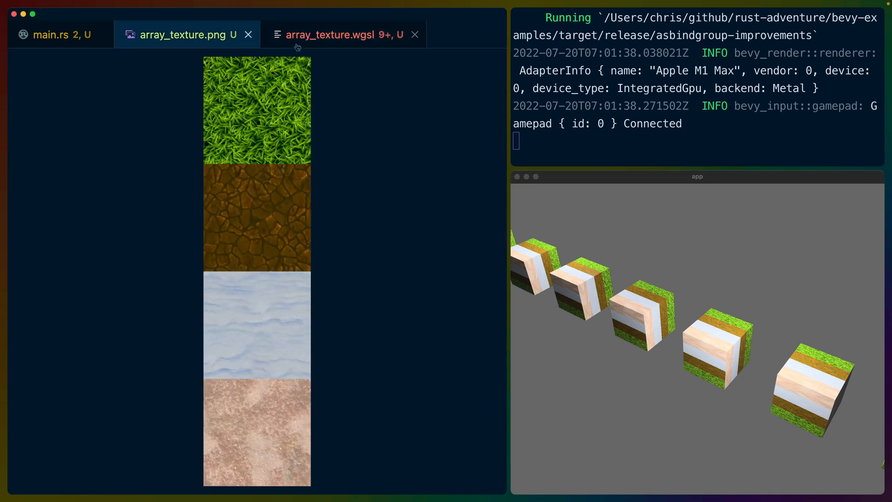
mouse_move(713, 372)
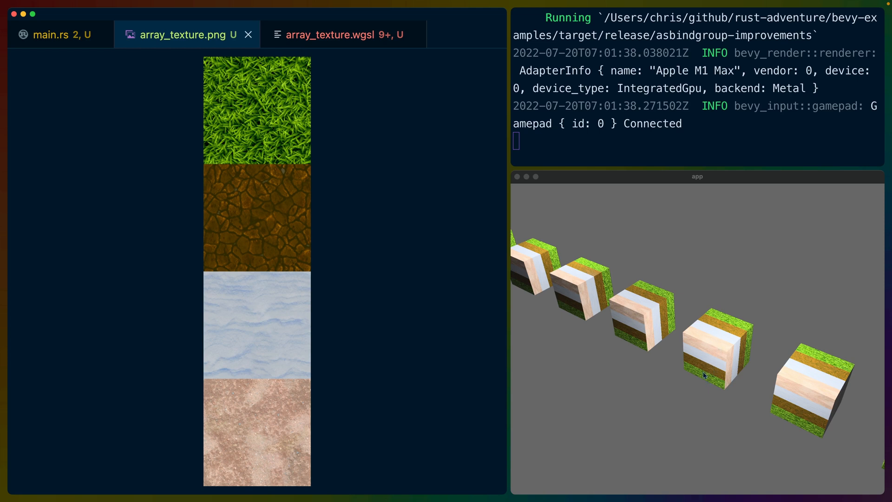
mouse_move(704, 373)
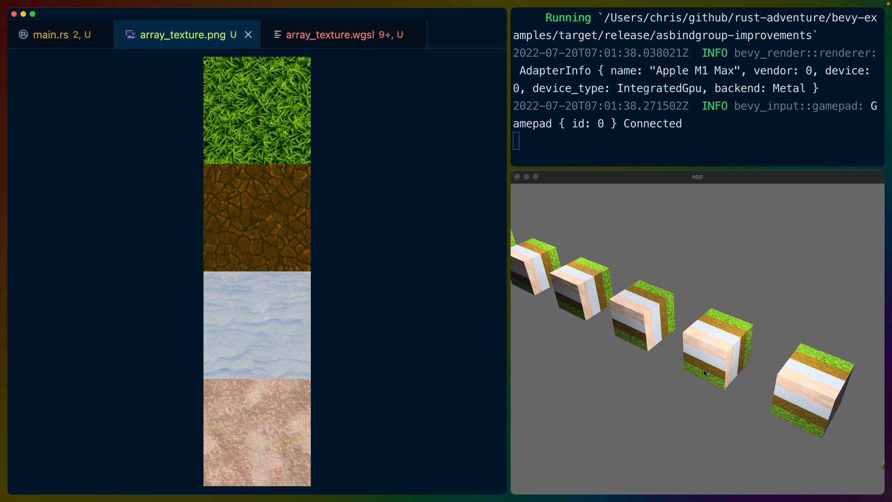
mouse_move(714, 382)
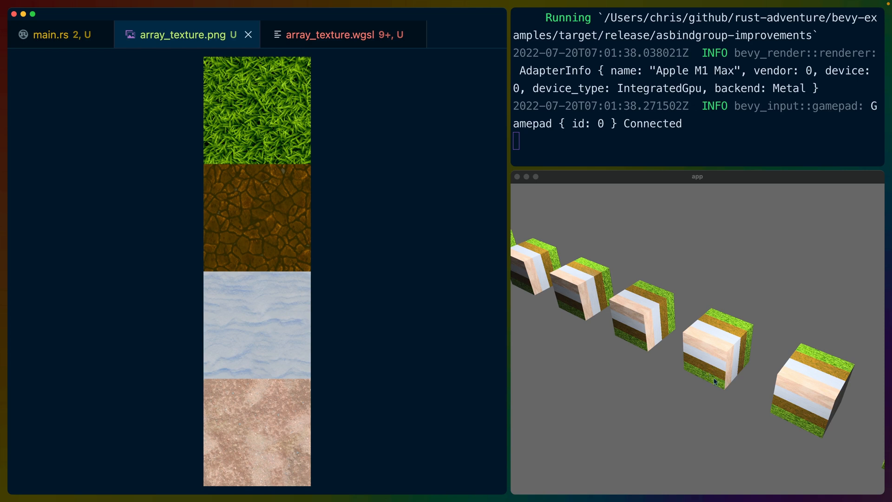
mouse_move(694, 345)
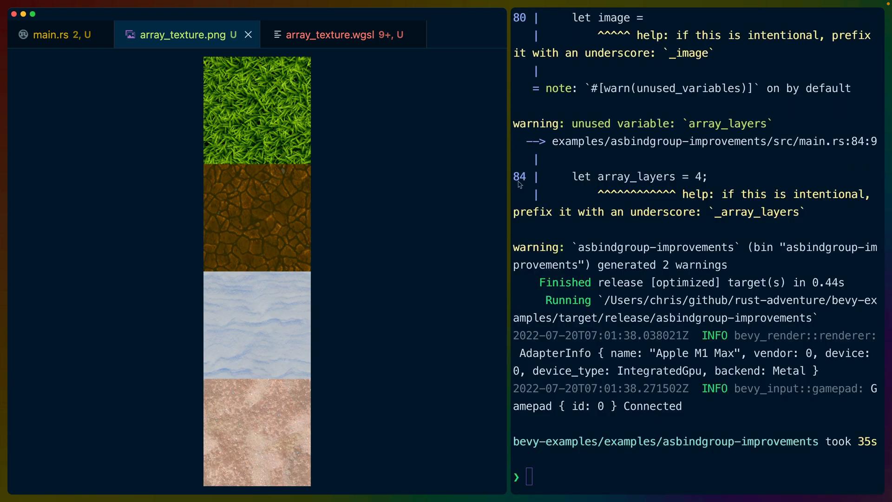
left_click(54, 34)
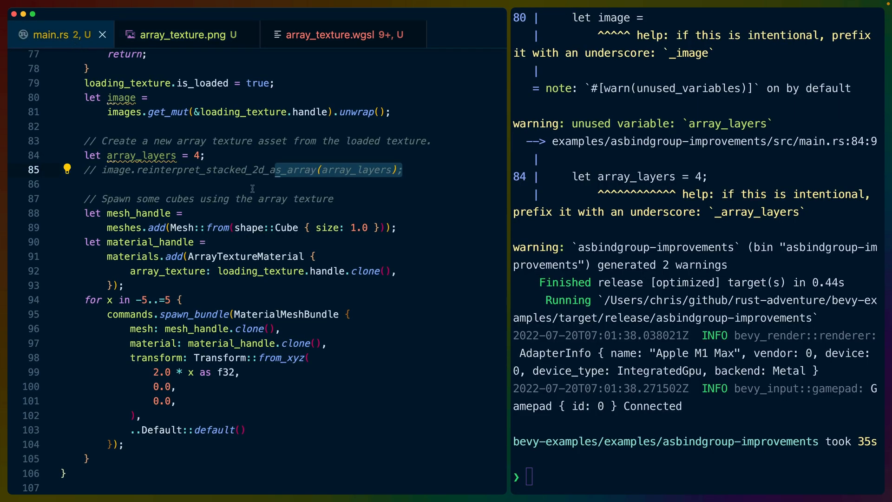
scroll("down", 3)
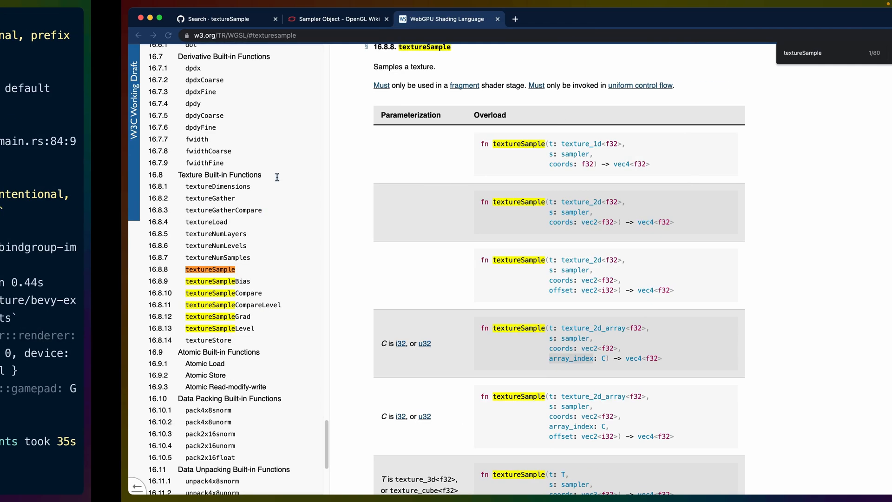
Step: Return from the GitHub textureSample search to bevy pull request #5364's AsBindGroup tables
left_click(102, 19)
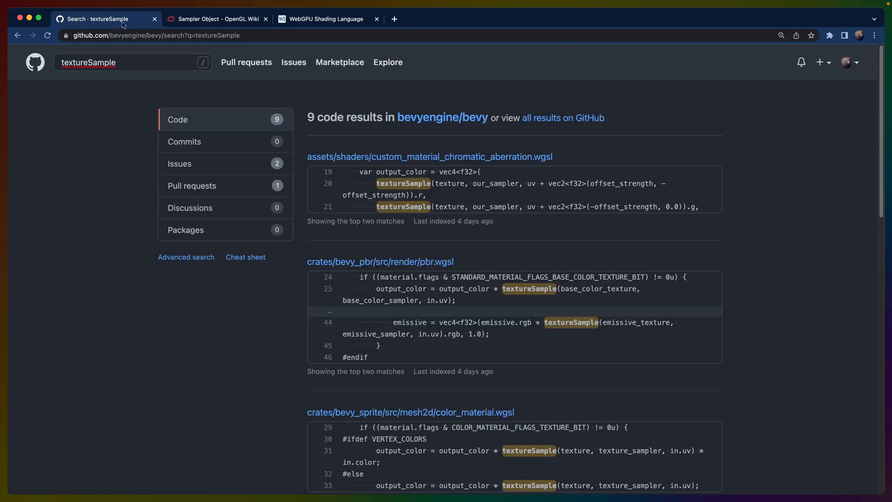
left_click(17, 35)
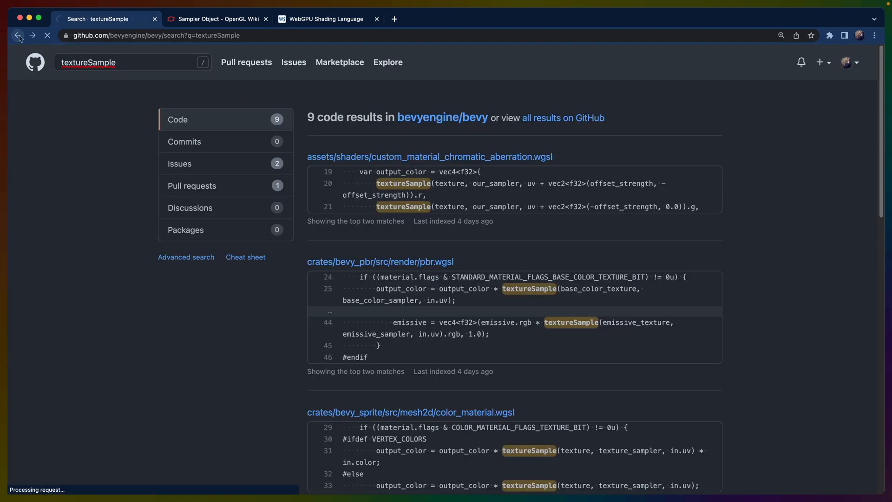
left_click(17, 36)
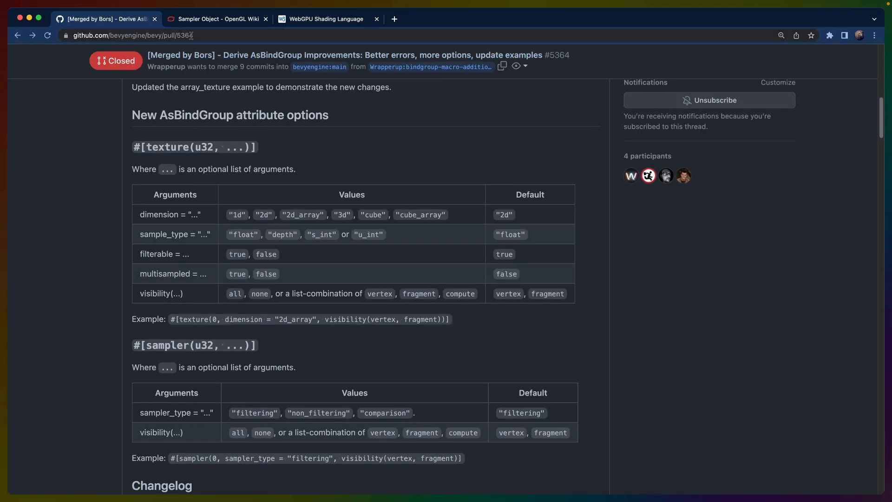